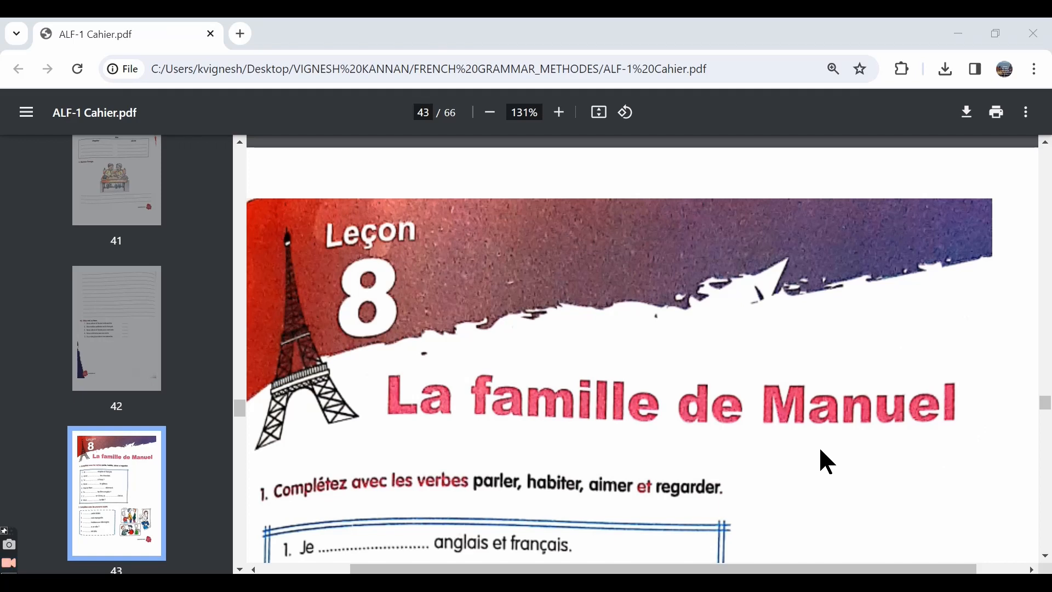
{"action": "mouse_move", "coordinate": [353, 255]}
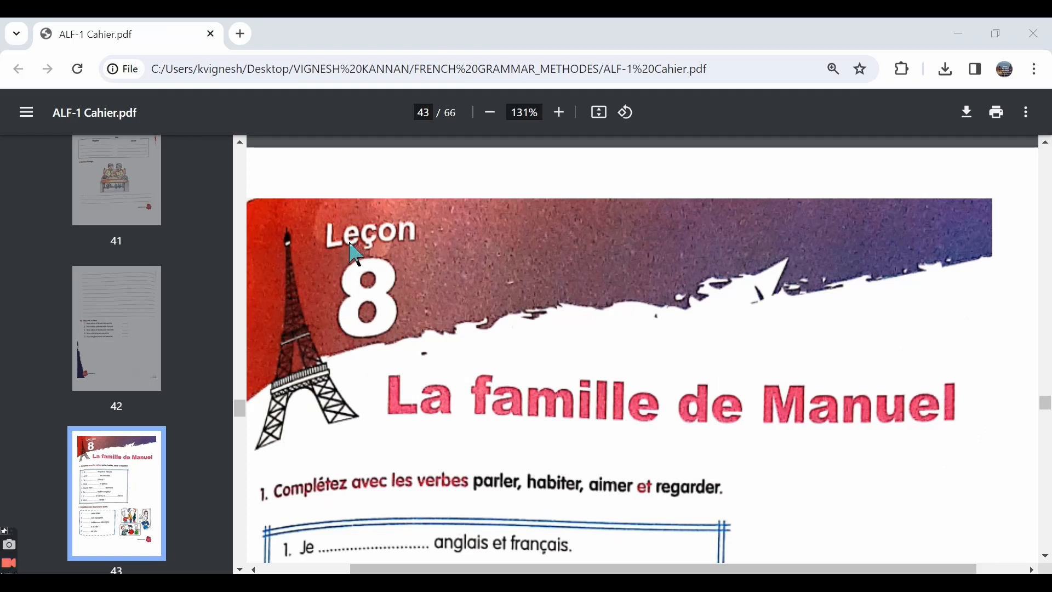
{"action": "mouse_move", "coordinate": [412, 252]}
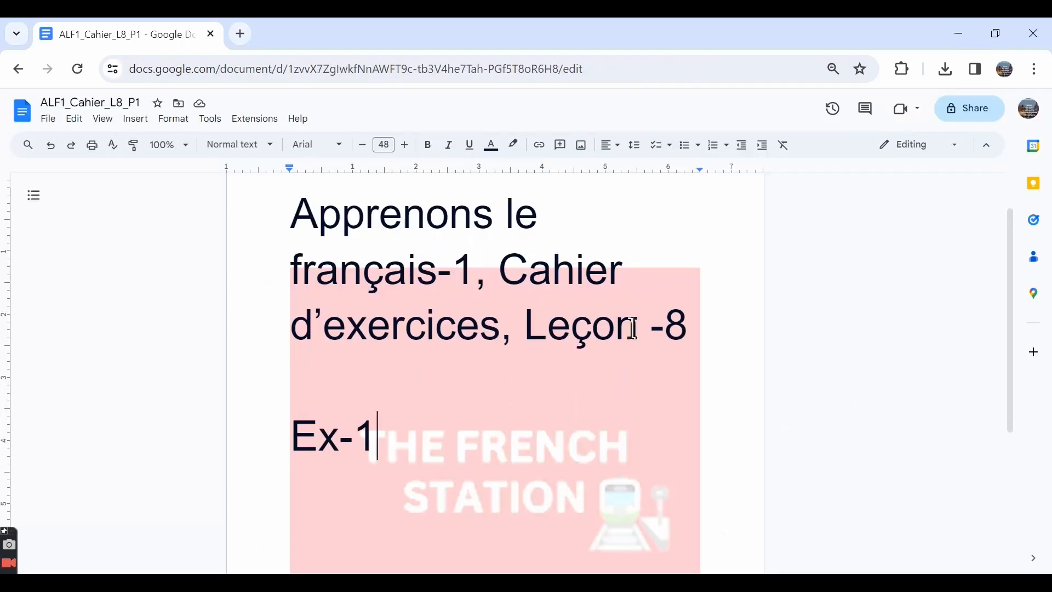
{"action": "mouse_move", "coordinate": [494, 416]}
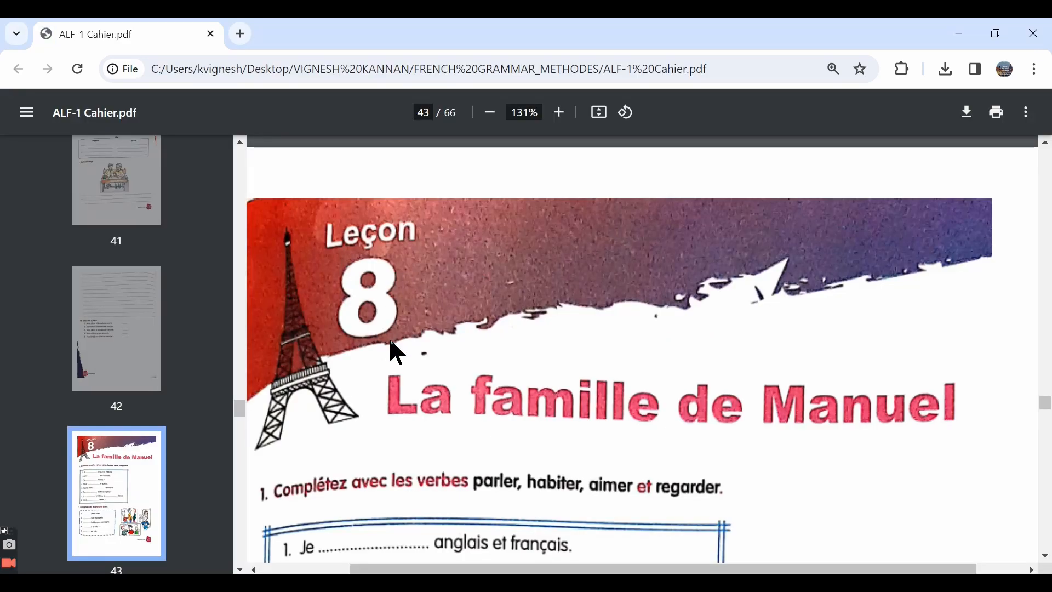
{"action": "mouse_move", "coordinate": [454, 448]}
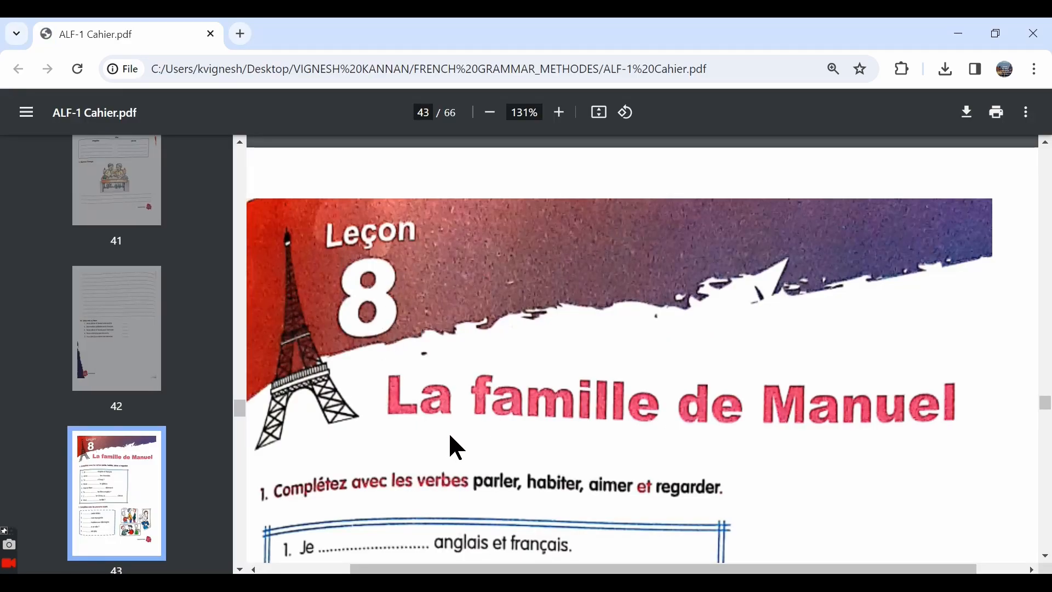
{"action": "mouse_move", "coordinate": [579, 399]}
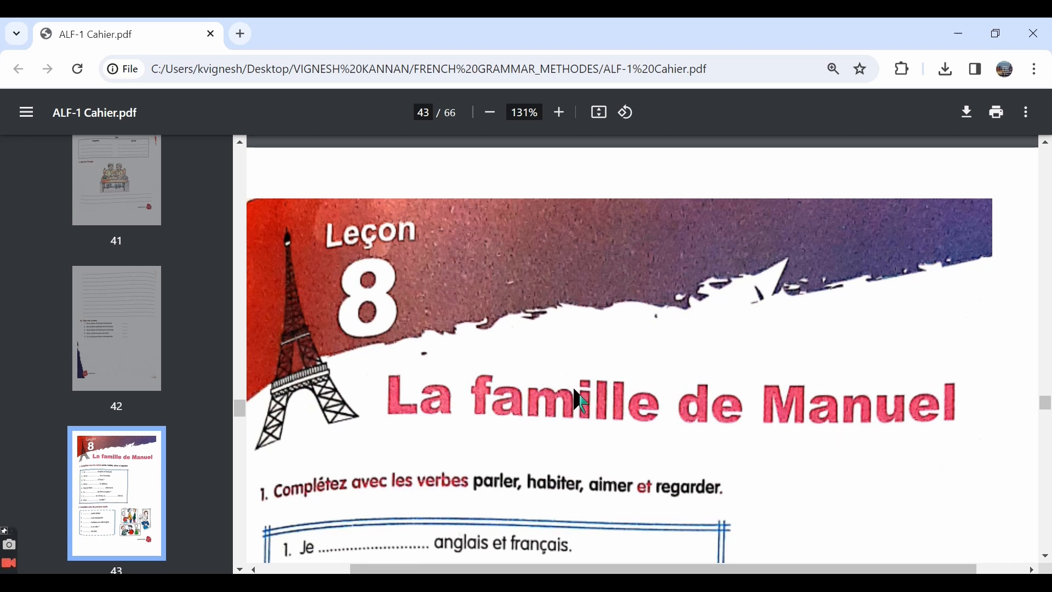
Step: Scroll page 43 of the workbook PDF down to exercise 1's sentences 1–8
{"action": "scroll", "scroll_direction": "down", "scroll_amount": 3}
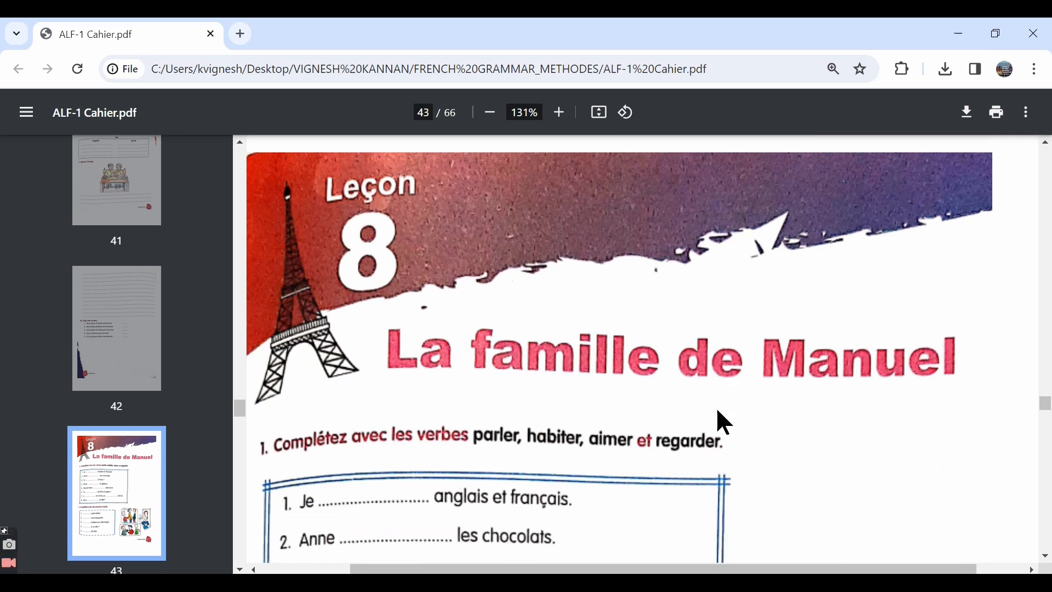
{"action": "scroll", "scroll_direction": "down", "scroll_amount": 3}
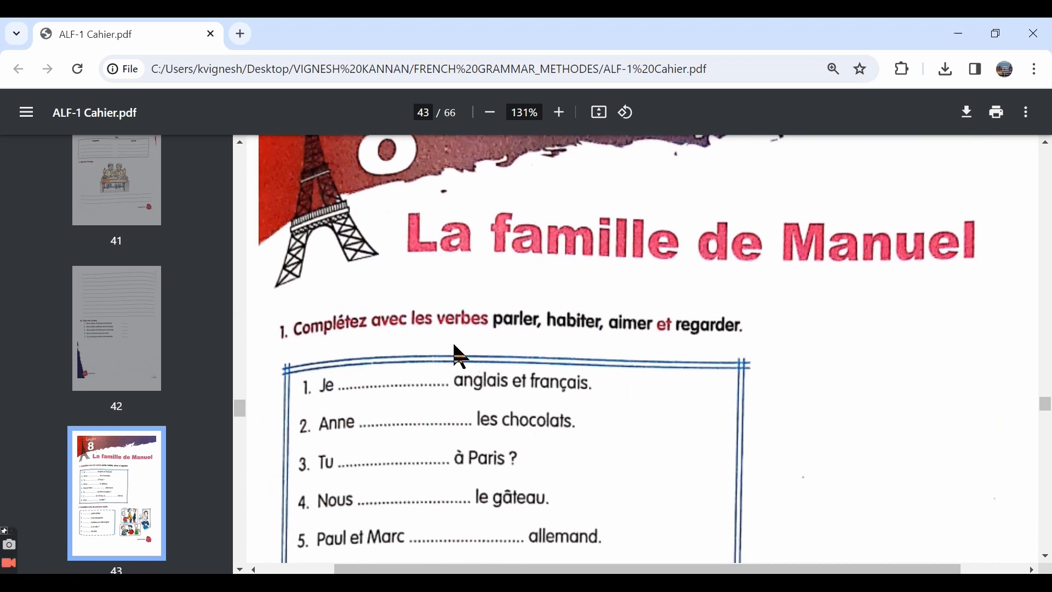
{"action": "mouse_move", "coordinate": [567, 343]}
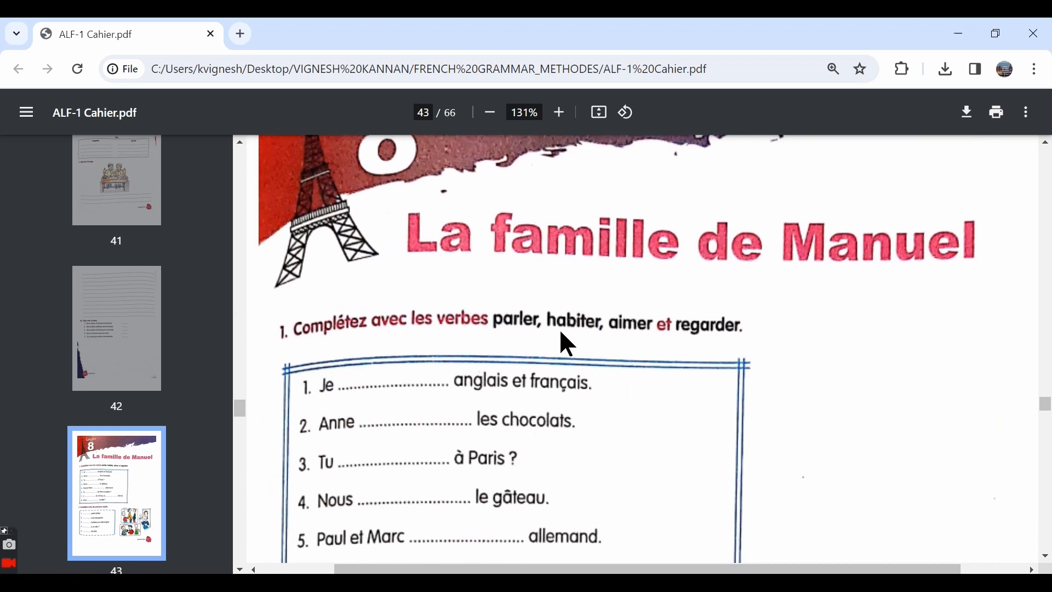
{"action": "mouse_move", "coordinate": [701, 342]}
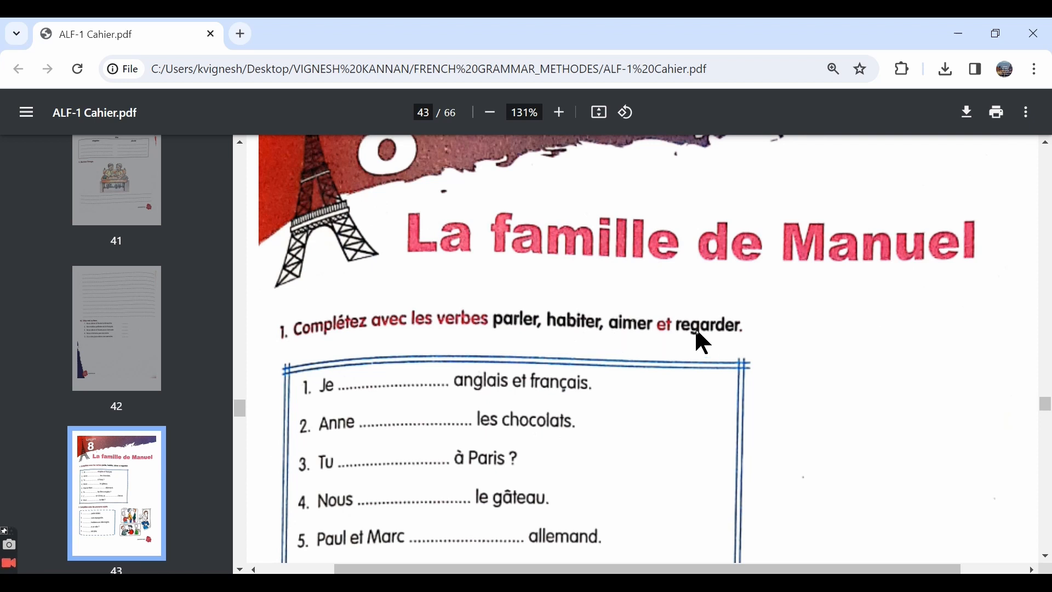
{"action": "mouse_move", "coordinate": [834, 361]}
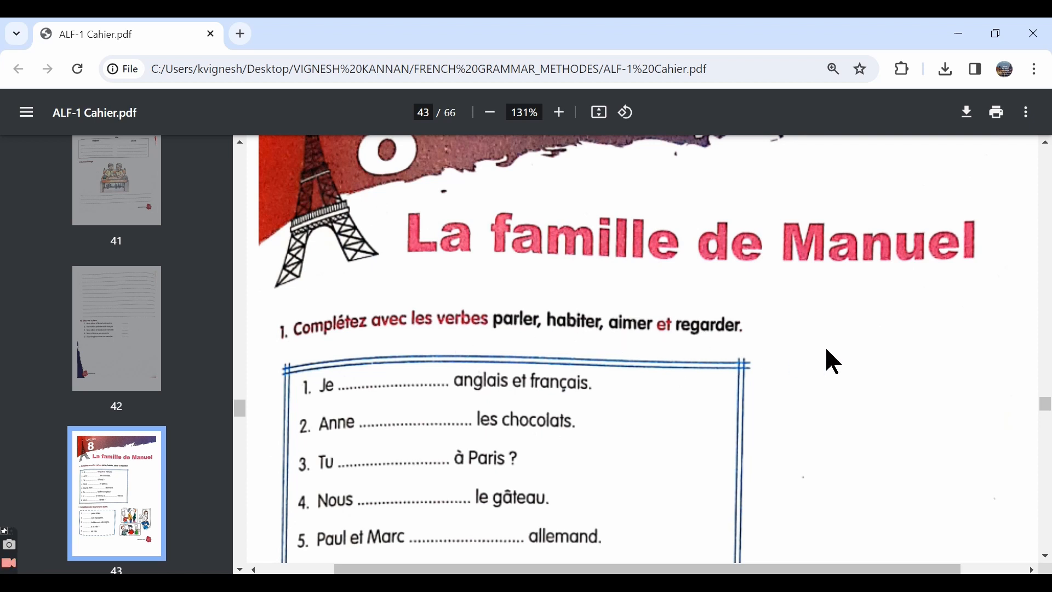
{"action": "mouse_move", "coordinate": [461, 352]}
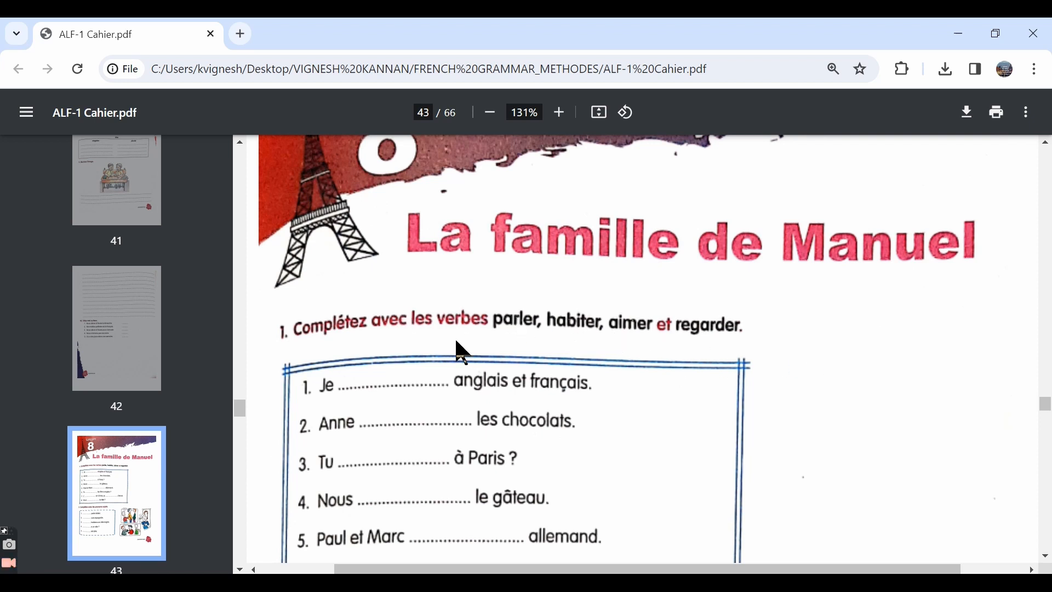
{"action": "scroll", "scroll_direction": "down", "scroll_amount": 3}
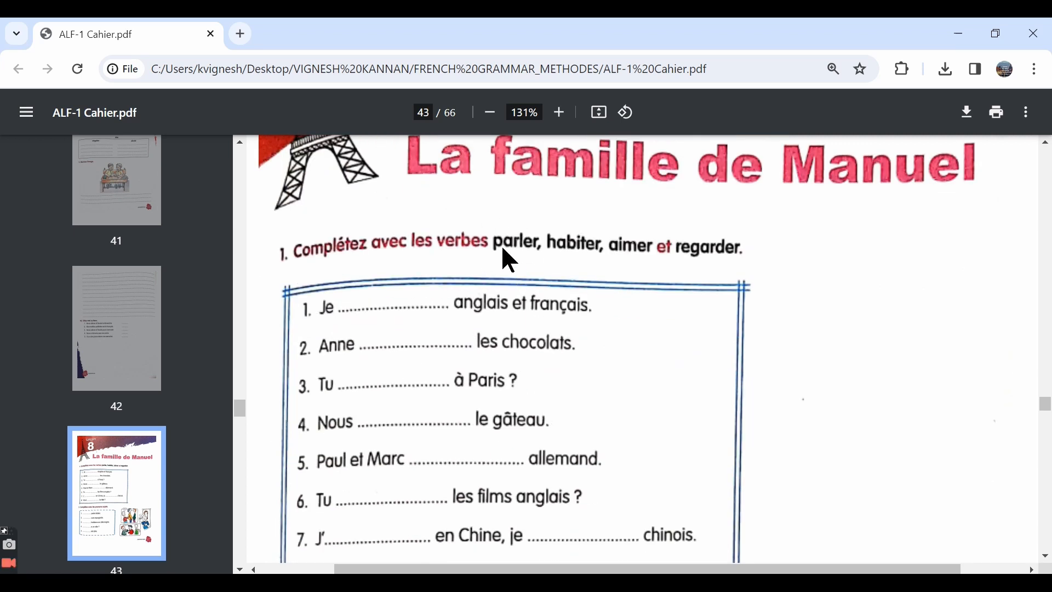
{"action": "mouse_move", "coordinate": [517, 260]}
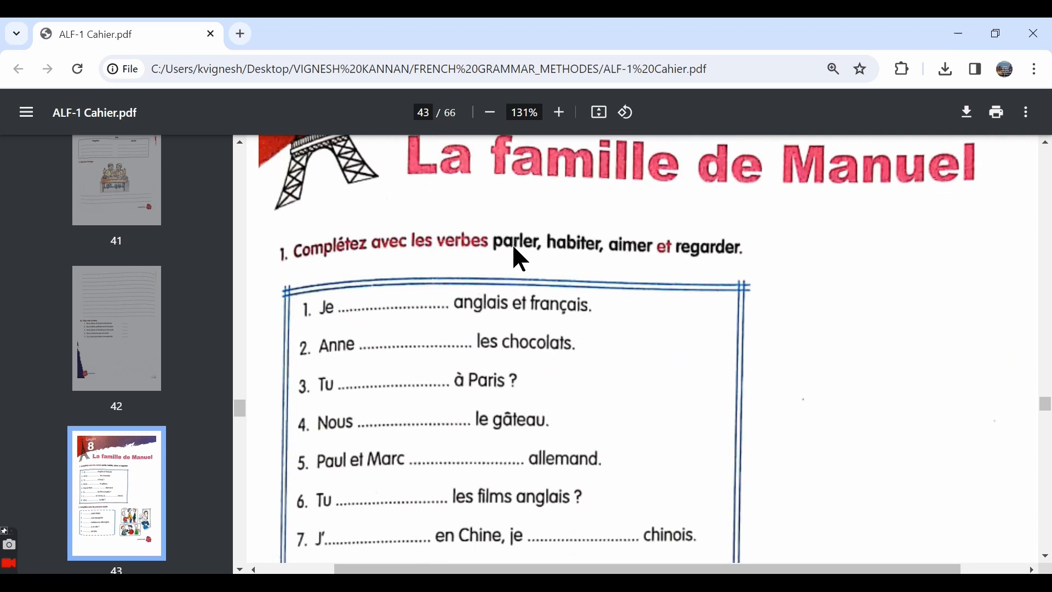
{"action": "mouse_move", "coordinate": [594, 262]}
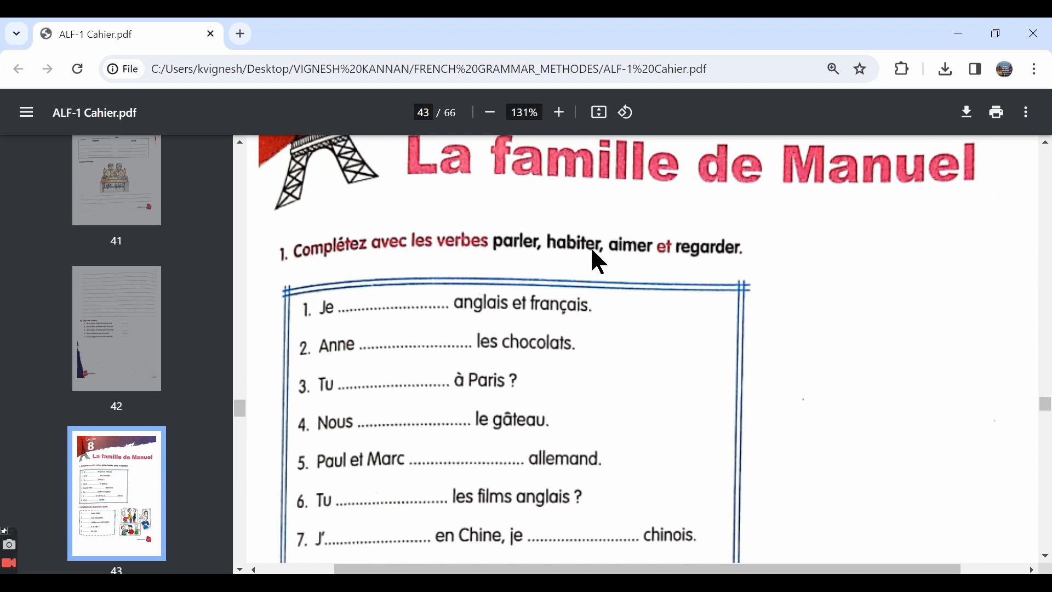
{"action": "mouse_move", "coordinate": [666, 260]}
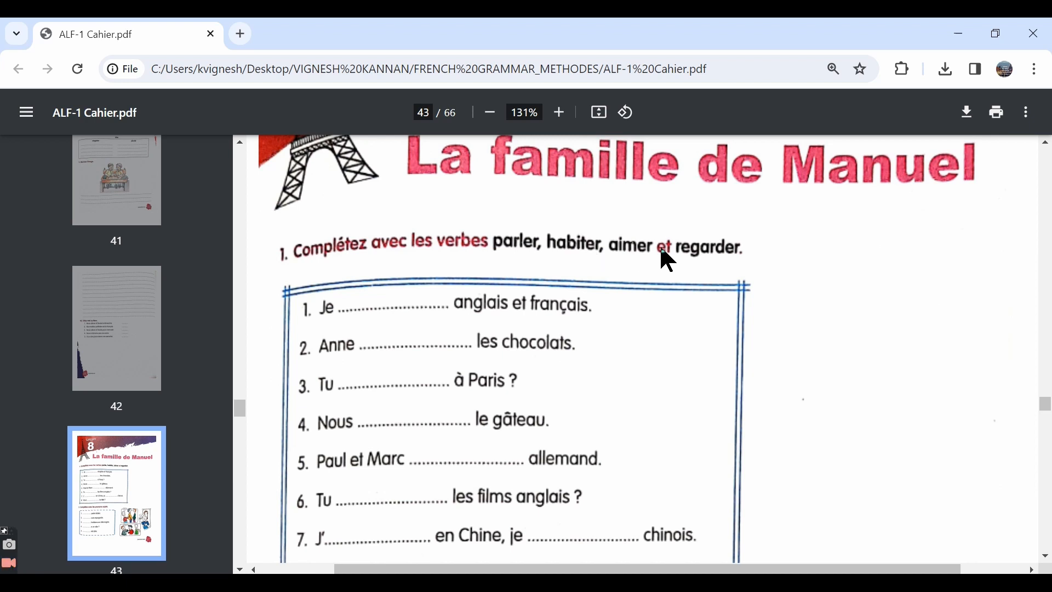
{"action": "mouse_move", "coordinate": [700, 263]}
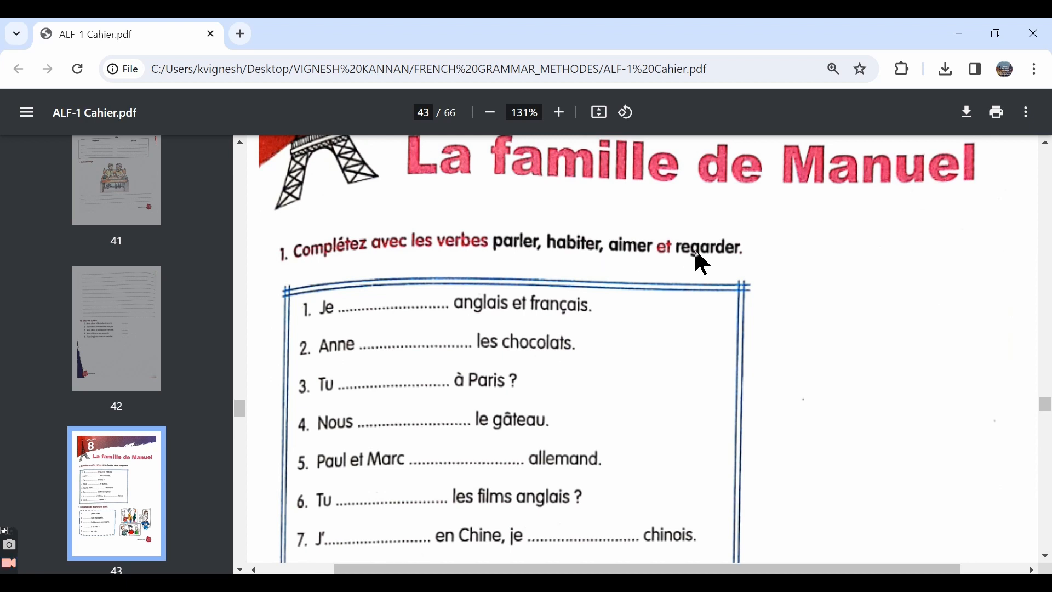
{"action": "mouse_move", "coordinate": [502, 272]}
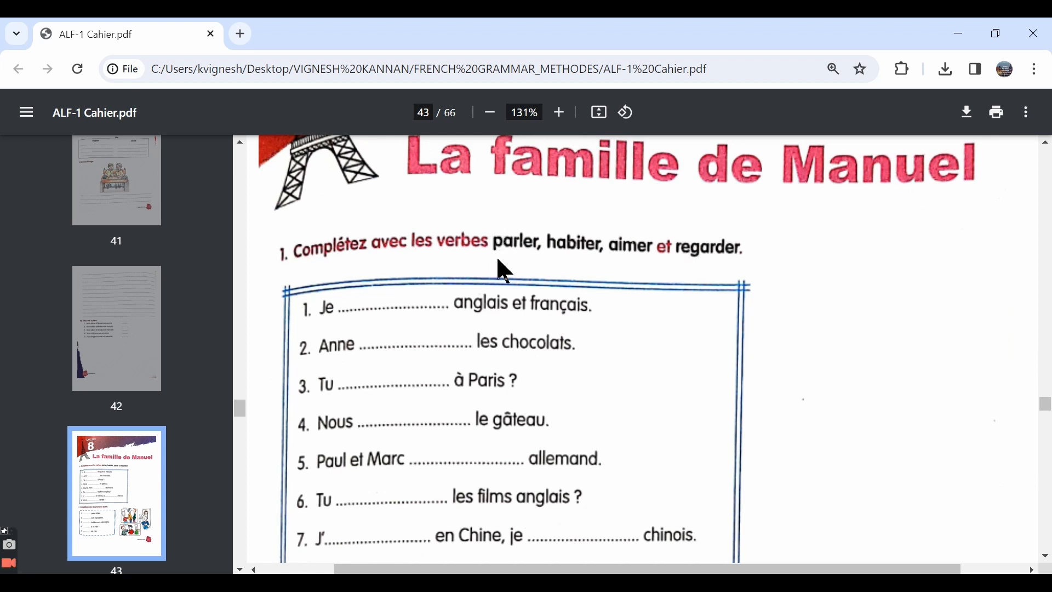
{"action": "mouse_move", "coordinate": [372, 352]}
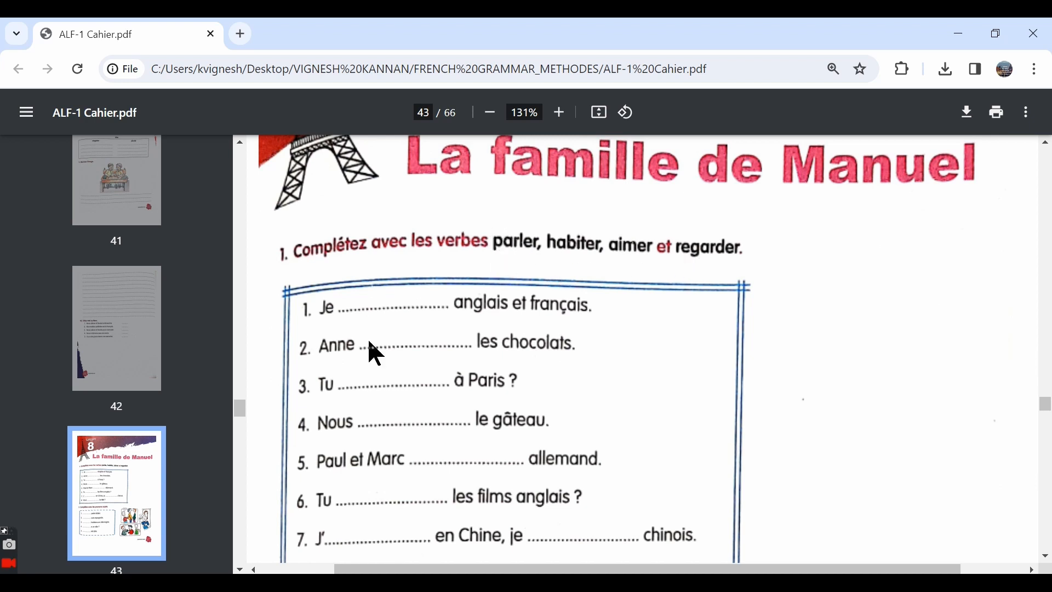
{"action": "mouse_move", "coordinate": [639, 263]}
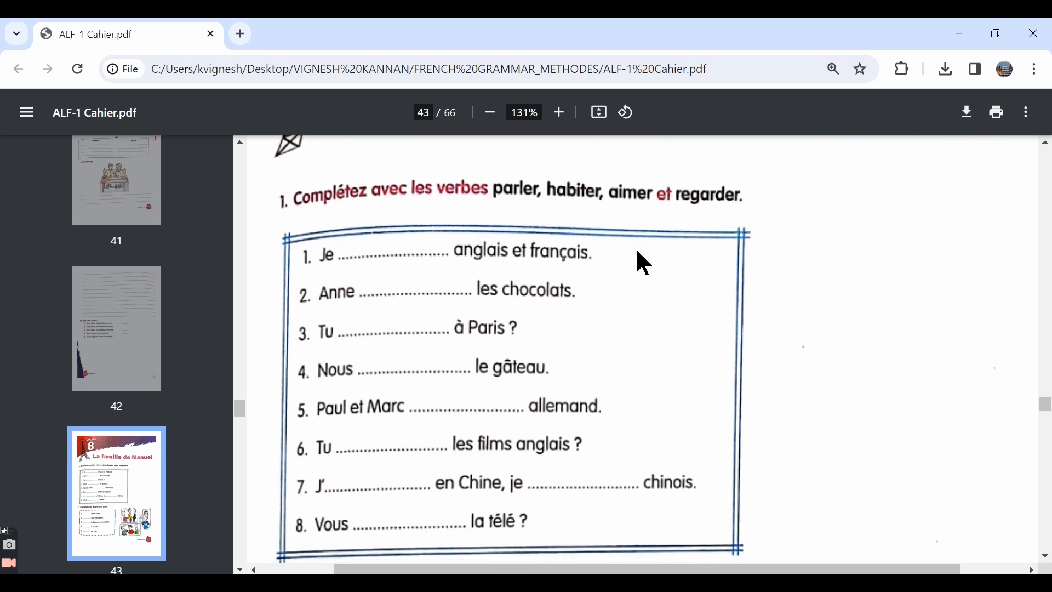
{"action": "mouse_move", "coordinate": [315, 282]}
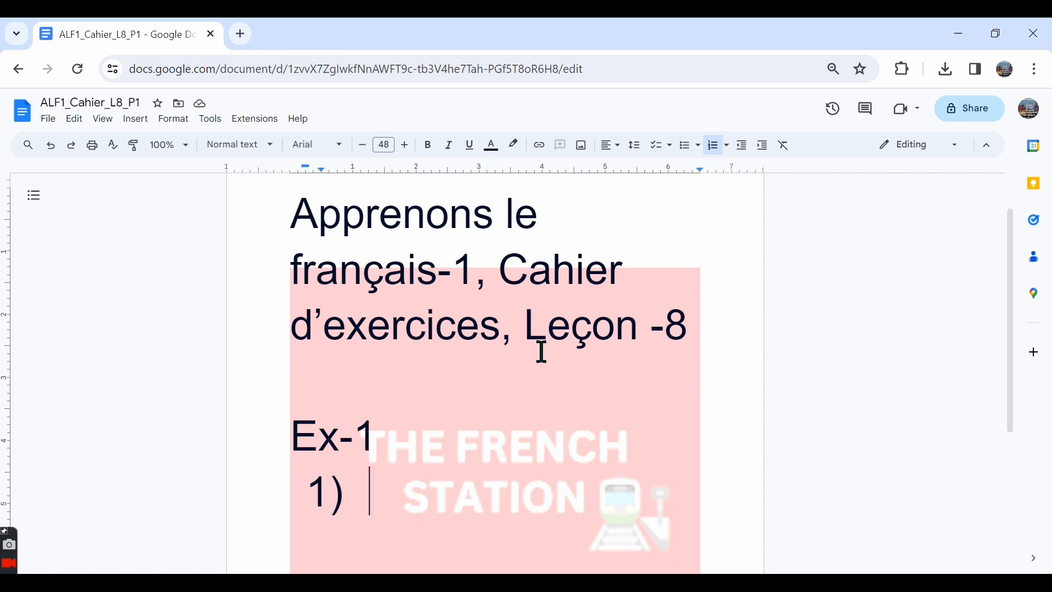
Step: Type Ex-1 answers Parle, Aime and Habites as numbered list items
{"action": "type", "text": "parl"}
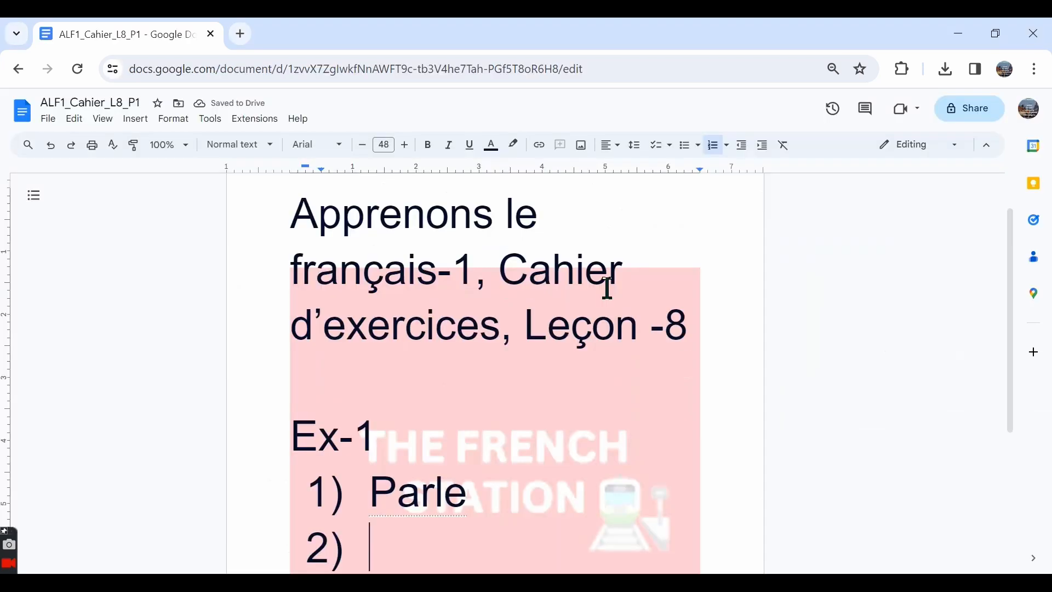
{"action": "type", "text": "aimme"}
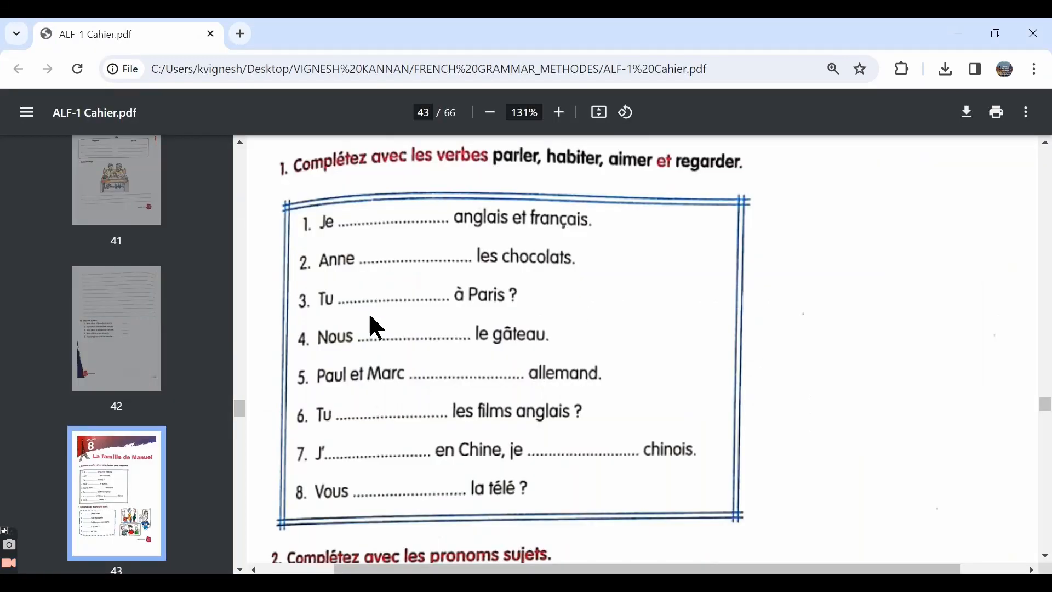
{"action": "mouse_move", "coordinate": [439, 312]}
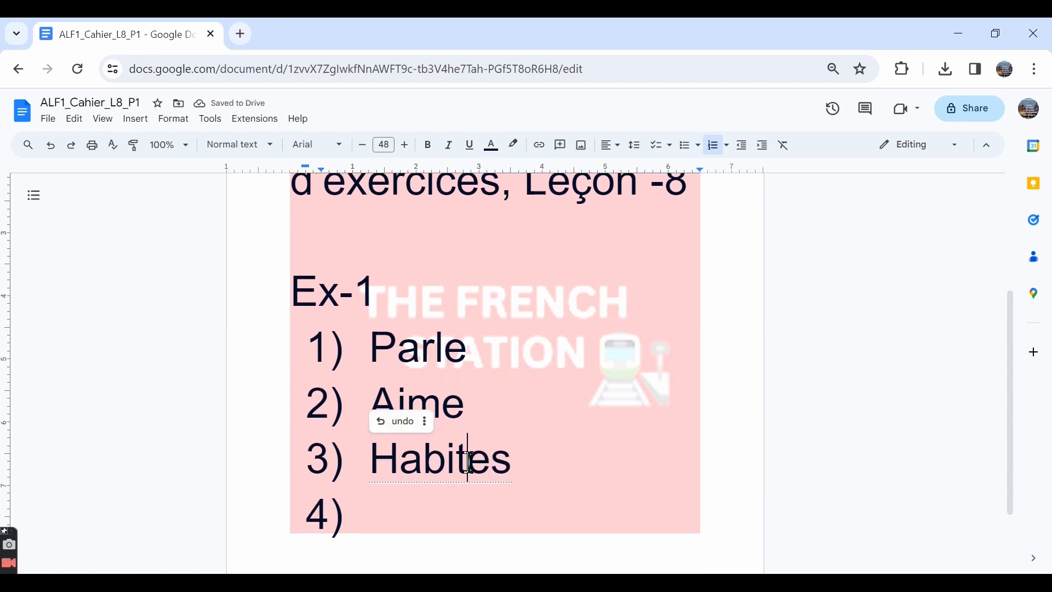
{"action": "double_click", "coordinate": [490, 460]}
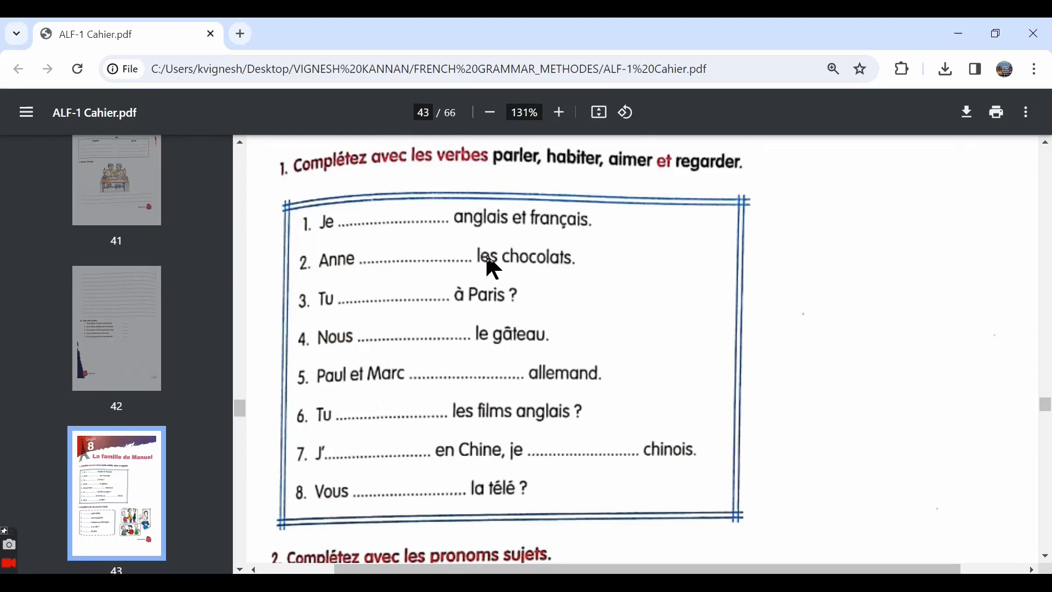
{"action": "mouse_move", "coordinate": [347, 359]}
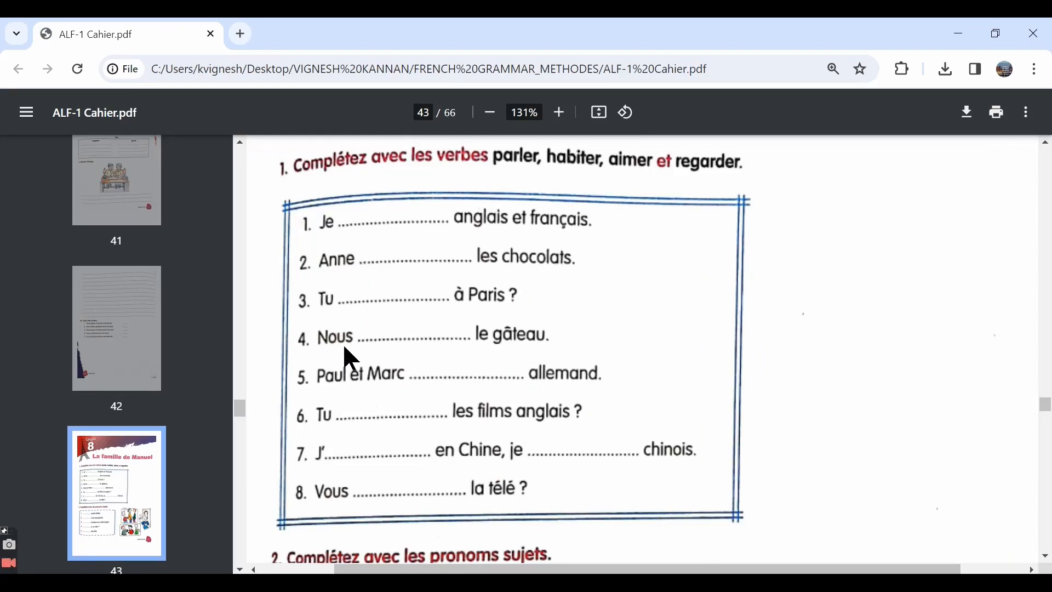
{"action": "mouse_move", "coordinate": [511, 358]}
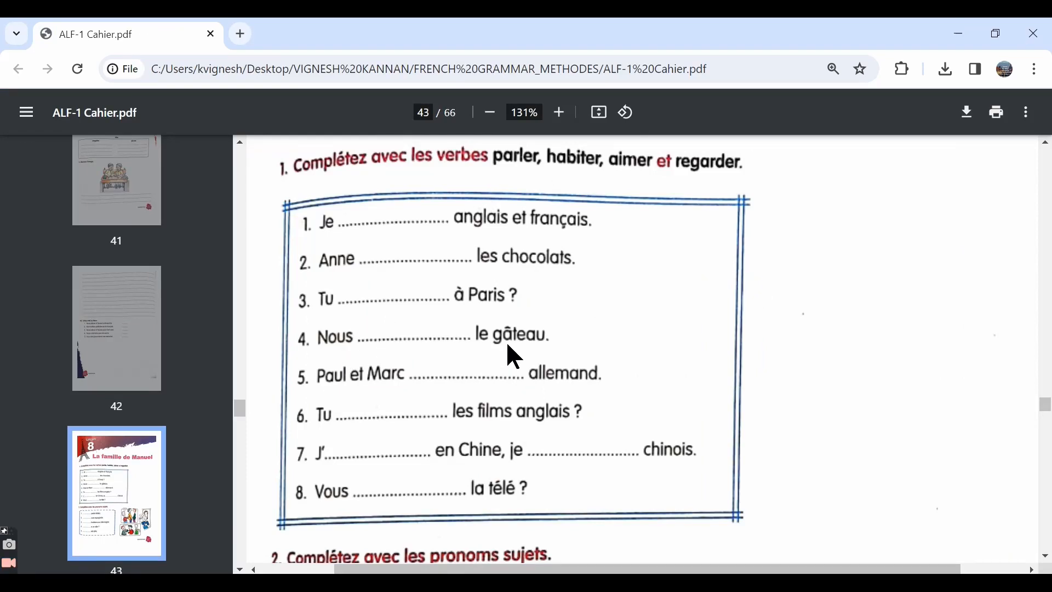
{"action": "mouse_move", "coordinate": [628, 179]}
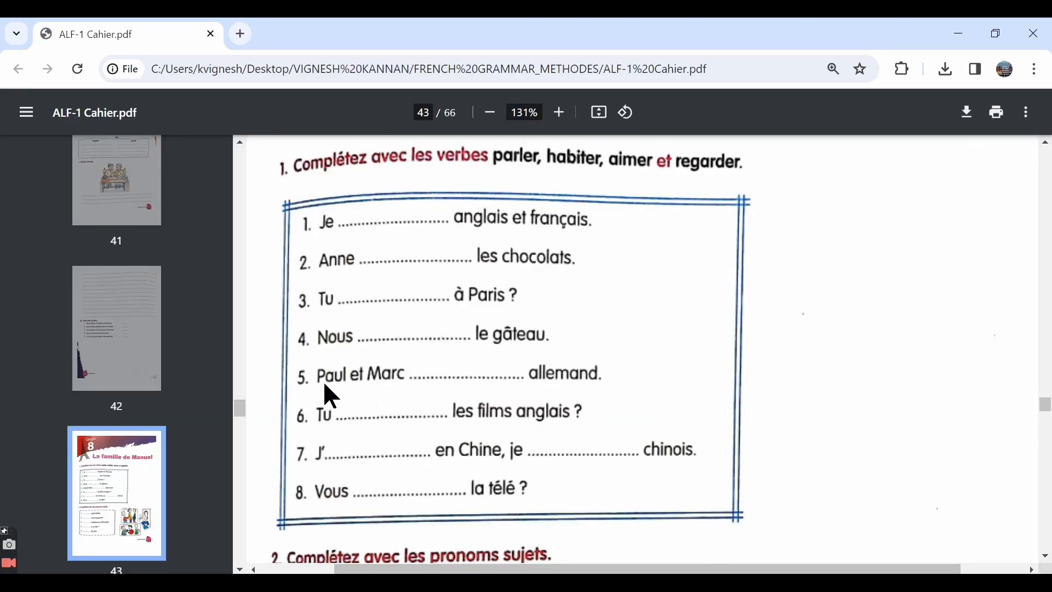
{"action": "mouse_move", "coordinate": [490, 385]}
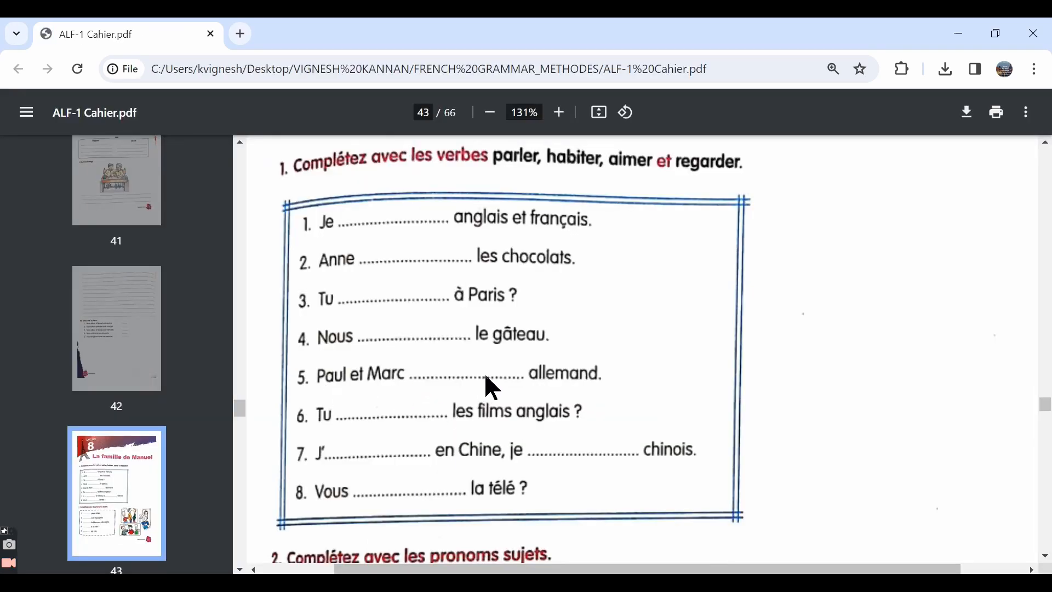
{"action": "mouse_move", "coordinate": [328, 399]}
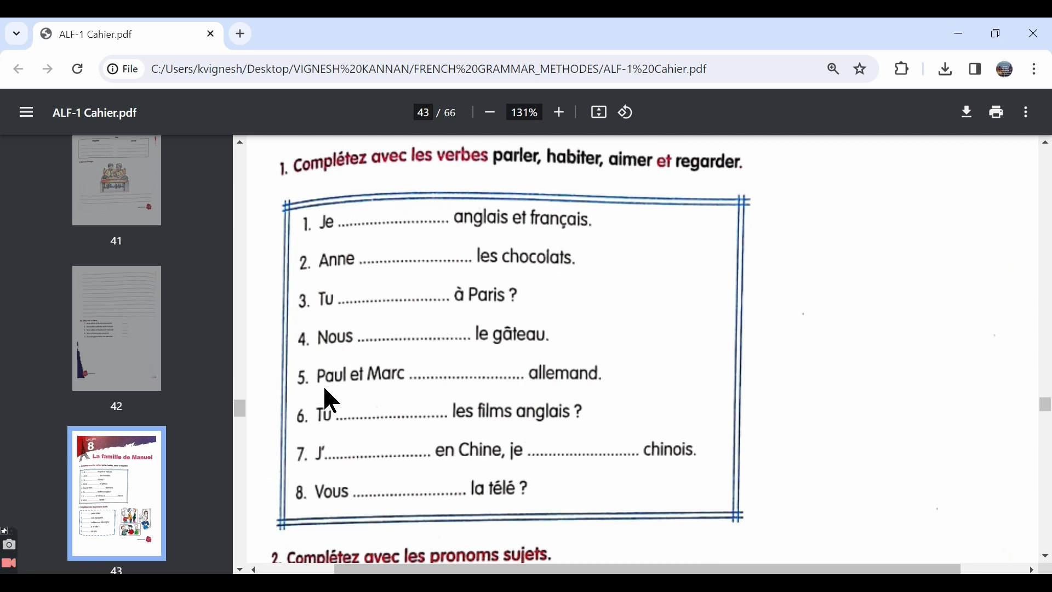
{"action": "mouse_move", "coordinate": [618, 386]}
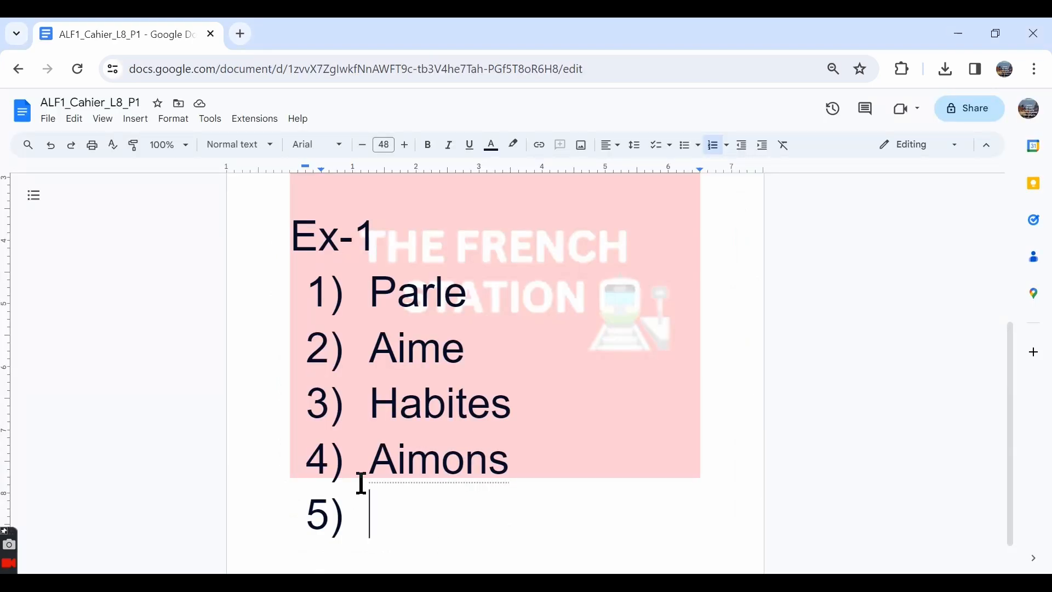
Step: Enter Parlent as Ex-1 answer 5, check the workbook, and start answer 6
{"action": "type", "text": "parlent"}
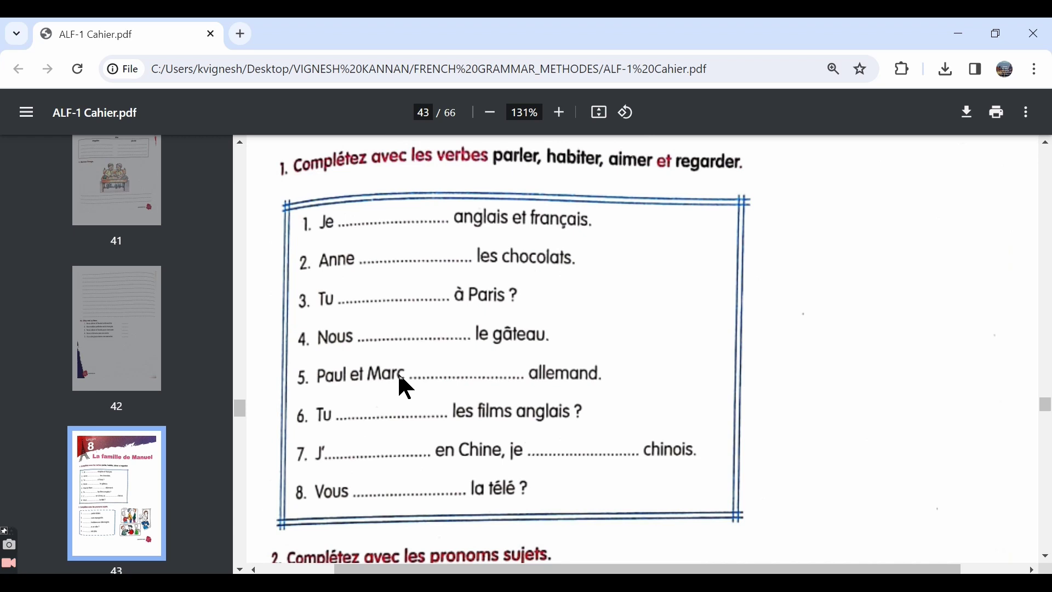
{"action": "left_click", "coordinate": [121, 34]}
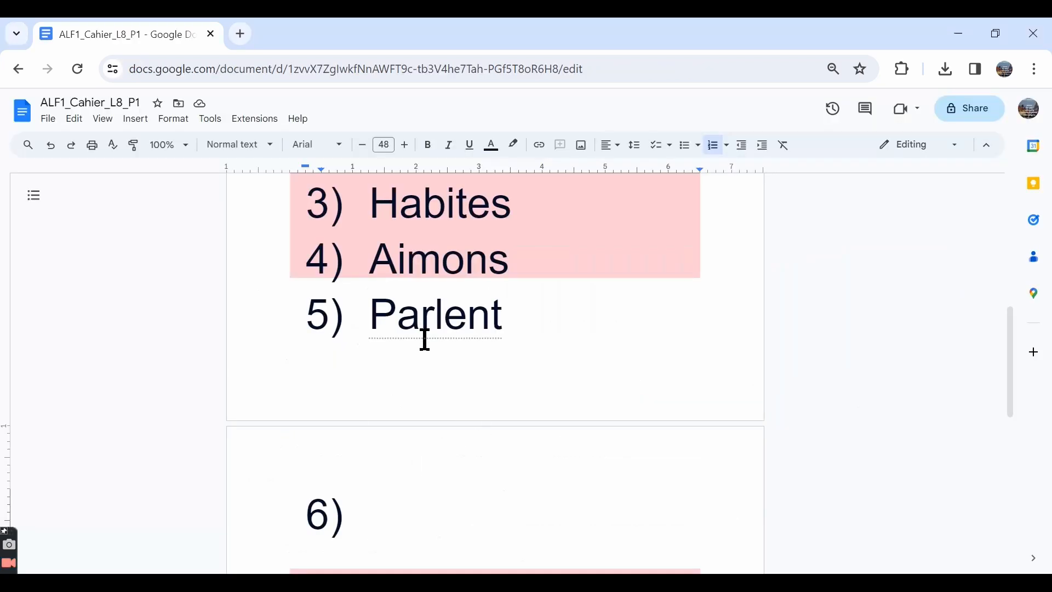
{"action": "left_click", "coordinate": [124, 34]}
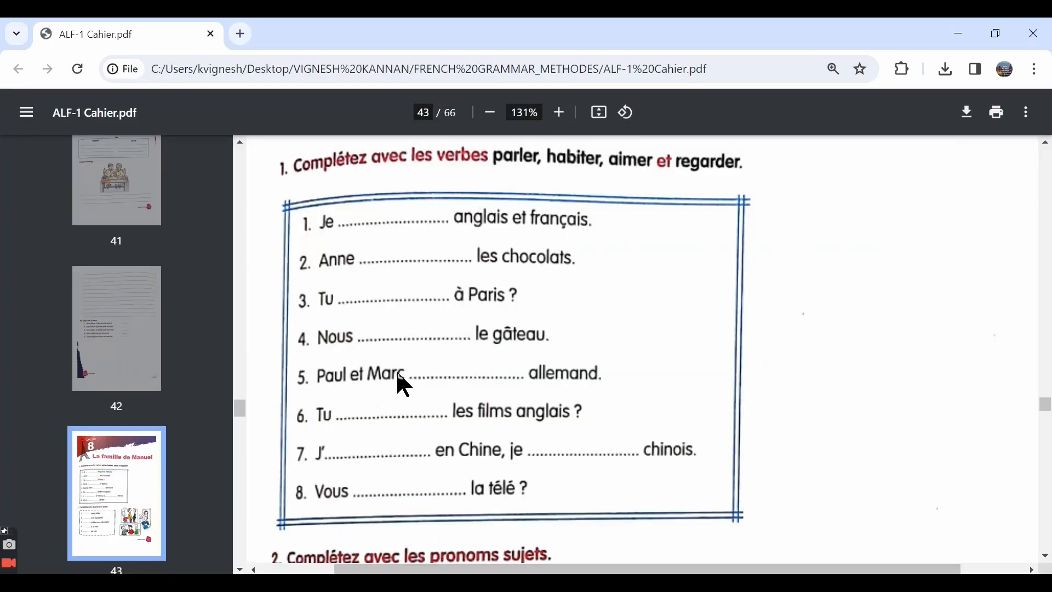
{"action": "mouse_move", "coordinate": [392, 422]}
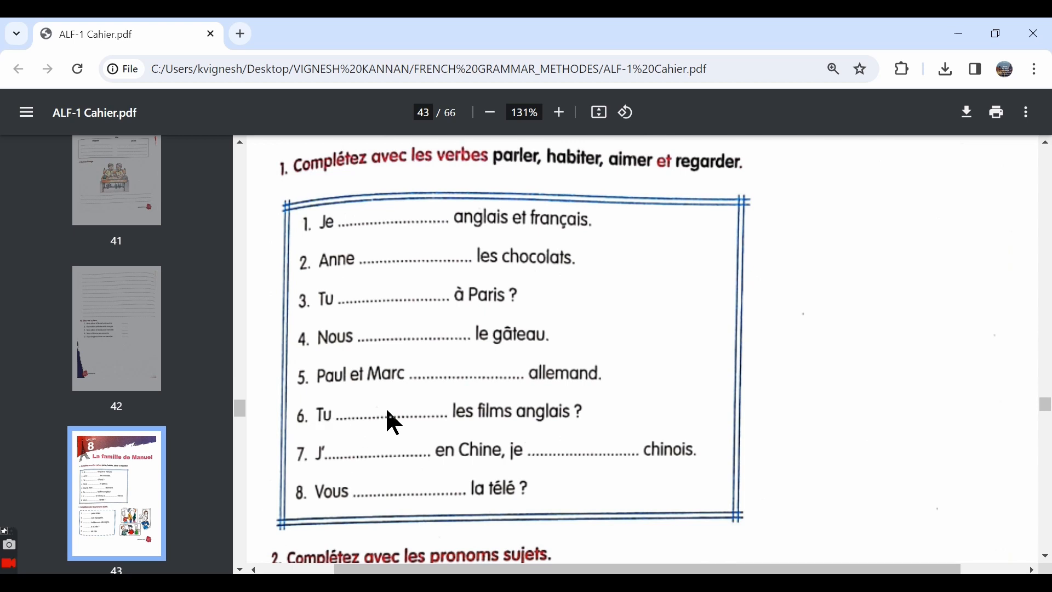
{"action": "mouse_move", "coordinate": [564, 426]}
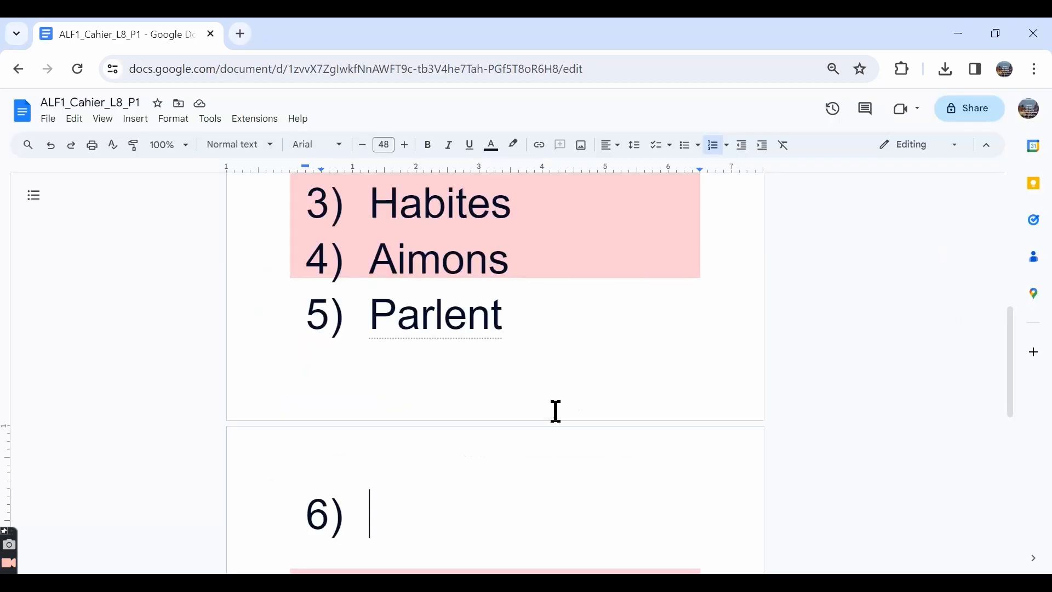
{"action": "type", "text": "regar"}
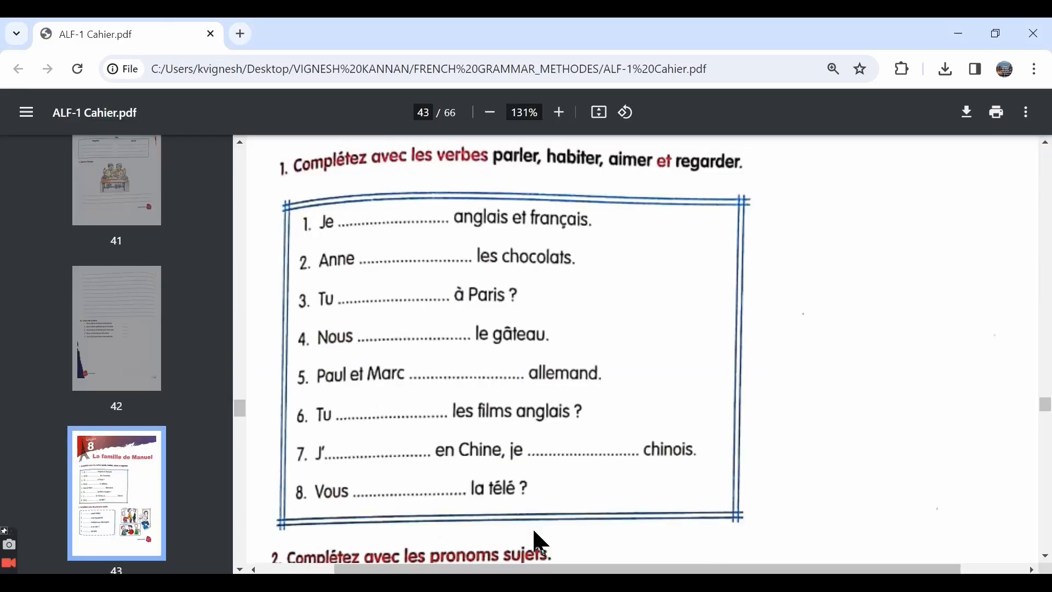
{"action": "mouse_move", "coordinate": [372, 456]}
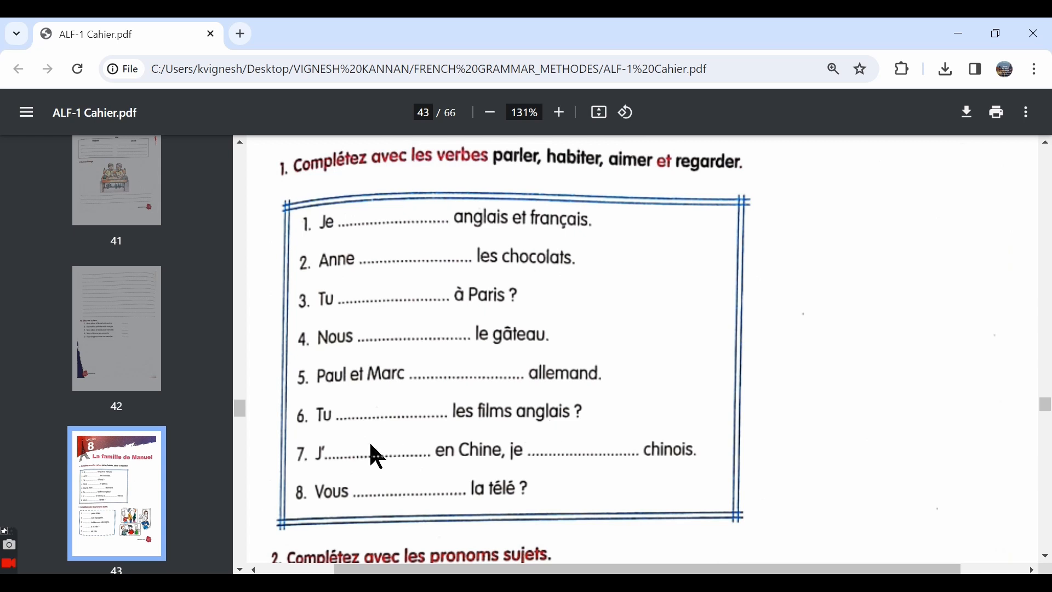
{"action": "mouse_move", "coordinate": [361, 470]}
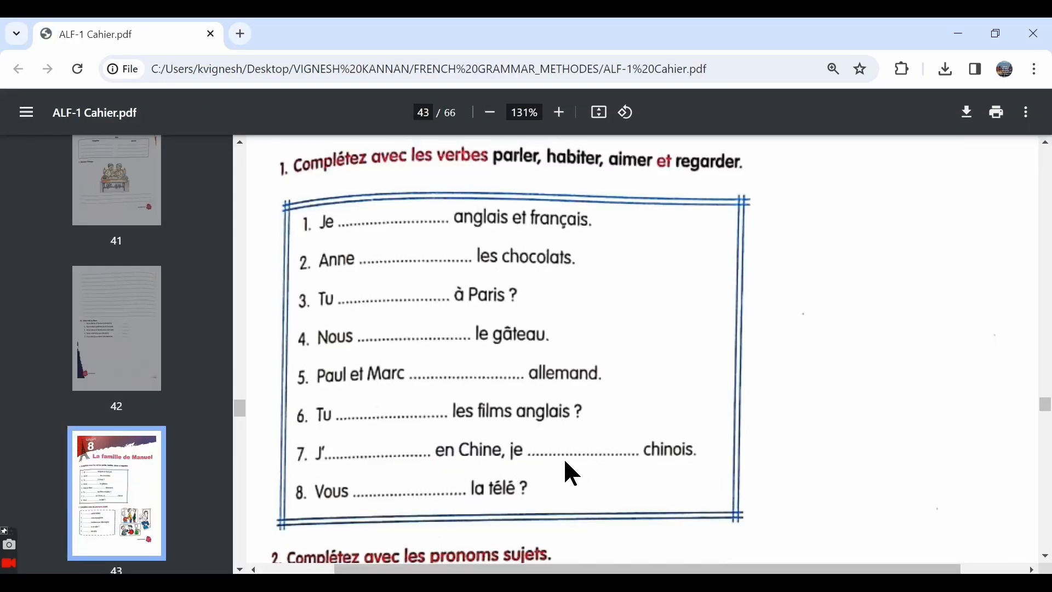
Step: Fill Ex-1 items 6–8 with Regardes, Habite, parle and regardez
{"action": "left_click", "coordinate": [125, 34]}
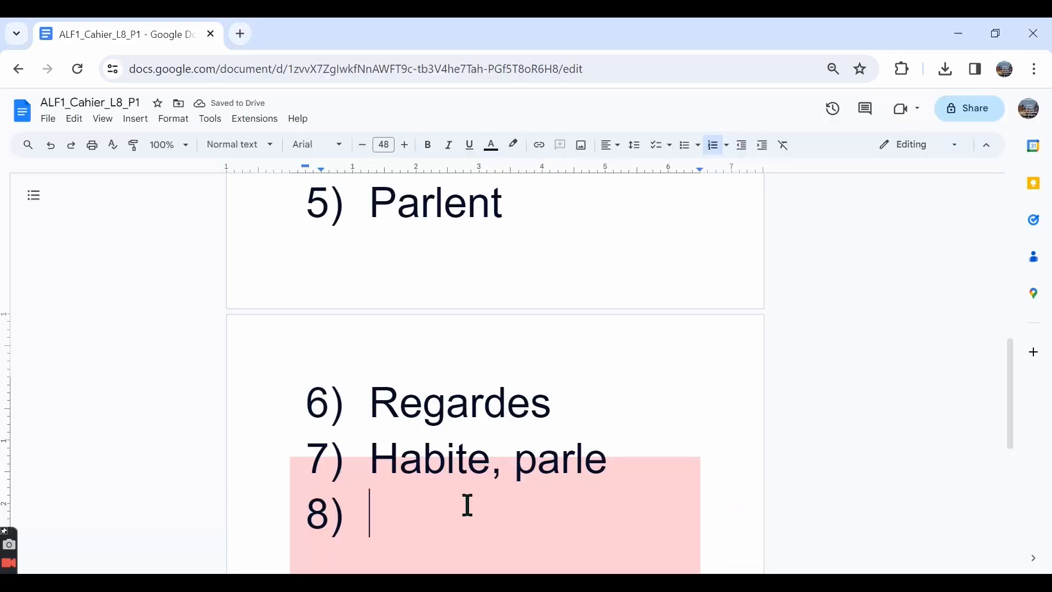
{"action": "type", "text": "regardez"}
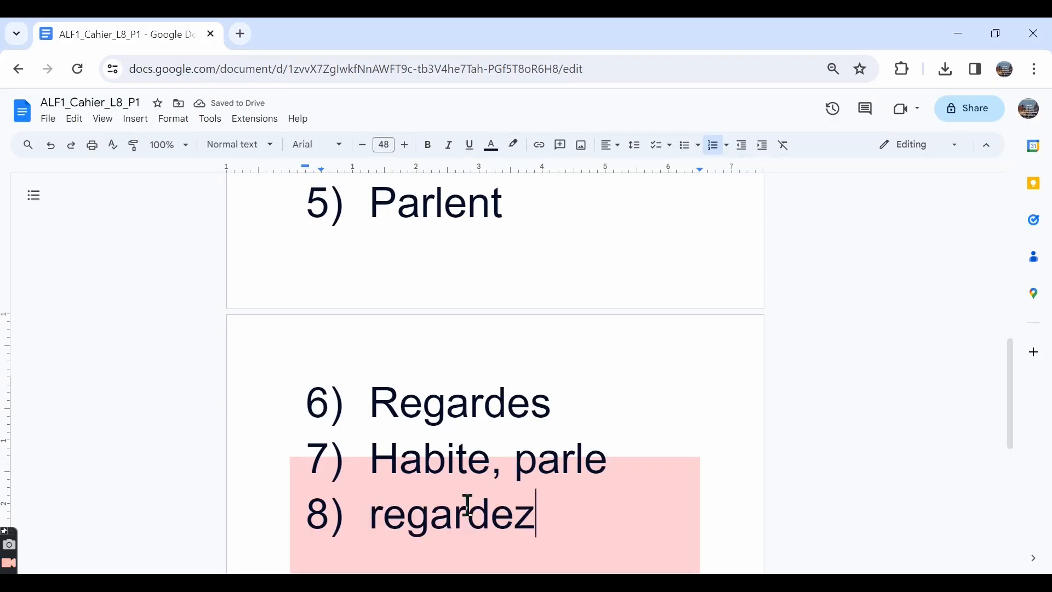
{"action": "key", "text": "enter"}
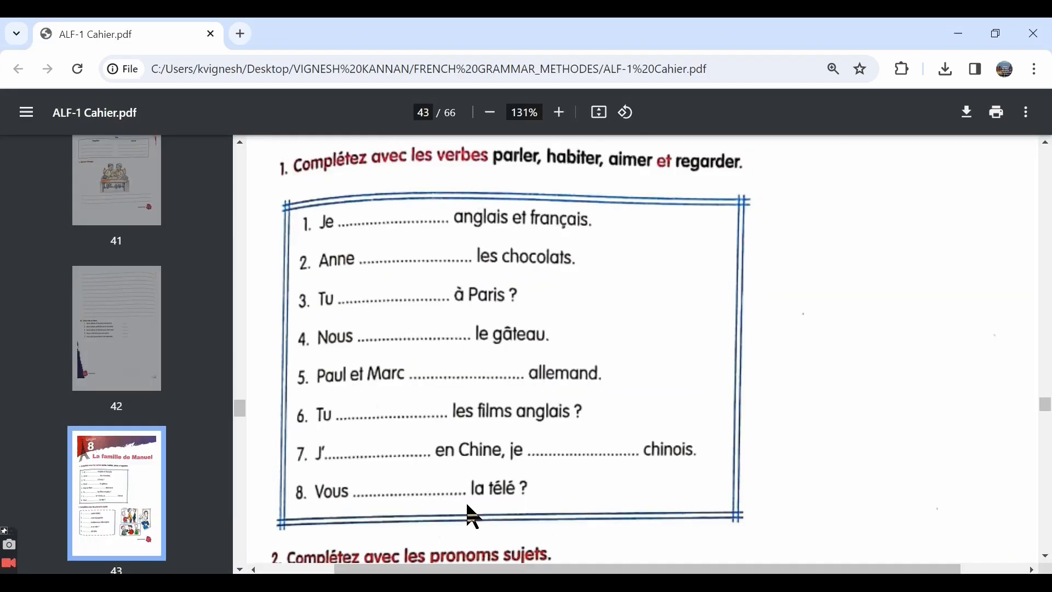
Step: Scroll the workbook to exercise 2, 'Complétez avec les pronoms sujets'
{"action": "scroll", "scroll_direction": "down", "scroll_amount": 3}
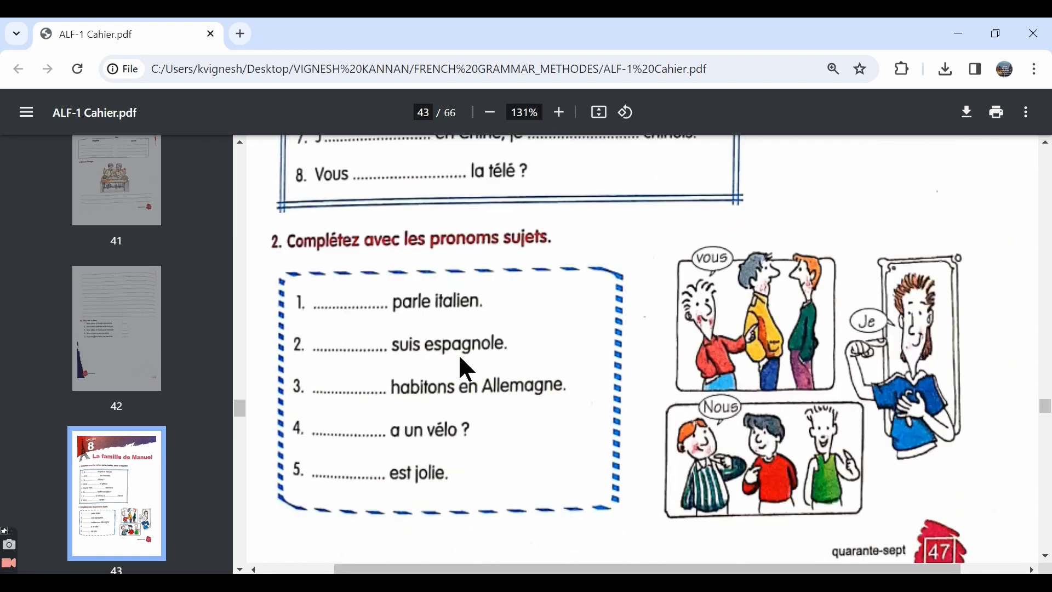
{"action": "mouse_move", "coordinate": [460, 289]}
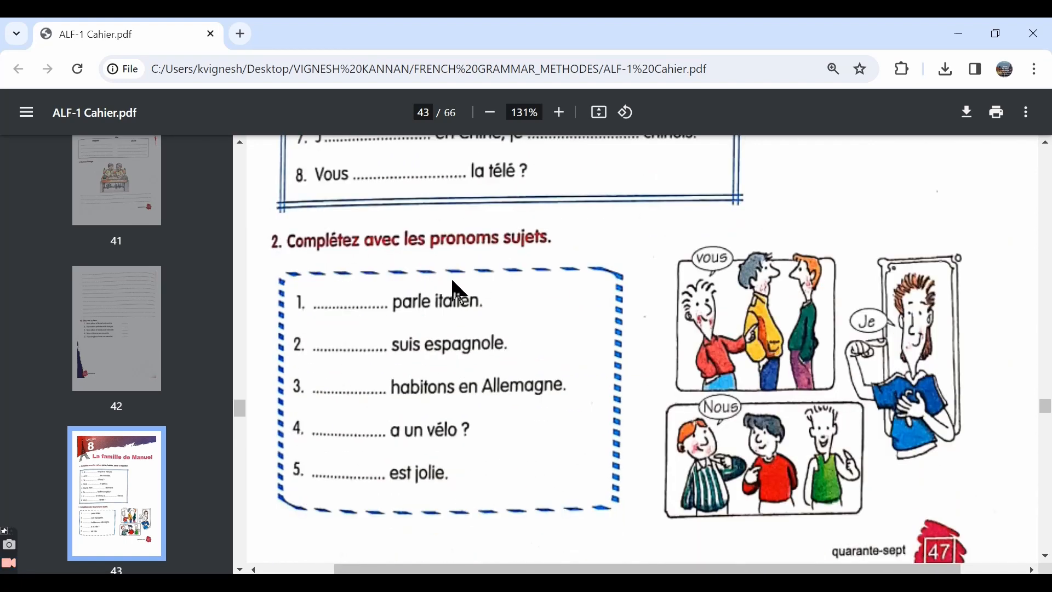
{"action": "mouse_move", "coordinate": [285, 281]}
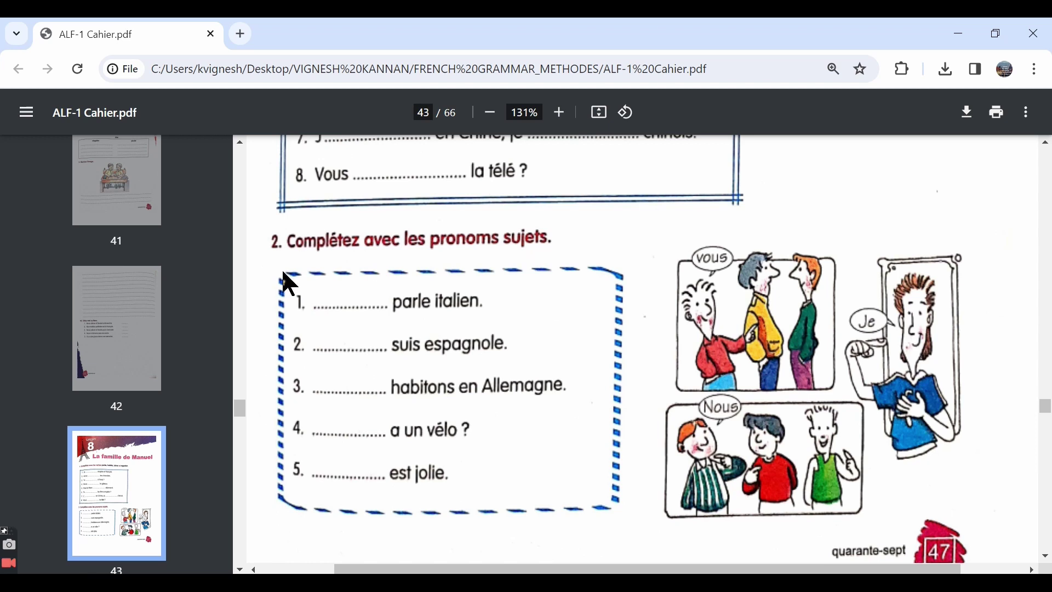
{"action": "mouse_move", "coordinate": [513, 285]}
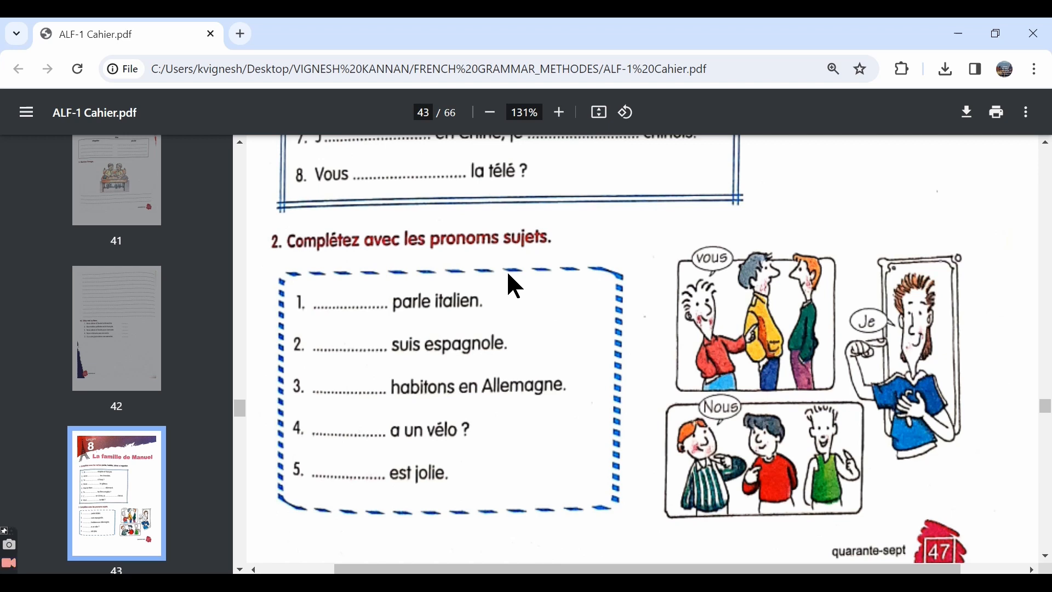
{"action": "mouse_move", "coordinate": [878, 335]}
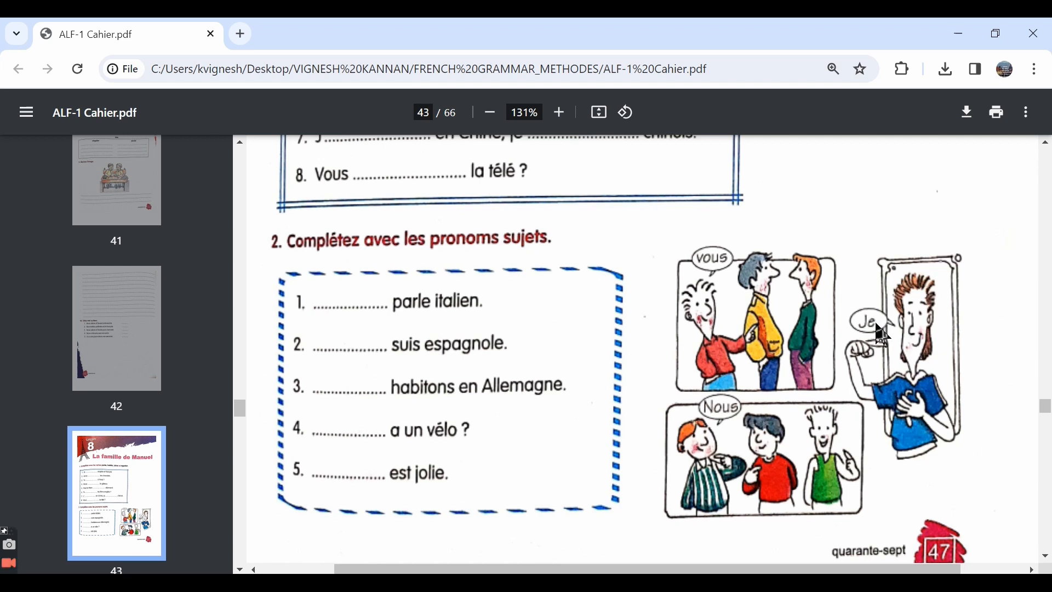
{"action": "mouse_move", "coordinate": [873, 335]}
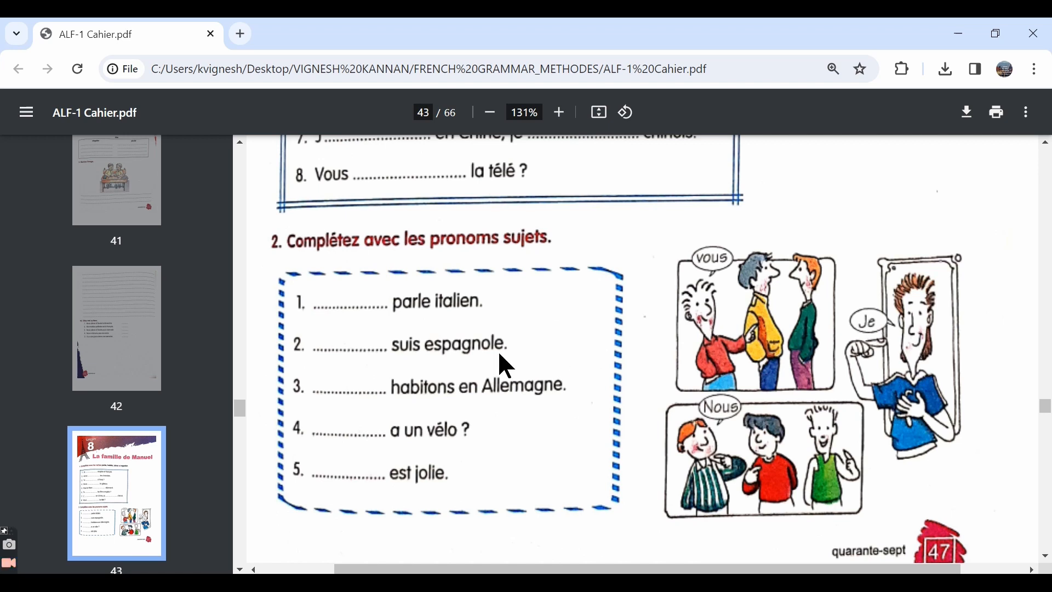
{"action": "scroll", "scroll_direction": "down", "scroll_amount": 3}
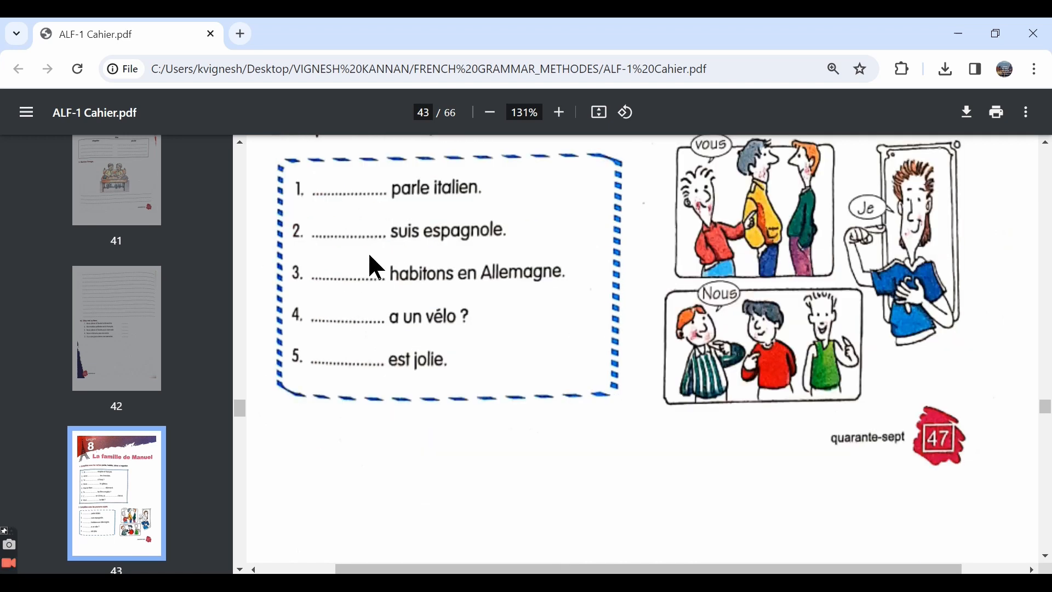
{"action": "mouse_move", "coordinate": [406, 329]}
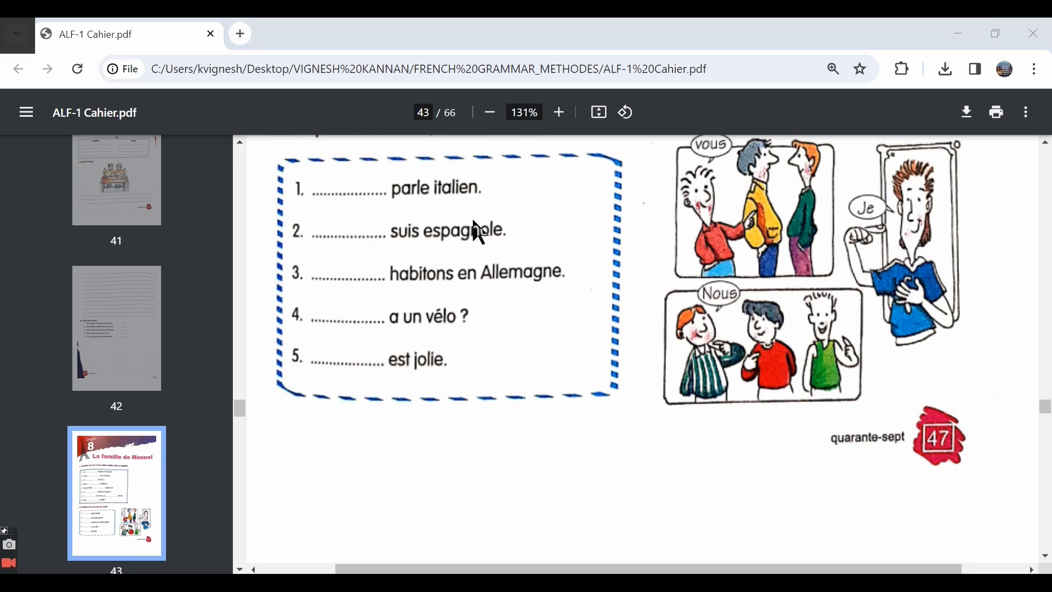
{"action": "left_click", "coordinate": [125, 34]}
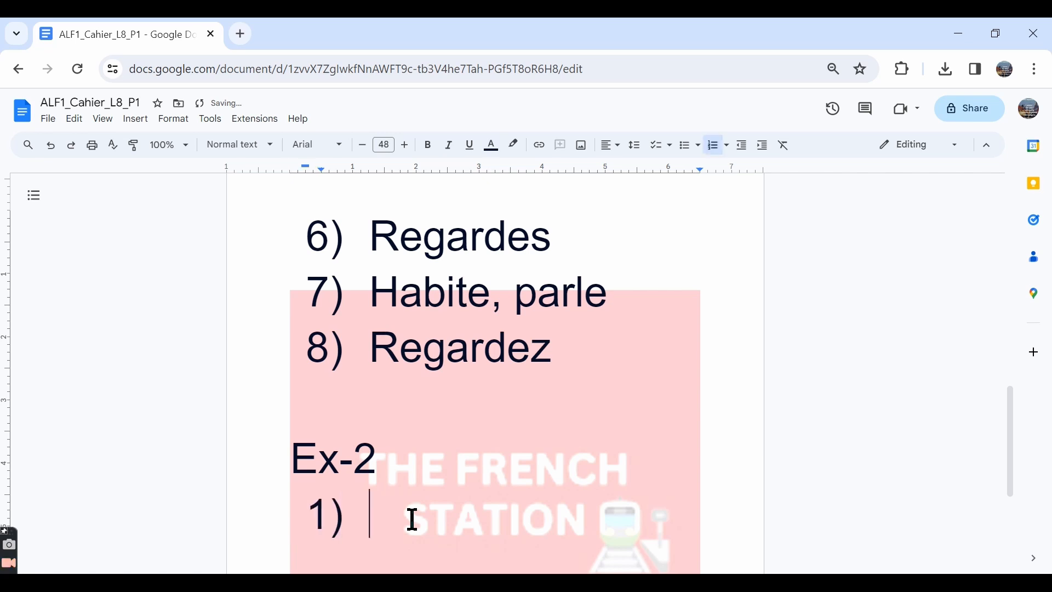
Step: Enter Ex-2 answers Je/il/elle, Je and Nous in the numbered list
{"action": "type", "text": "Je"}
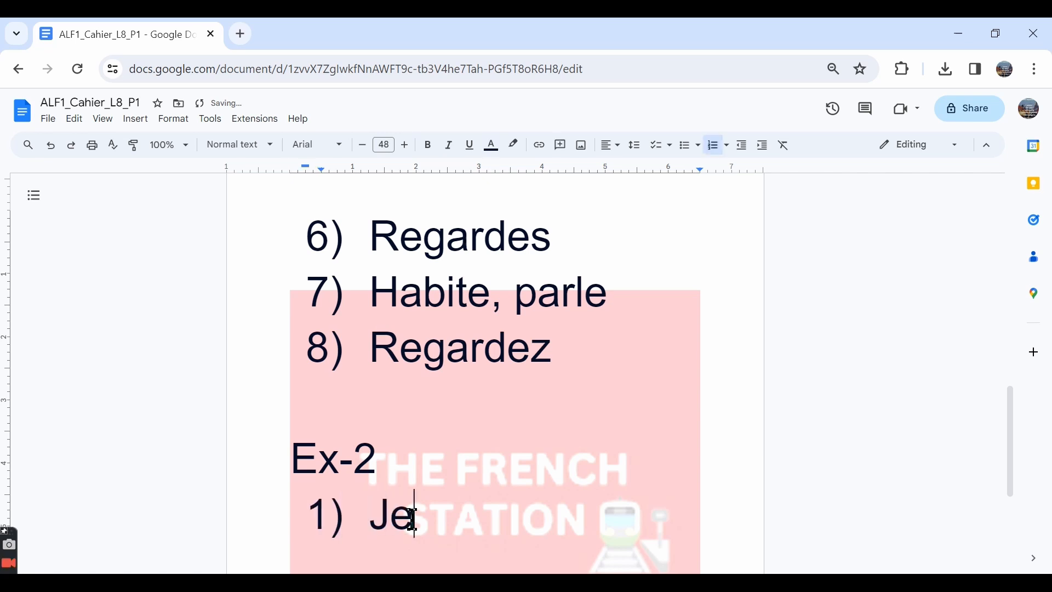
{"action": "type", "text": "/il"}
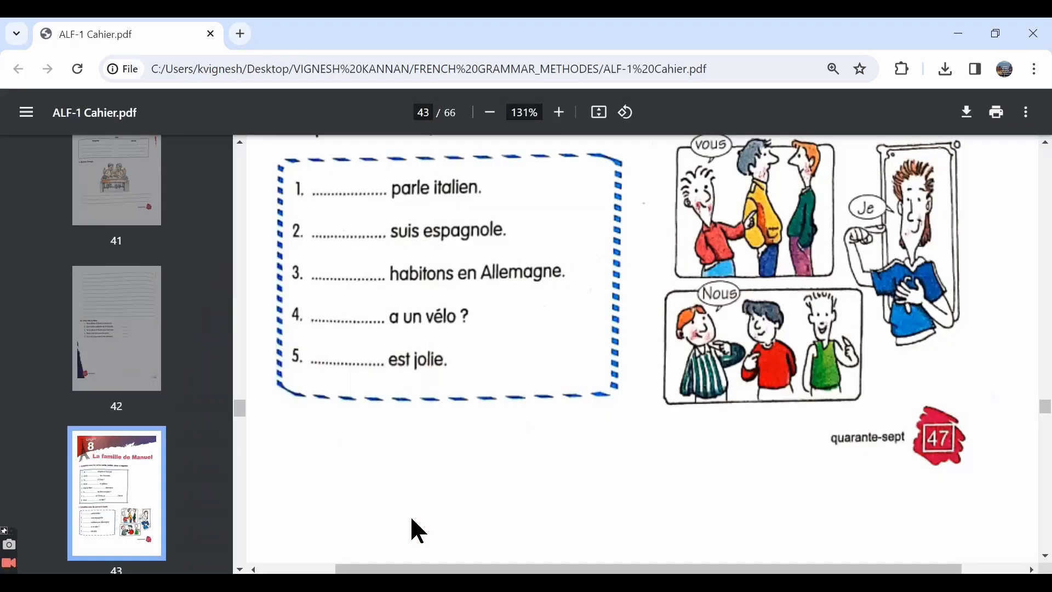
{"action": "mouse_move", "coordinate": [413, 201]}
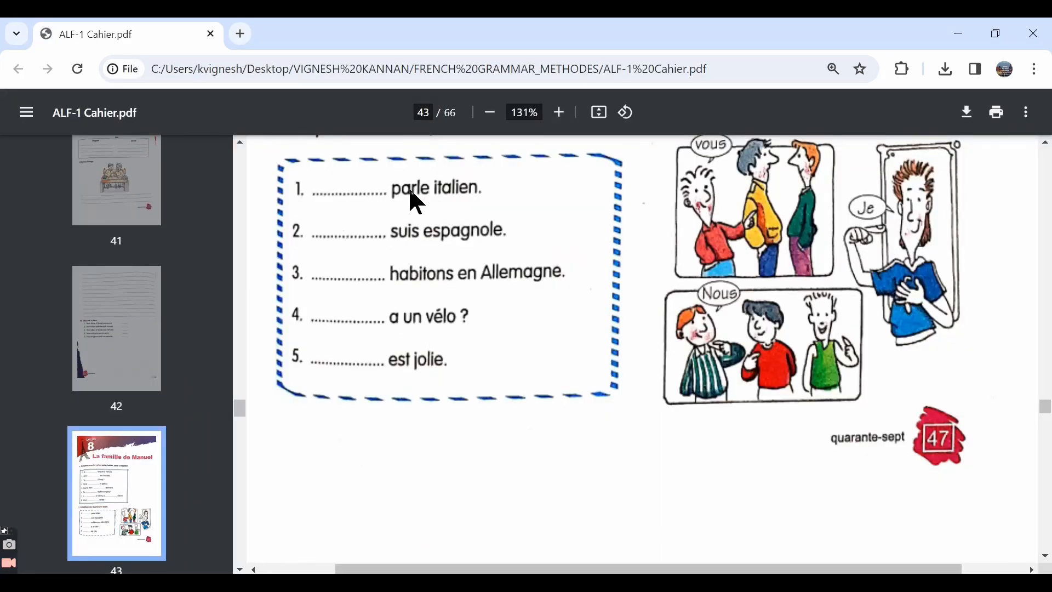
{"action": "mouse_move", "coordinate": [413, 211]}
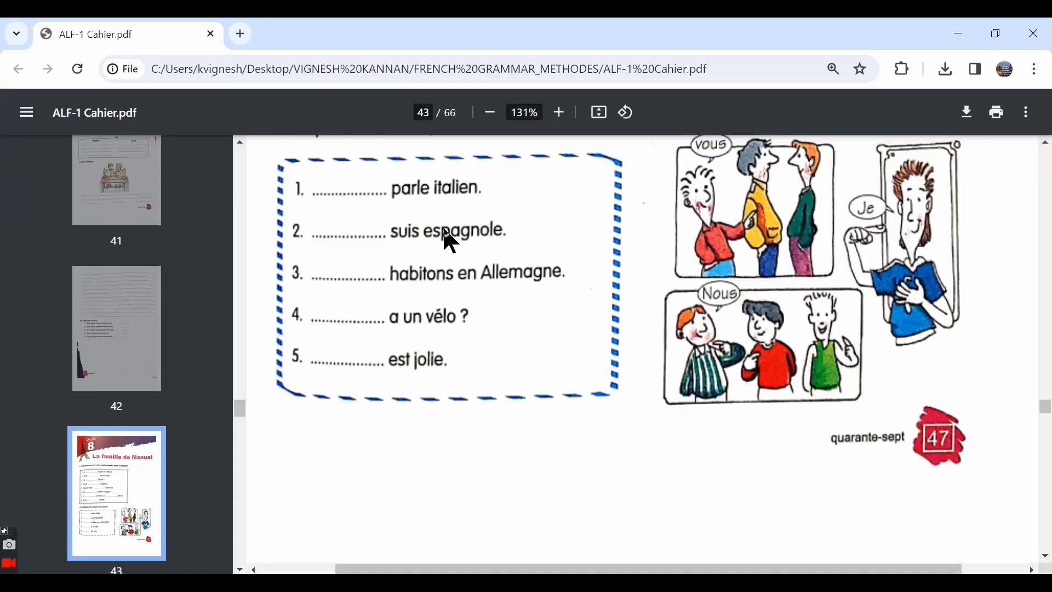
{"action": "mouse_move", "coordinate": [436, 224]}
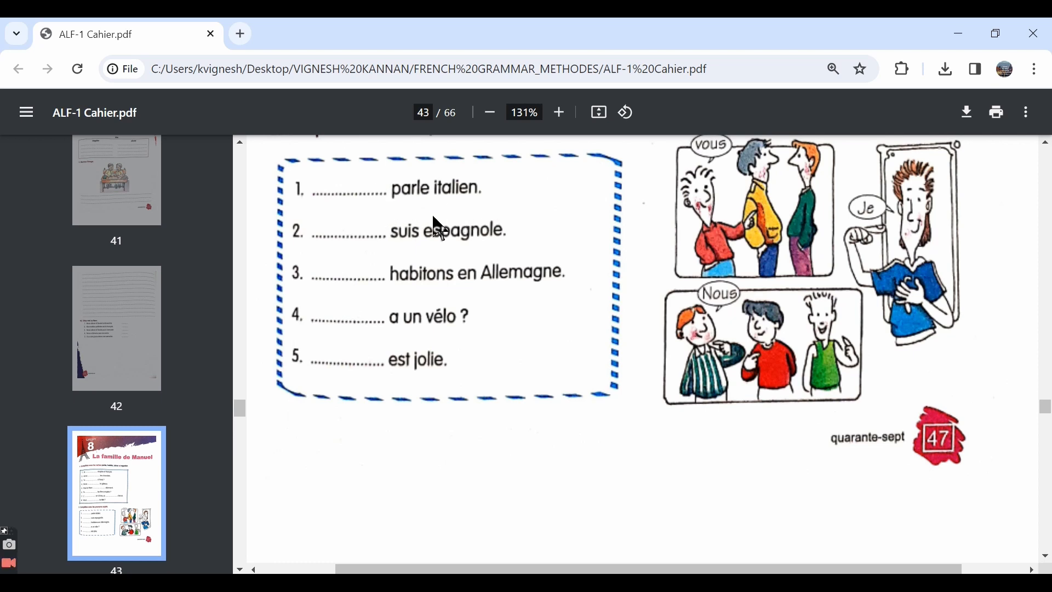
{"action": "mouse_move", "coordinate": [329, 248]}
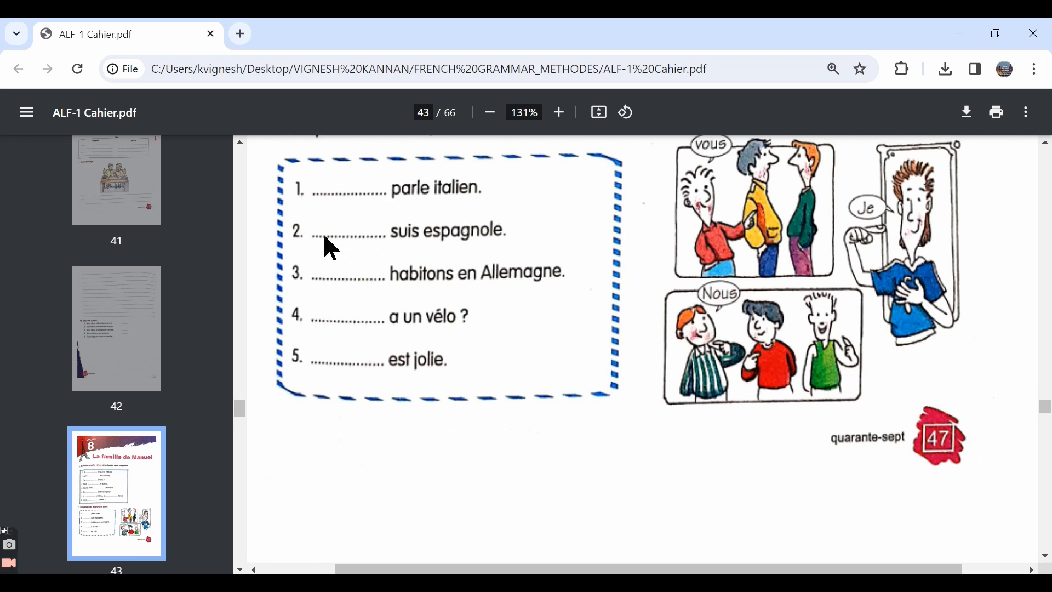
{"action": "mouse_move", "coordinate": [466, 253]}
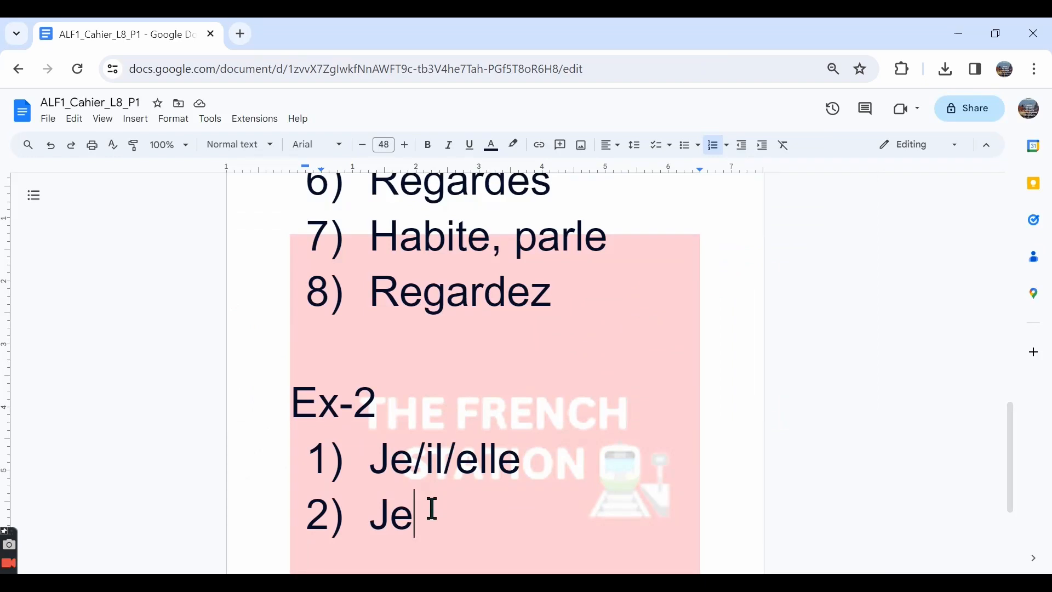
{"action": "key", "text": "Return"}
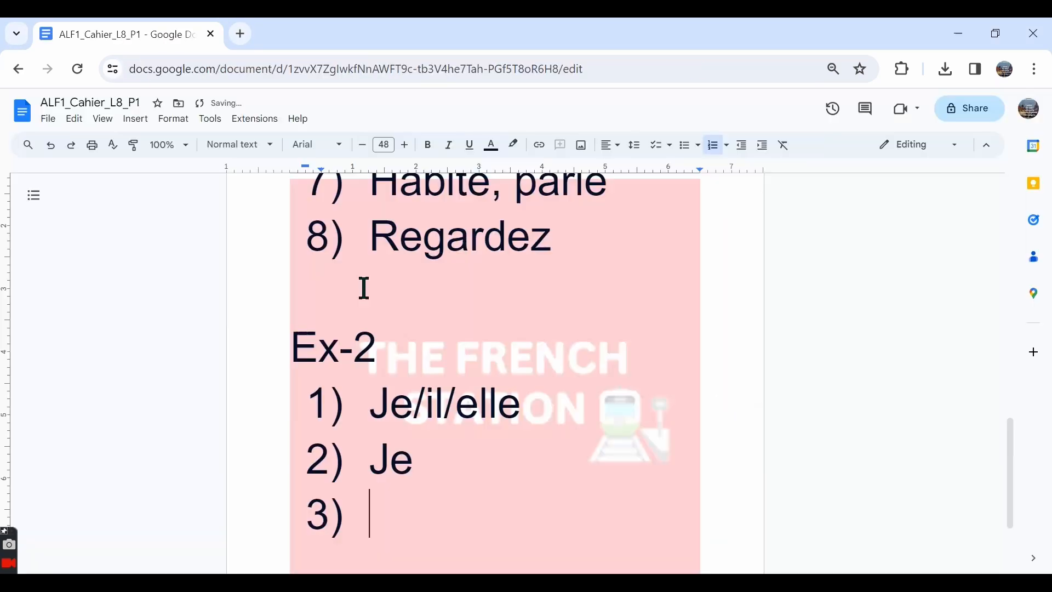
{"action": "type", "text": "Nous"}
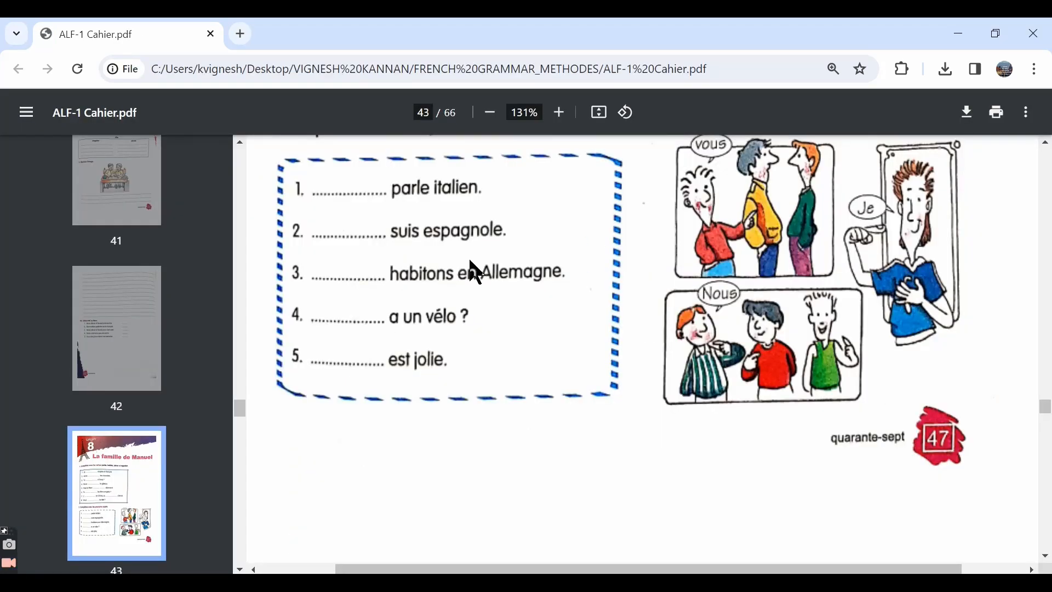
{"action": "mouse_move", "coordinate": [442, 294]}
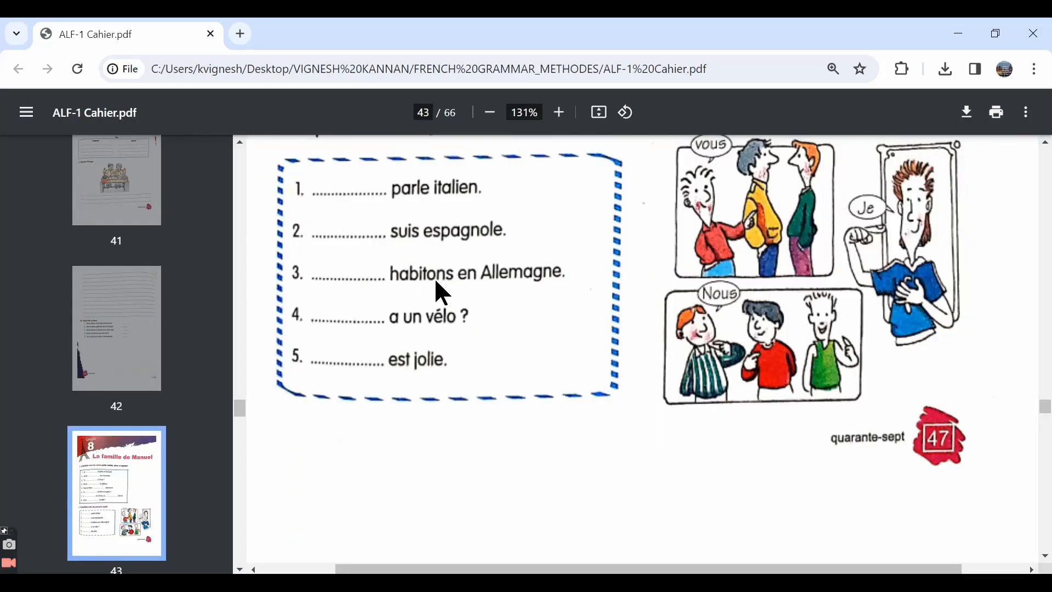
{"action": "mouse_move", "coordinate": [352, 339]}
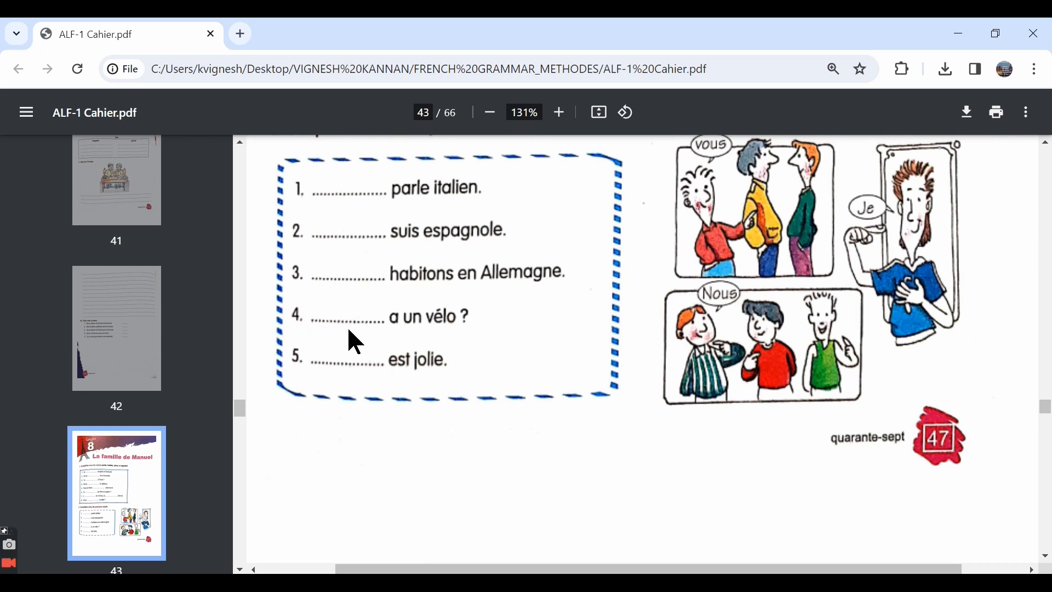
Step: Add Il/elle as answer 4 and scroll the workbook to page 44 for item 5
{"action": "left_click", "coordinate": [124, 34]}
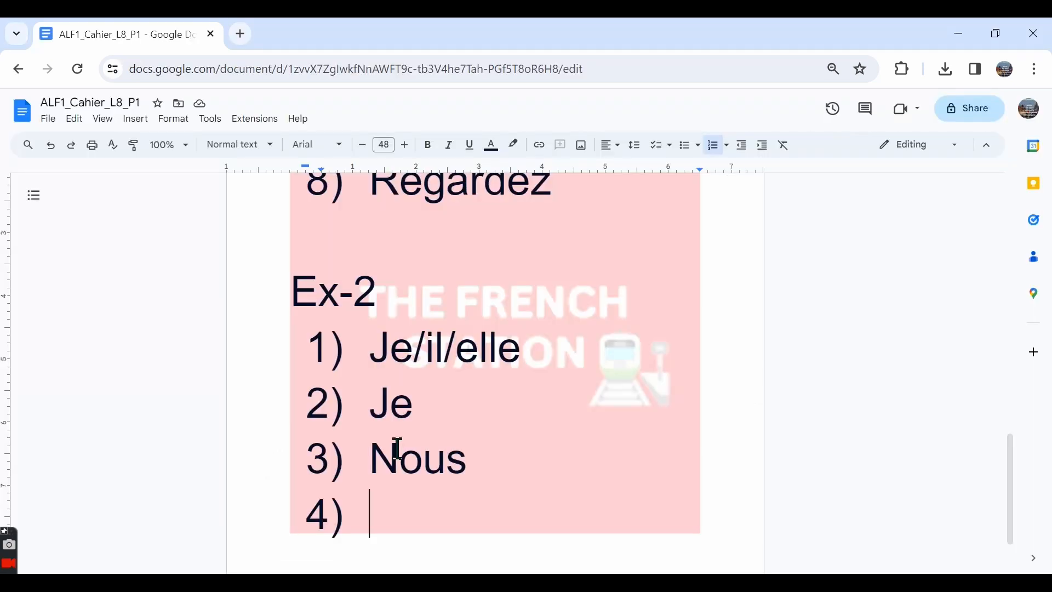
{"action": "type", "text": "Il/e"}
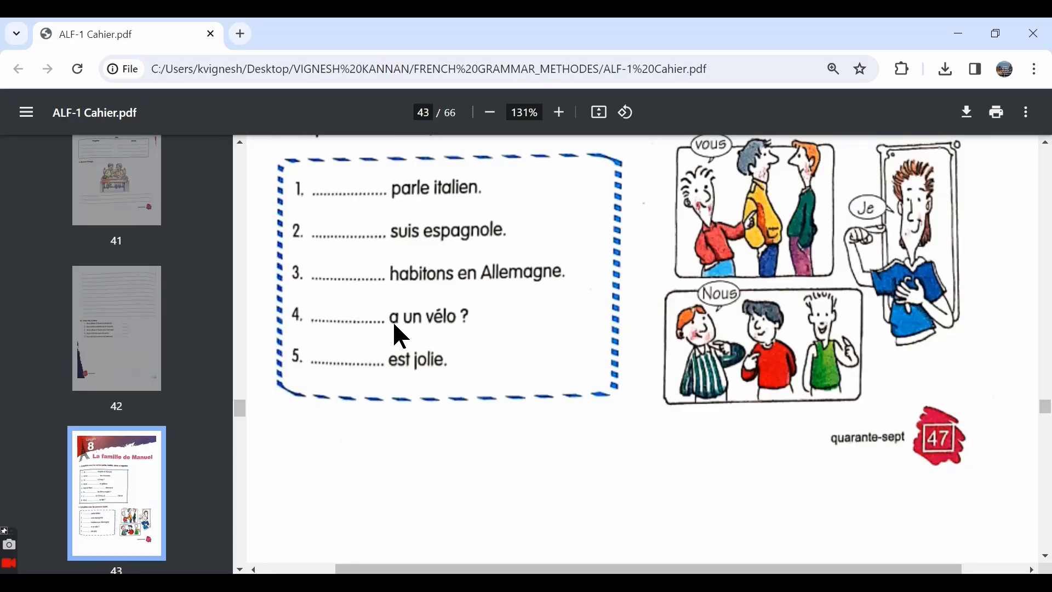
{"action": "left_click", "coordinate": [124, 34]}
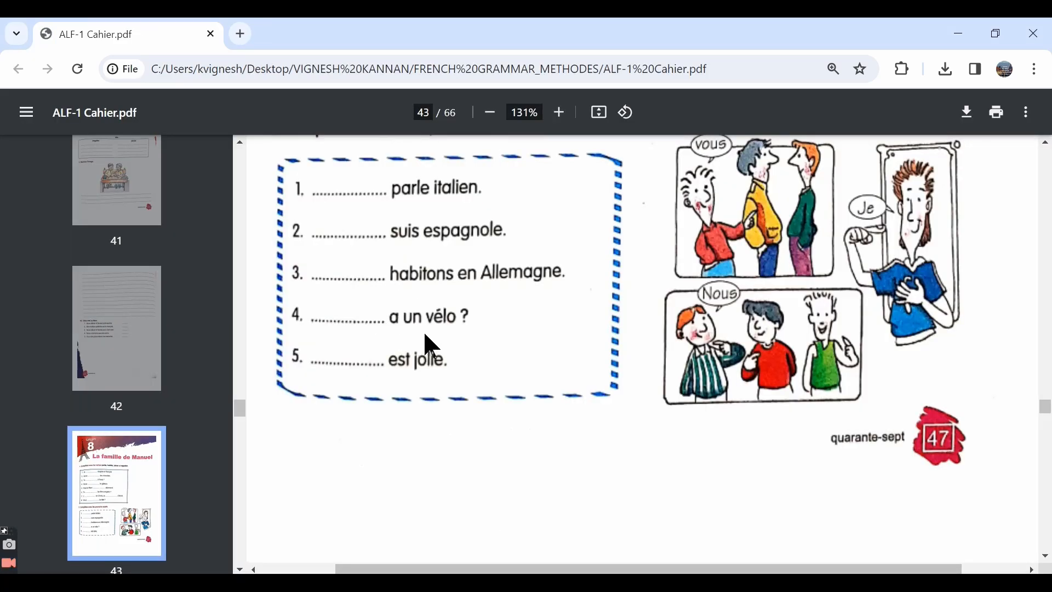
{"action": "scroll", "scroll_direction": "down", "scroll_amount": 3}
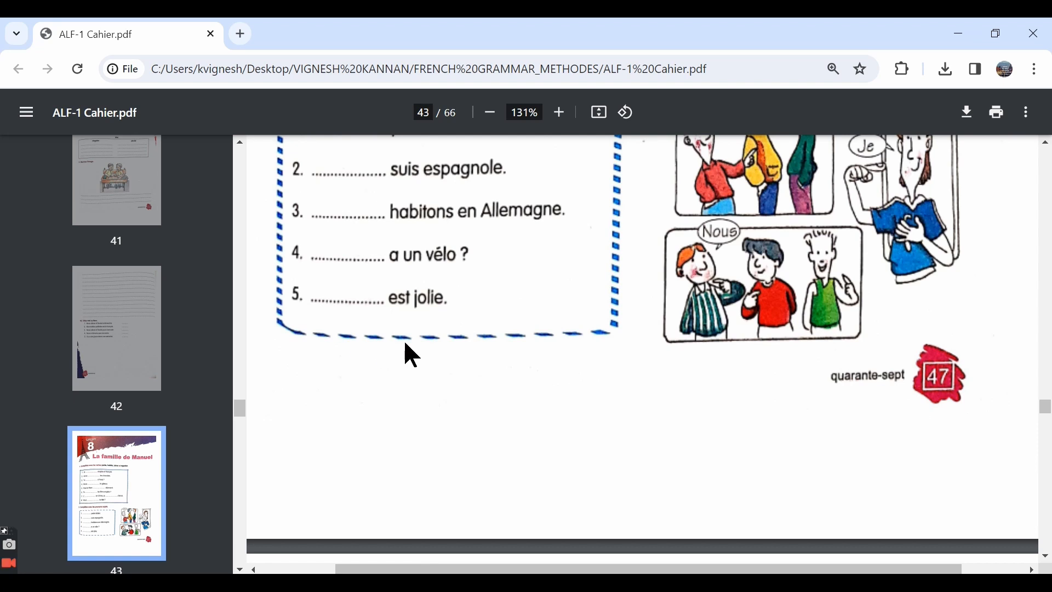
{"action": "mouse_move", "coordinate": [439, 319]}
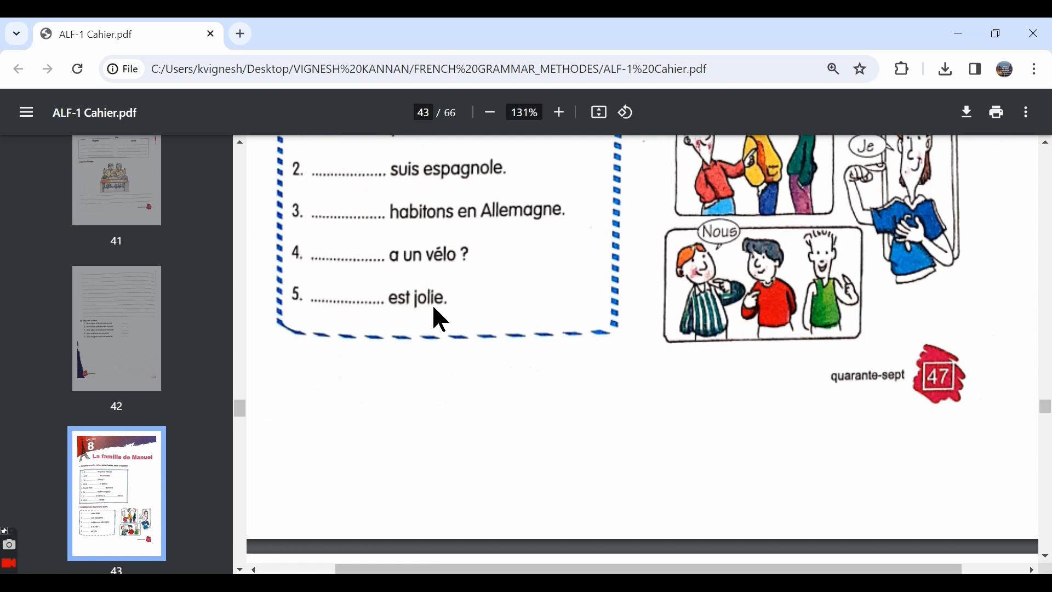
{"action": "mouse_move", "coordinate": [395, 309]}
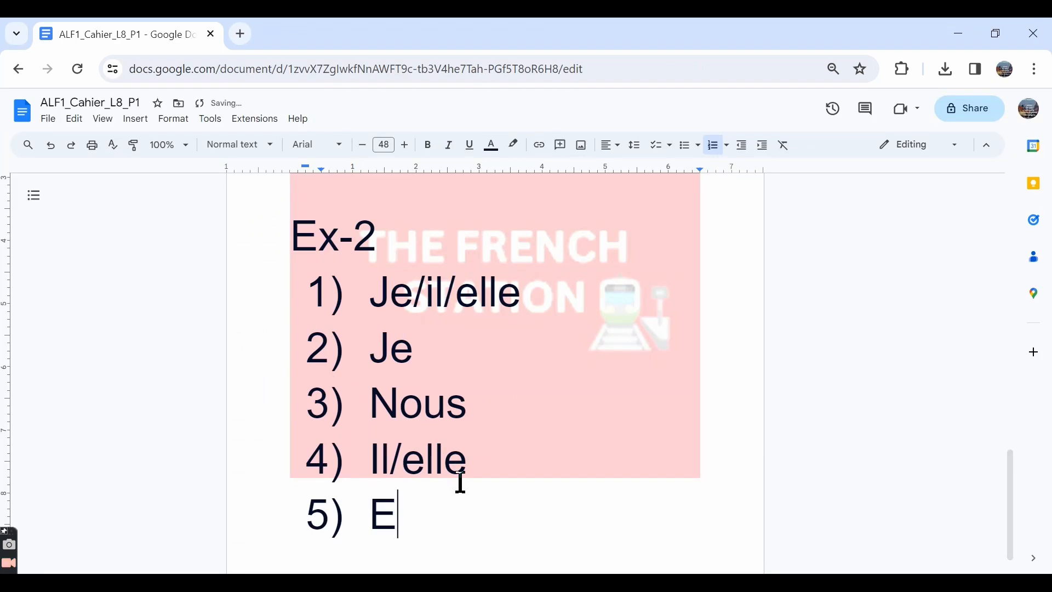
{"action": "left_click", "coordinate": [124, 33]}
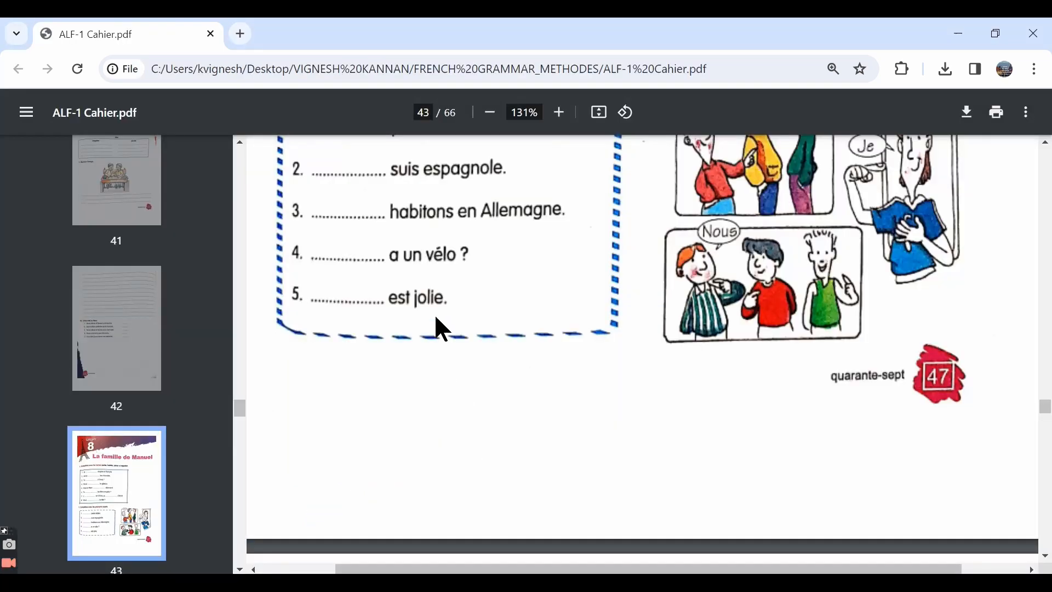
{"action": "mouse_move", "coordinate": [439, 316]}
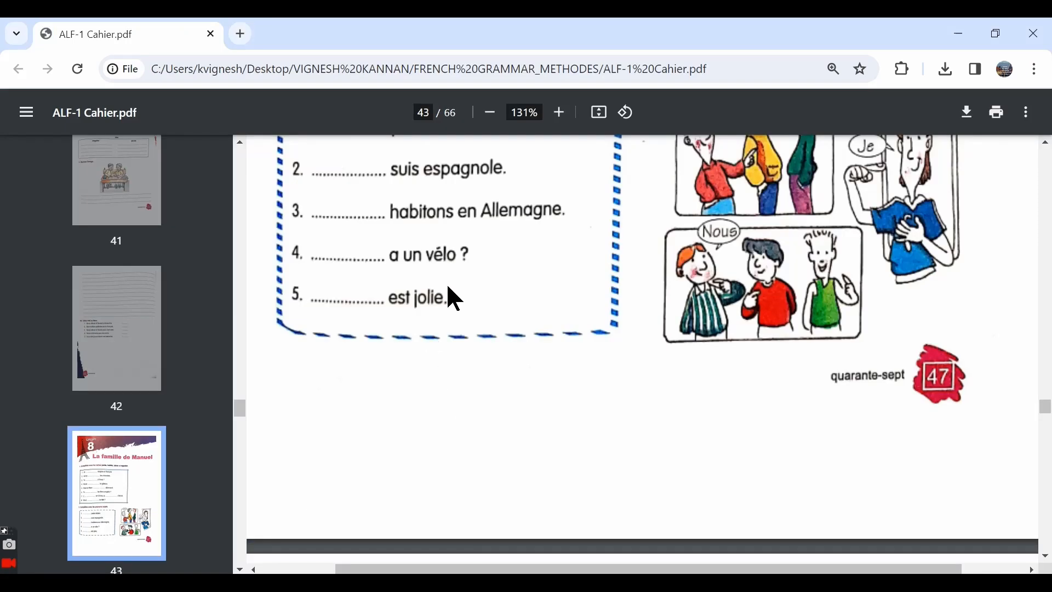
{"action": "mouse_move", "coordinate": [448, 320]}
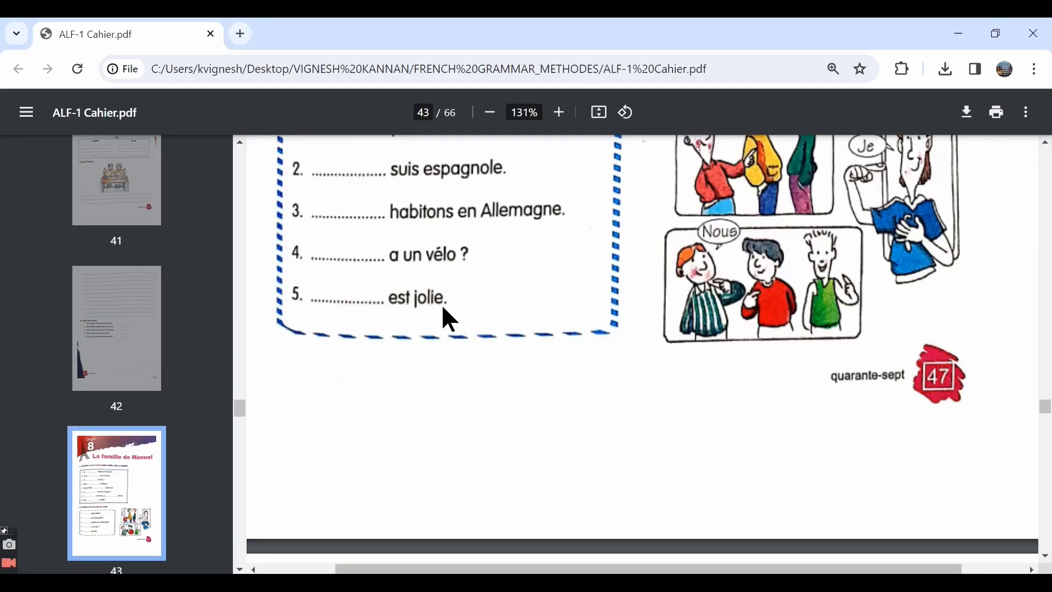
{"action": "mouse_move", "coordinate": [442, 315]}
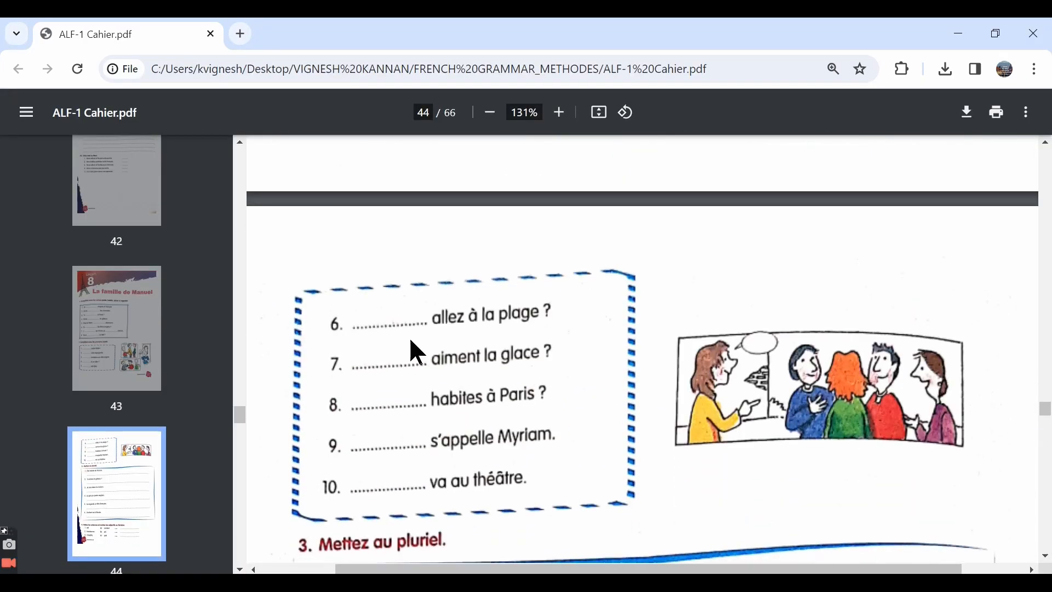
Step: Enter Vous and Ils/elles as Ex-2 answers 6 and 7
{"action": "left_click", "coordinate": [125, 34]}
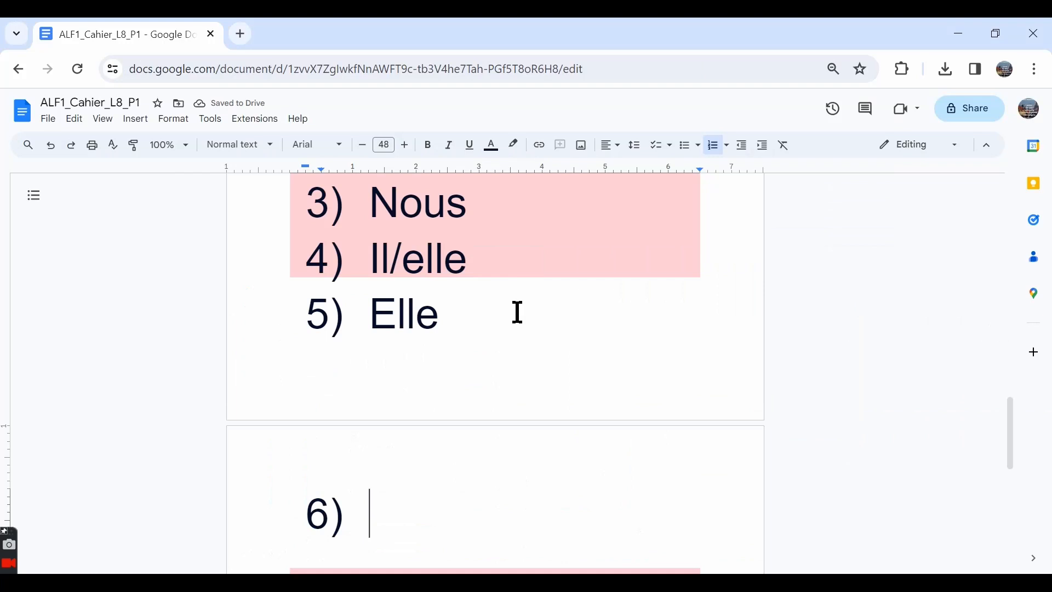
{"action": "type", "text": "Vous"}
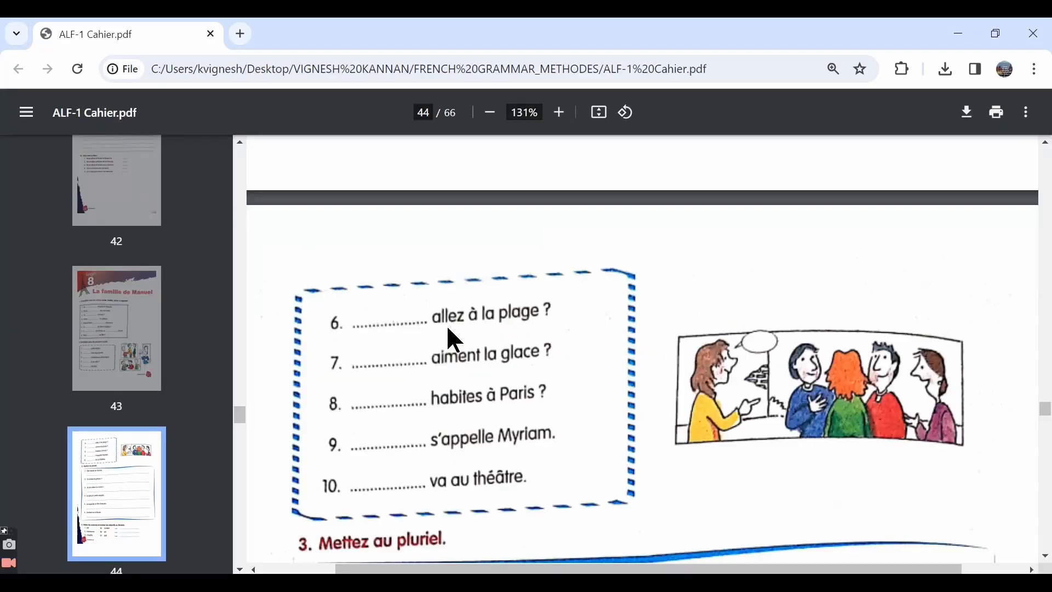
{"action": "left_click", "coordinate": [125, 33]}
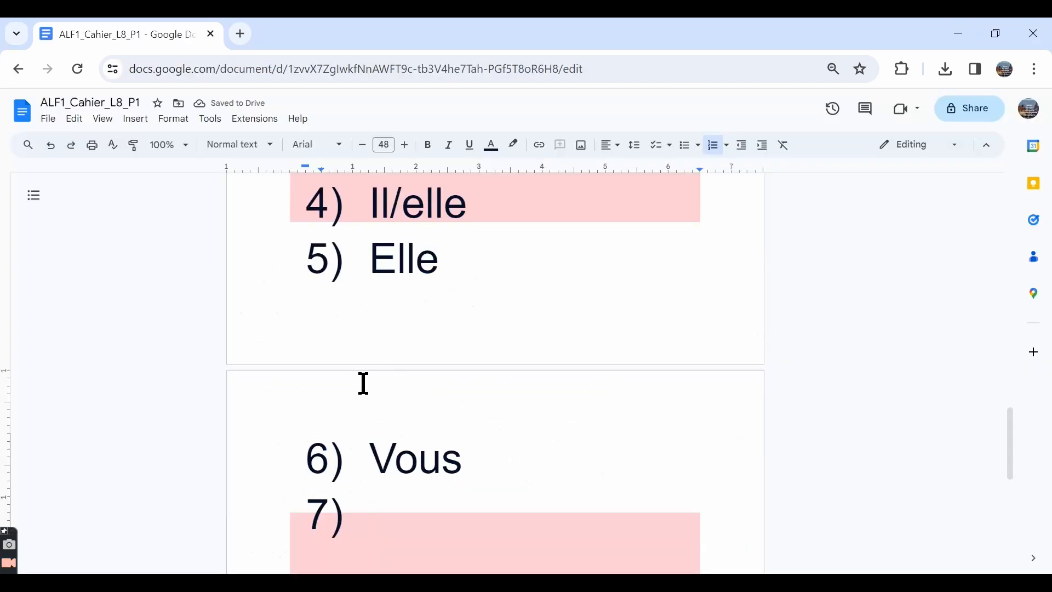
{"action": "type", "text": "Ils"}
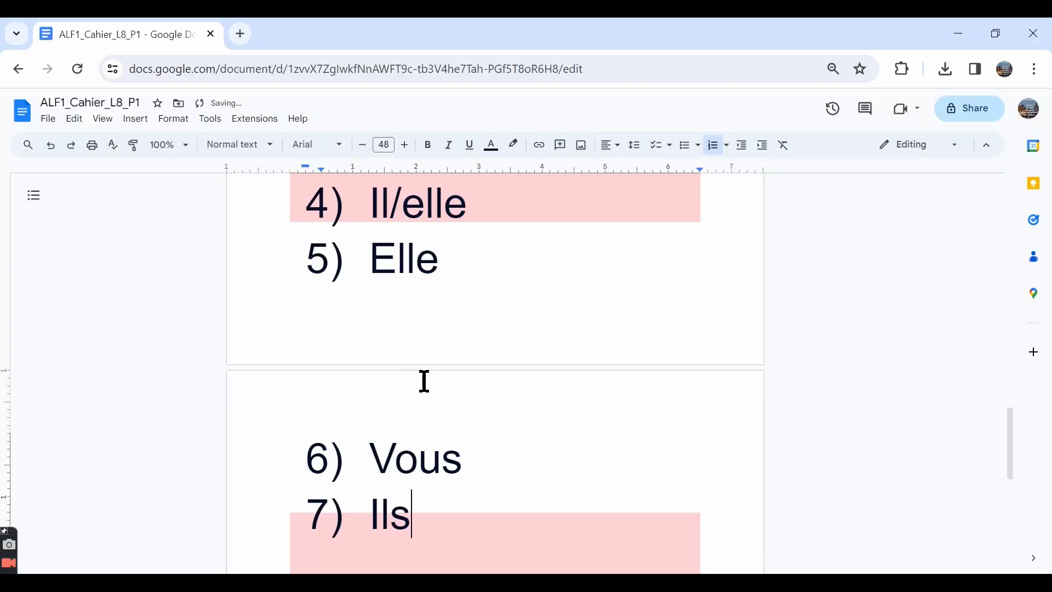
{"action": "type", "text": "/elles"}
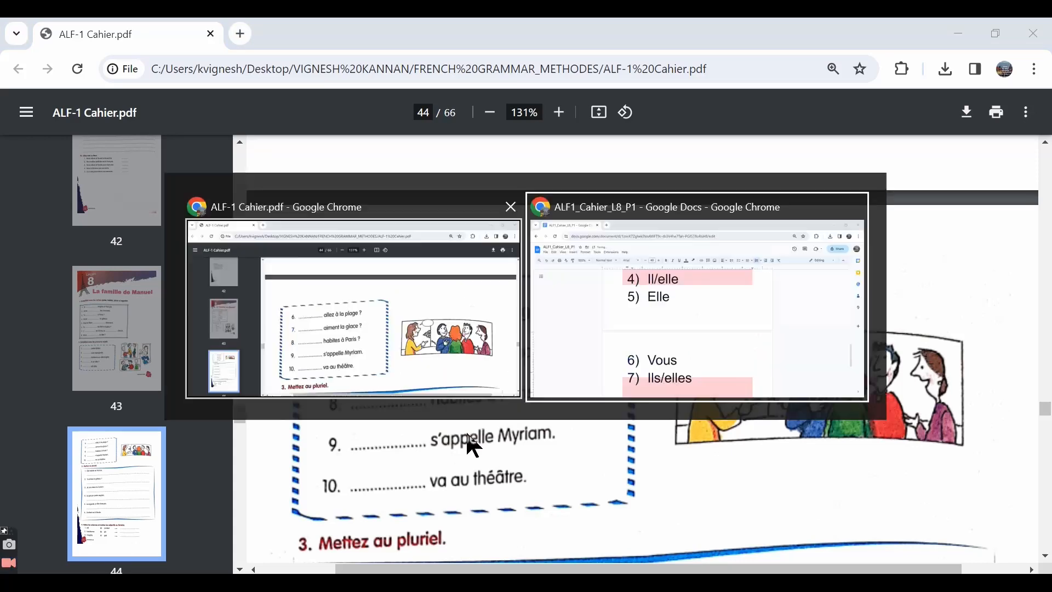
Step: Complete Ex-2 items 8–10 with Tu, Elle and Il/elle, and begin the next heading
{"action": "left_click", "coordinate": [695, 298]}
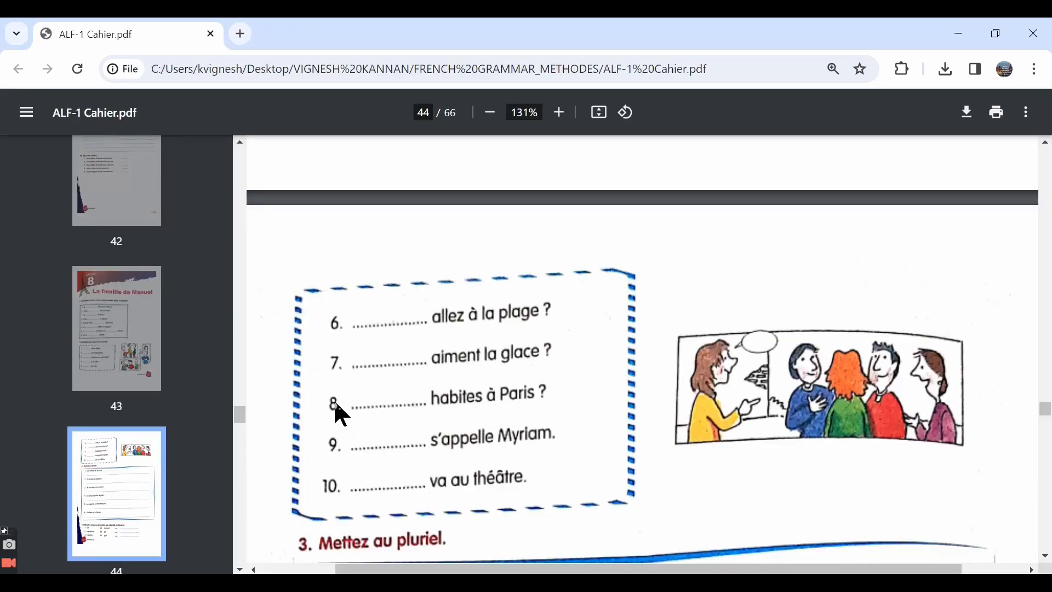
{"action": "left_click", "coordinate": [120, 34]}
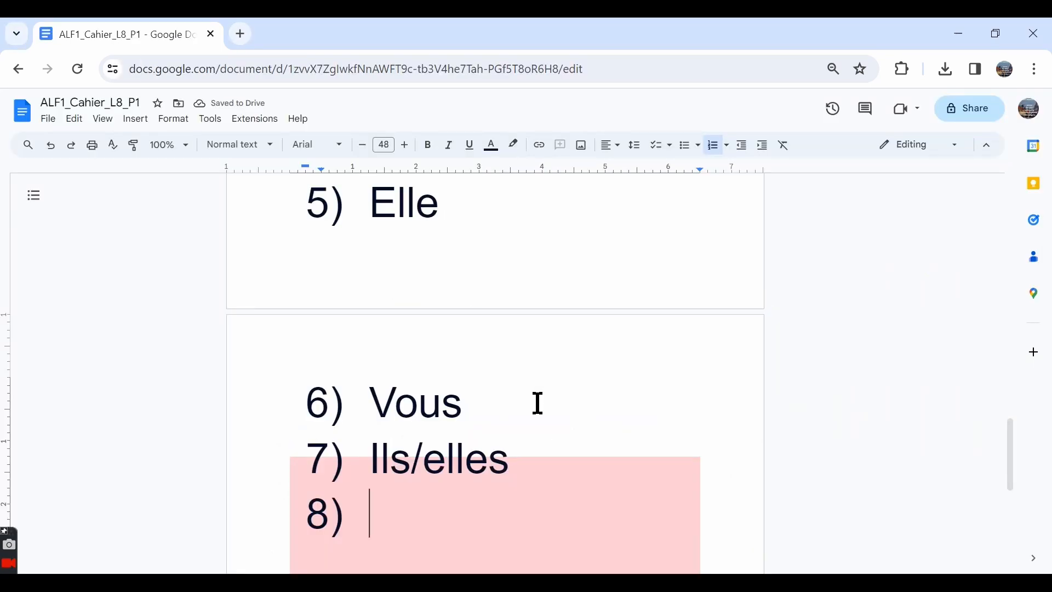
{"action": "left_click", "coordinate": [120, 34]}
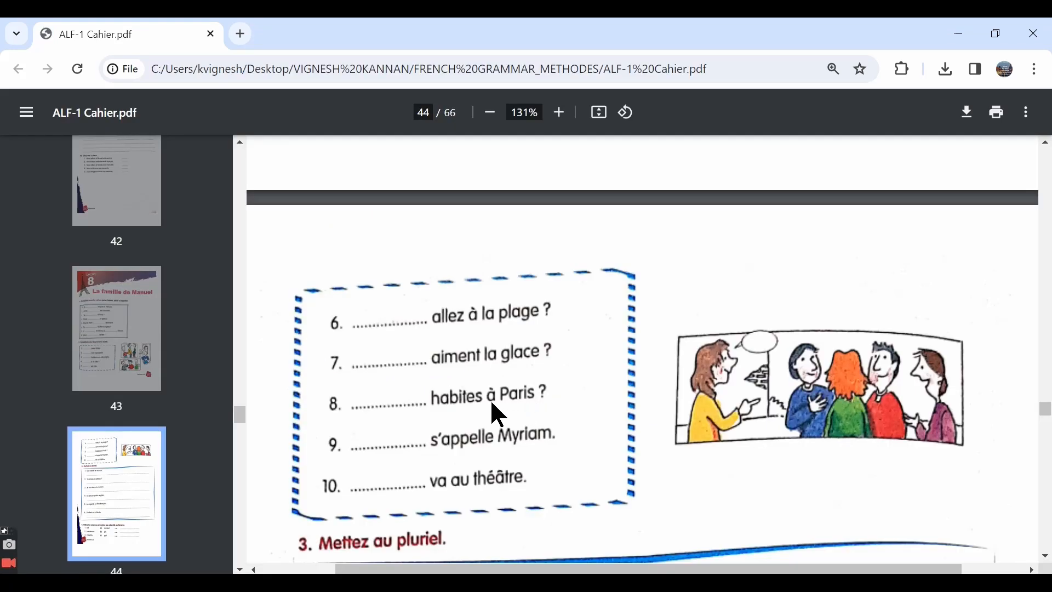
{"action": "mouse_move", "coordinate": [472, 408]}
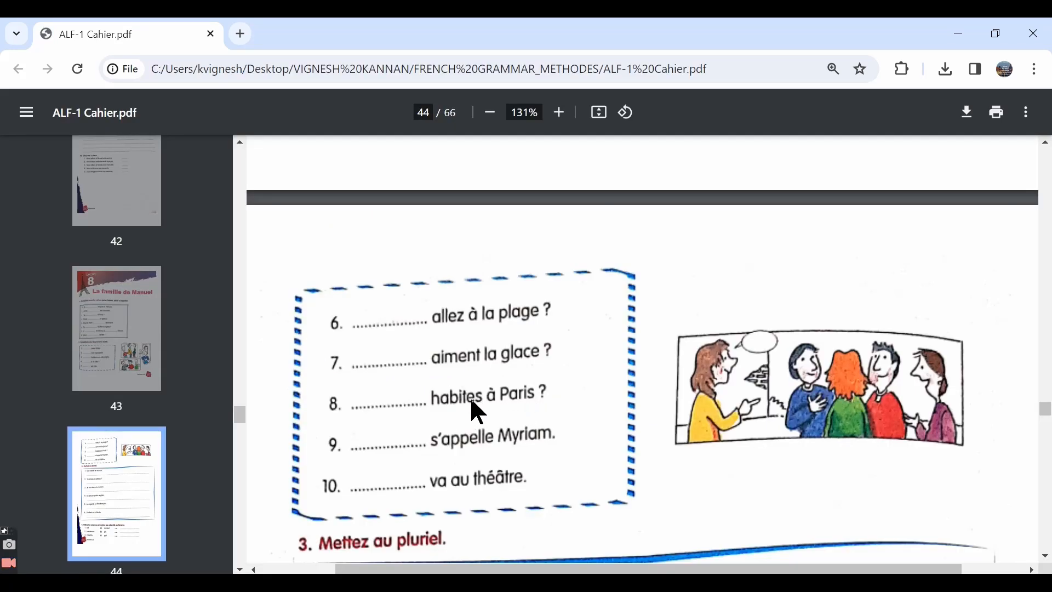
{"action": "mouse_move", "coordinate": [353, 461]}
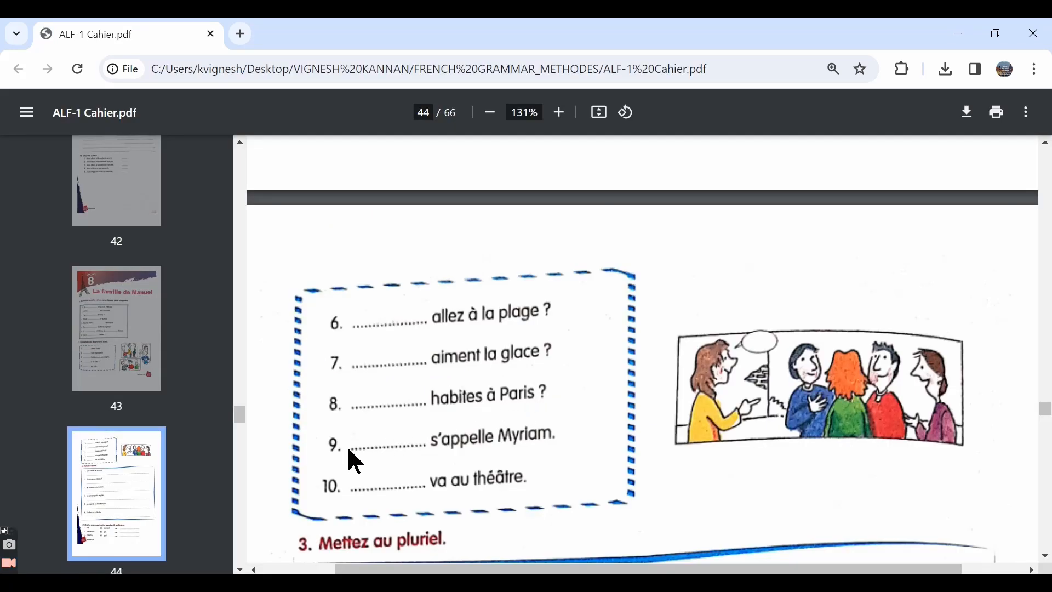
{"action": "mouse_move", "coordinate": [487, 456]}
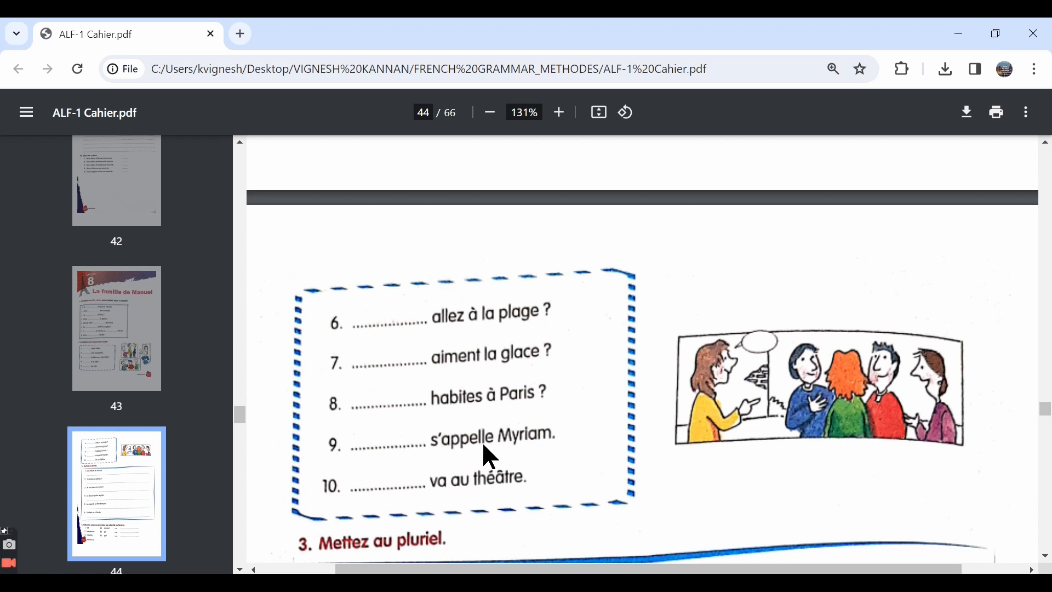
{"action": "mouse_move", "coordinate": [530, 446]}
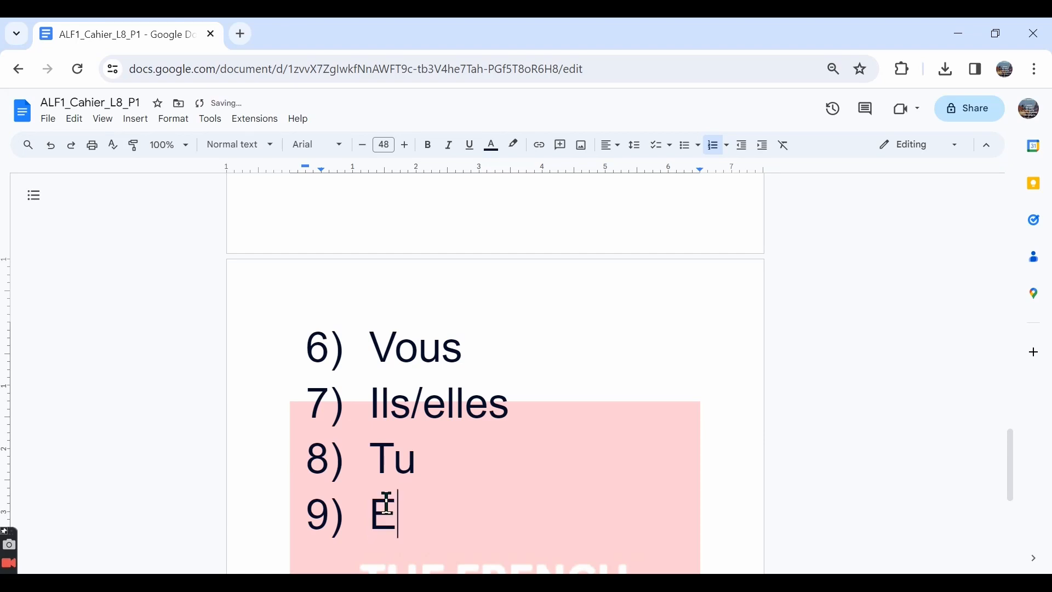
{"action": "left_click", "coordinate": [94, 34]}
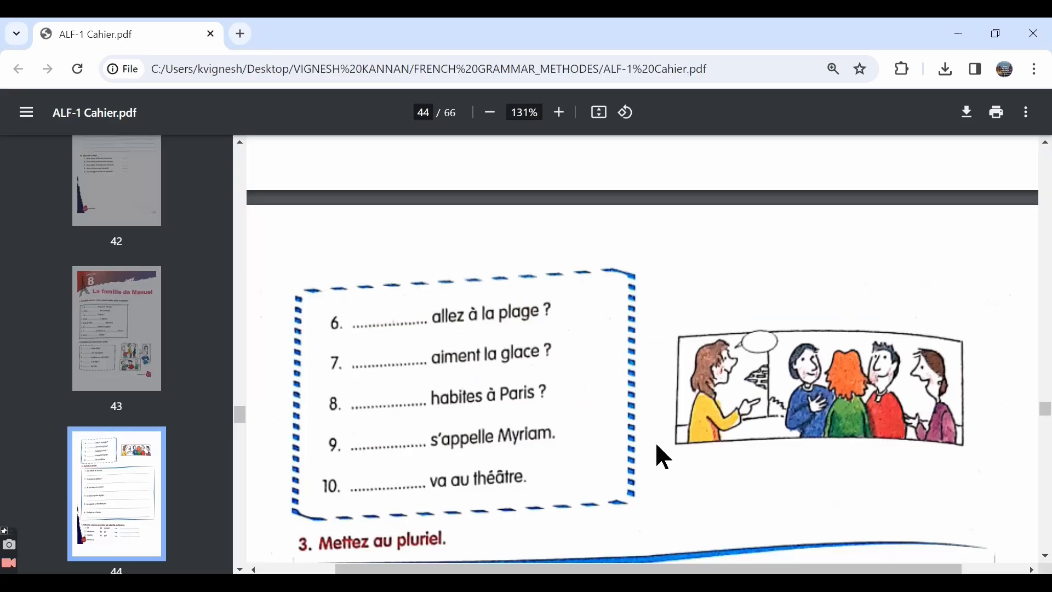
{"action": "mouse_move", "coordinate": [332, 506]}
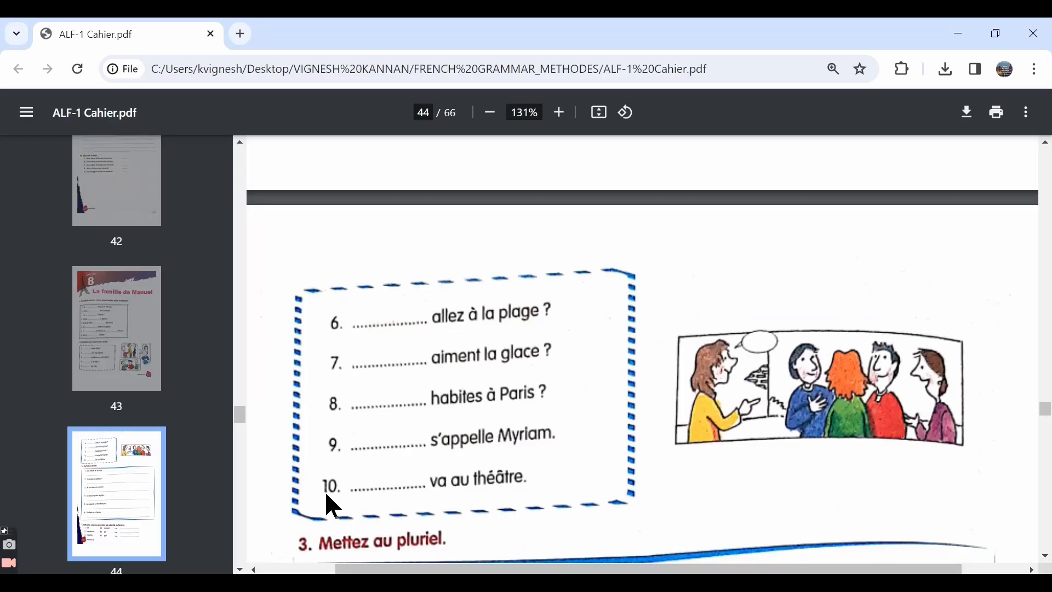
{"action": "mouse_move", "coordinate": [485, 497]}
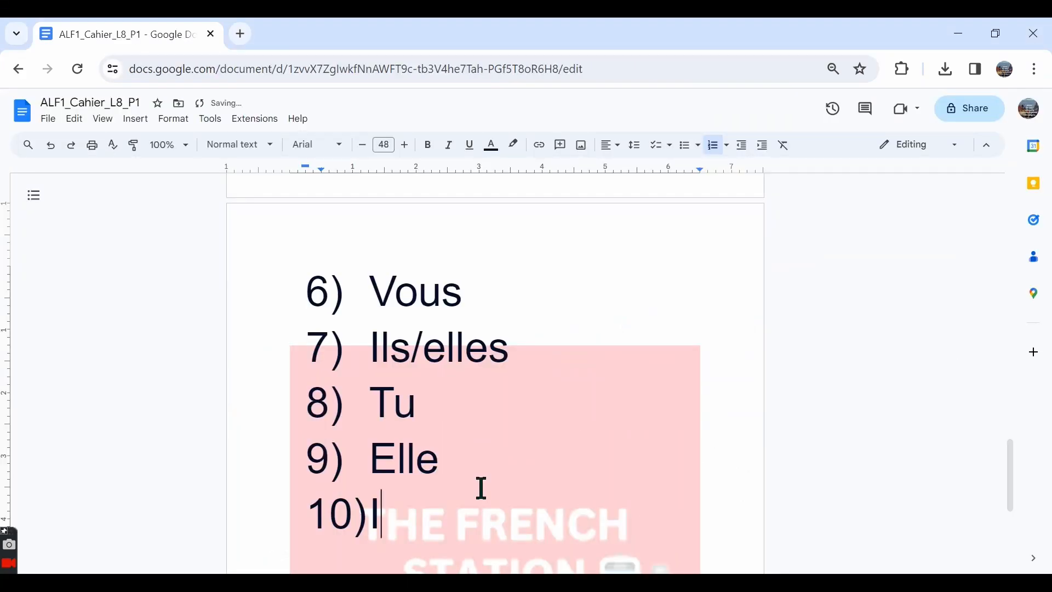
{"action": "type", "text": "l/elle"}
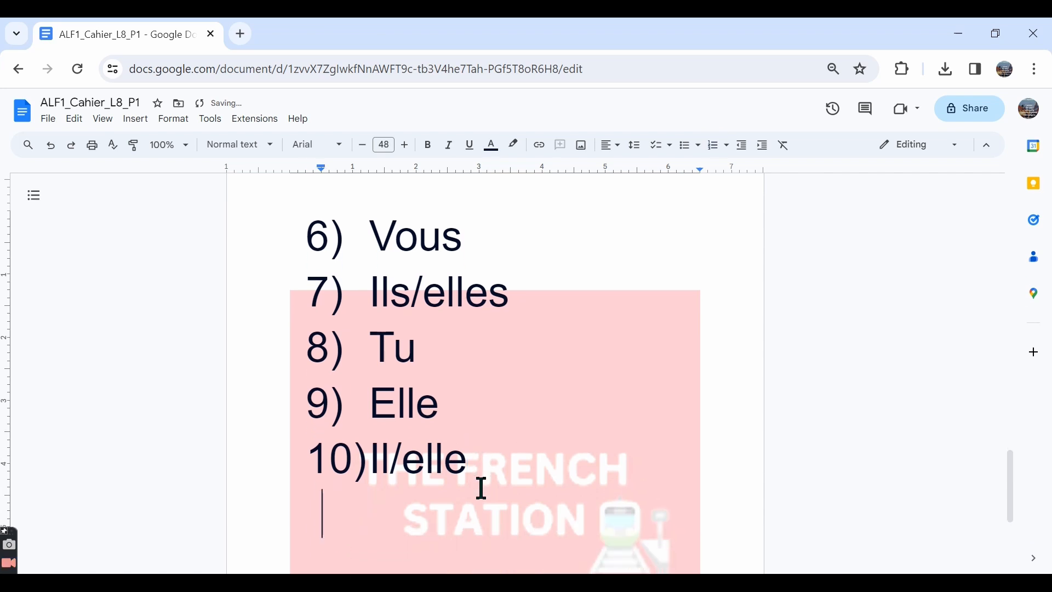
{"action": "type", "text": "Ex-"}
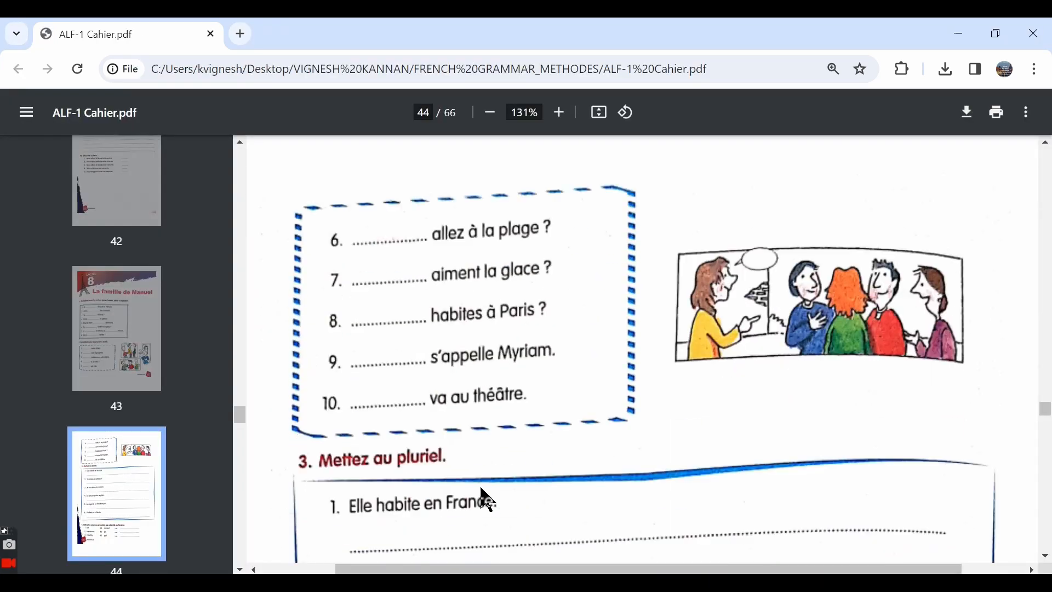
Step: Scroll the workbook down to exercise 3, 'Mettez au pluriel', sentences 1–4
{"action": "scroll", "scroll_direction": "down", "scroll_amount": 3}
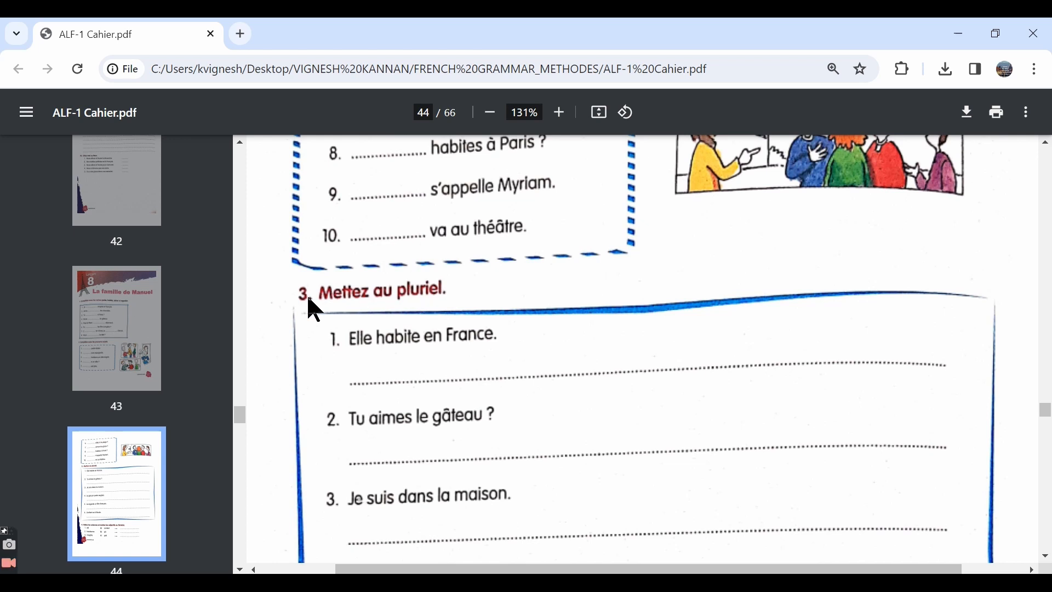
{"action": "mouse_move", "coordinate": [479, 304]}
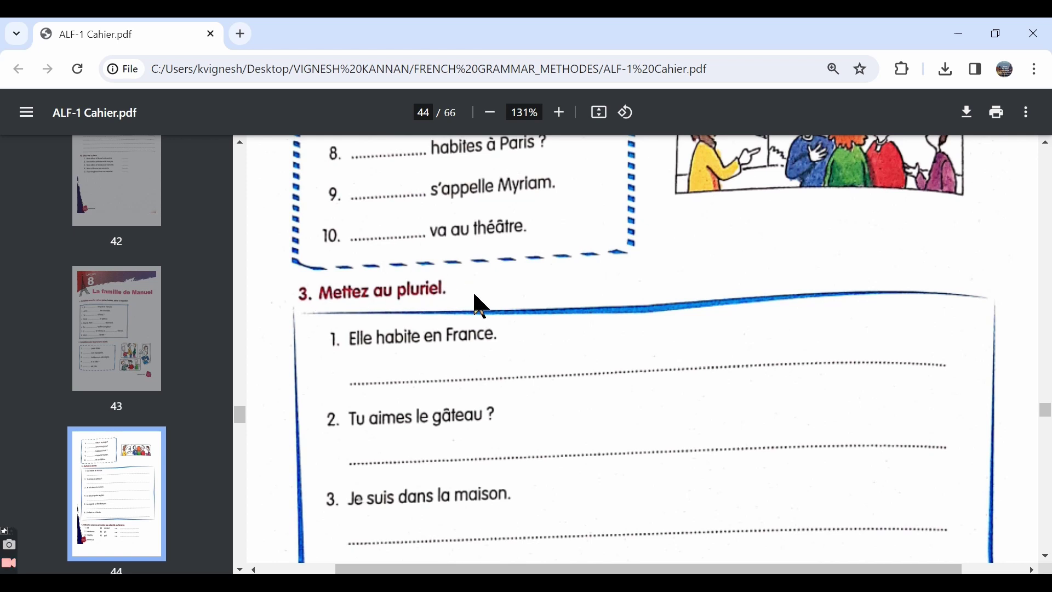
{"action": "scroll", "scroll_direction": "down", "scroll_amount": 3}
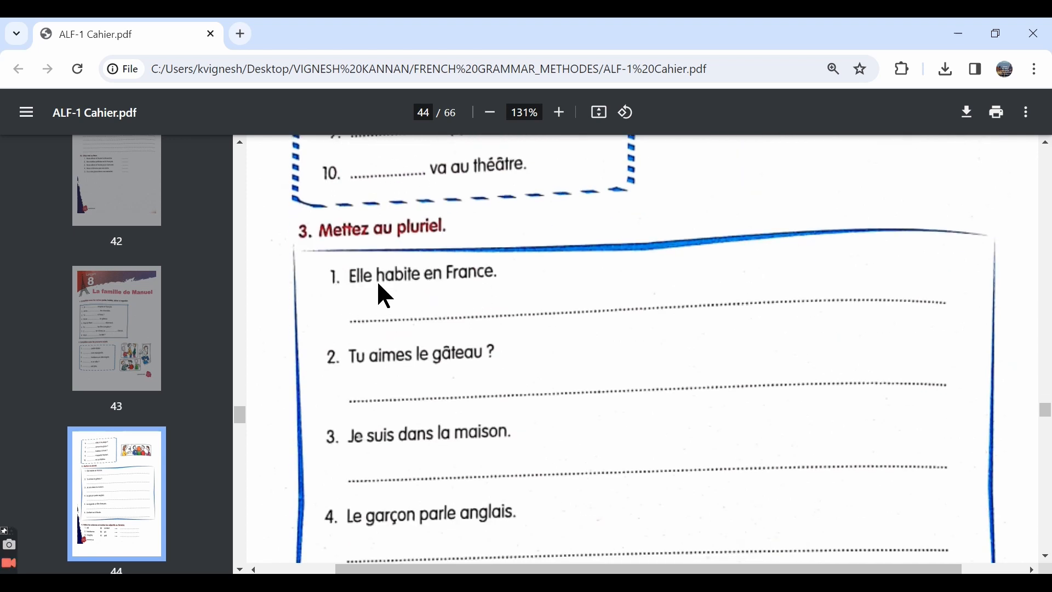
Step: Type the Ex-3 heading and answer 1, 'Elles habitent en France.', checking the workbook
{"action": "left_click", "coordinate": [120, 34]}
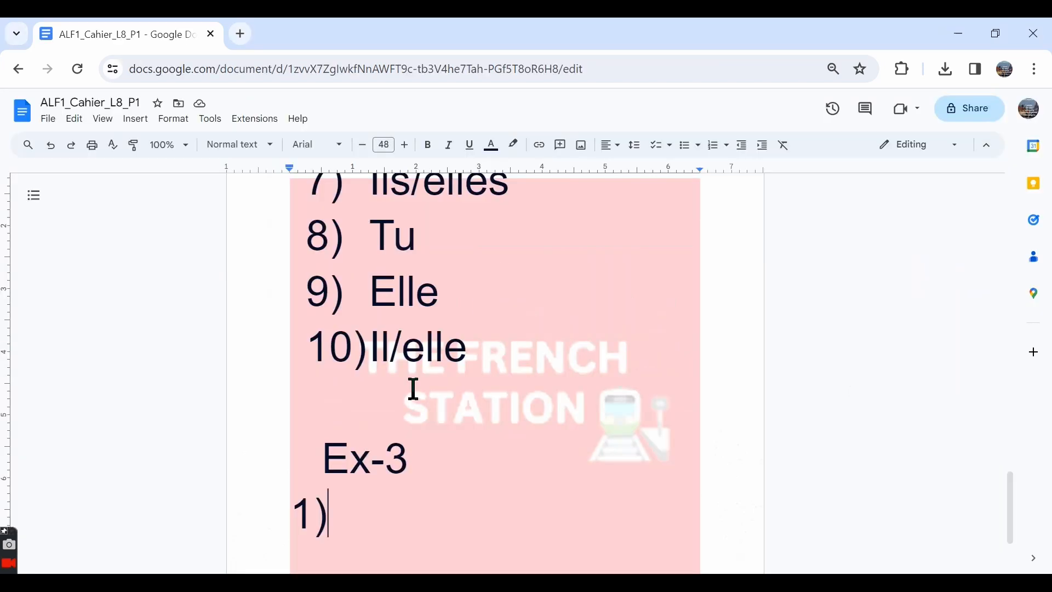
{"action": "type", "text": "Elles habie"}
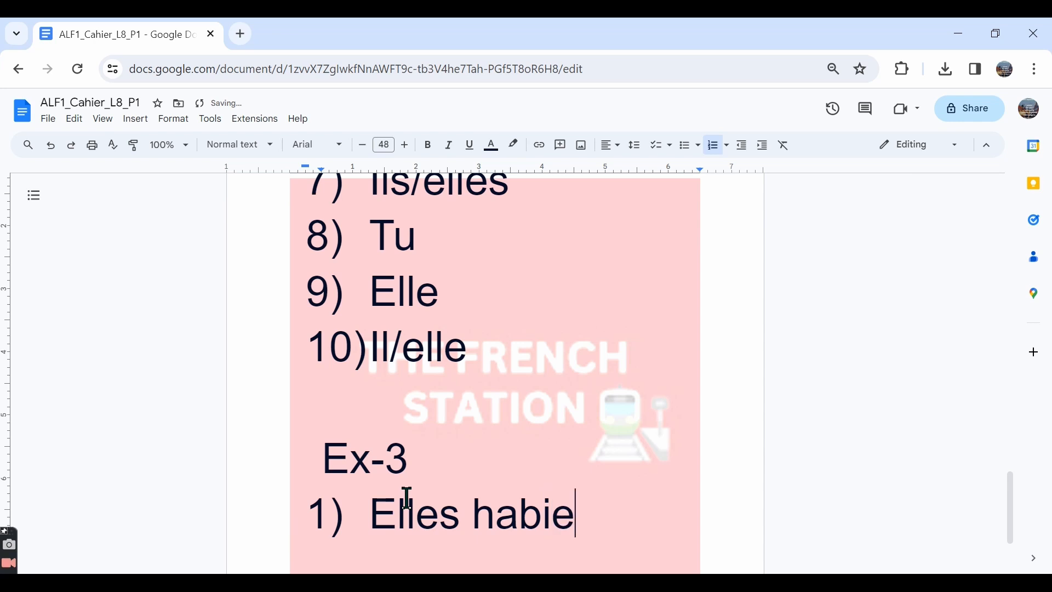
{"action": "type", "text": "t en"}
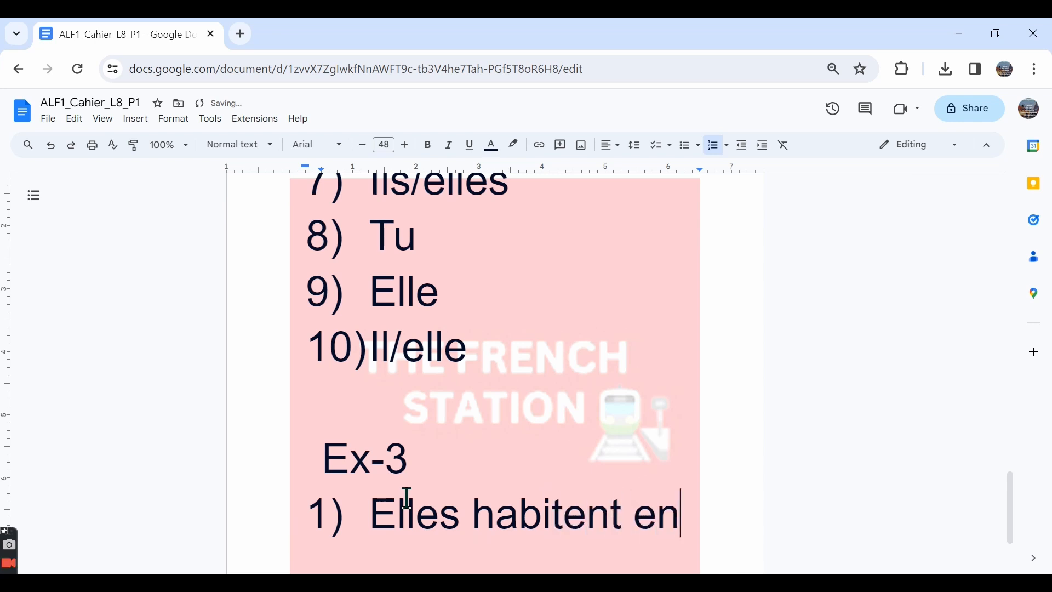
{"action": "type", "text": "France."}
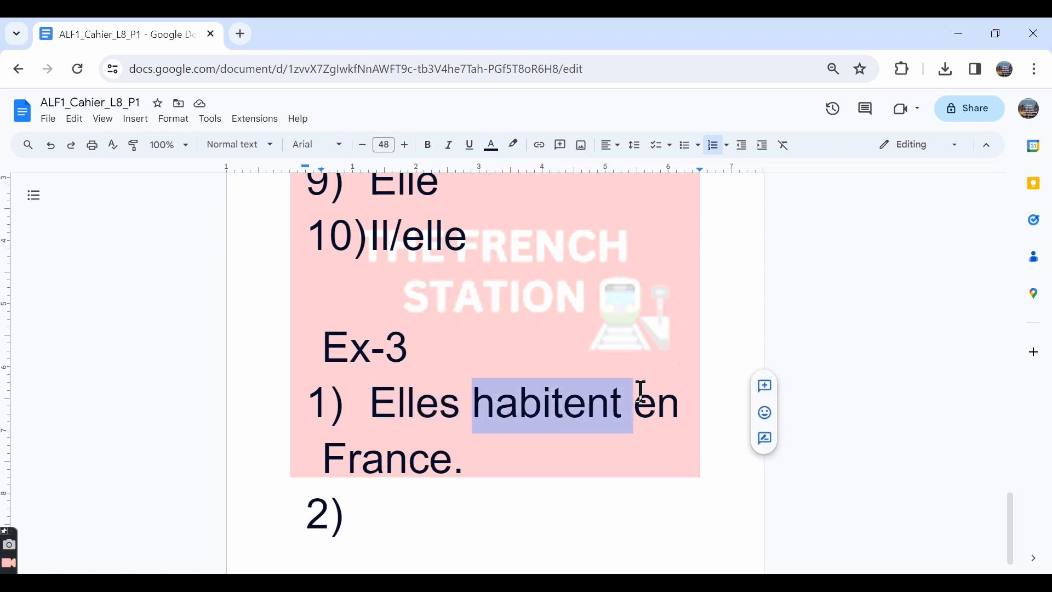
{"action": "left_click", "coordinate": [121, 34]}
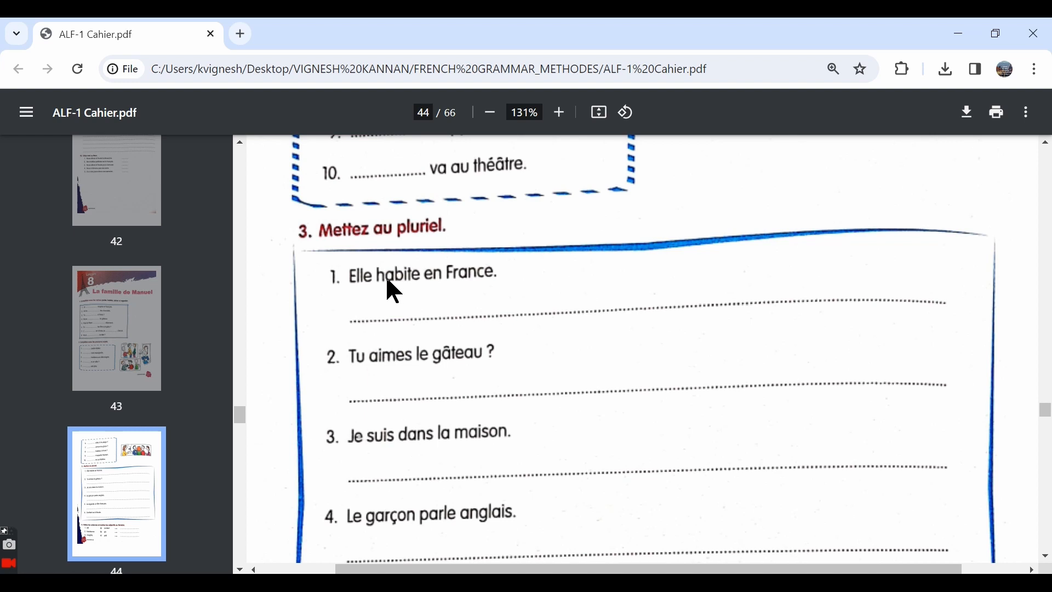
{"action": "mouse_move", "coordinate": [365, 288]}
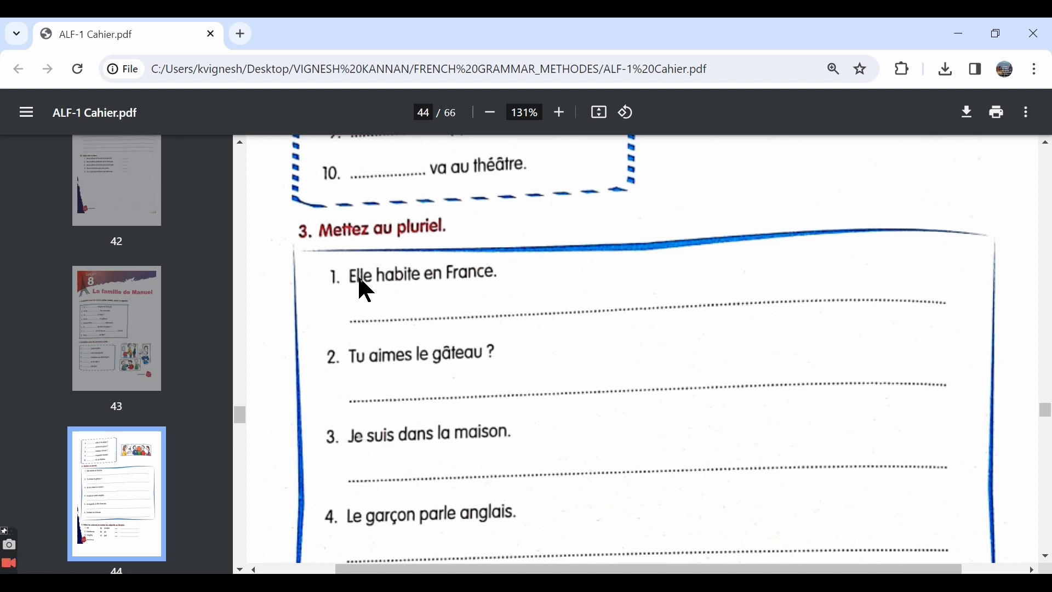
{"action": "left_click", "coordinate": [124, 34]}
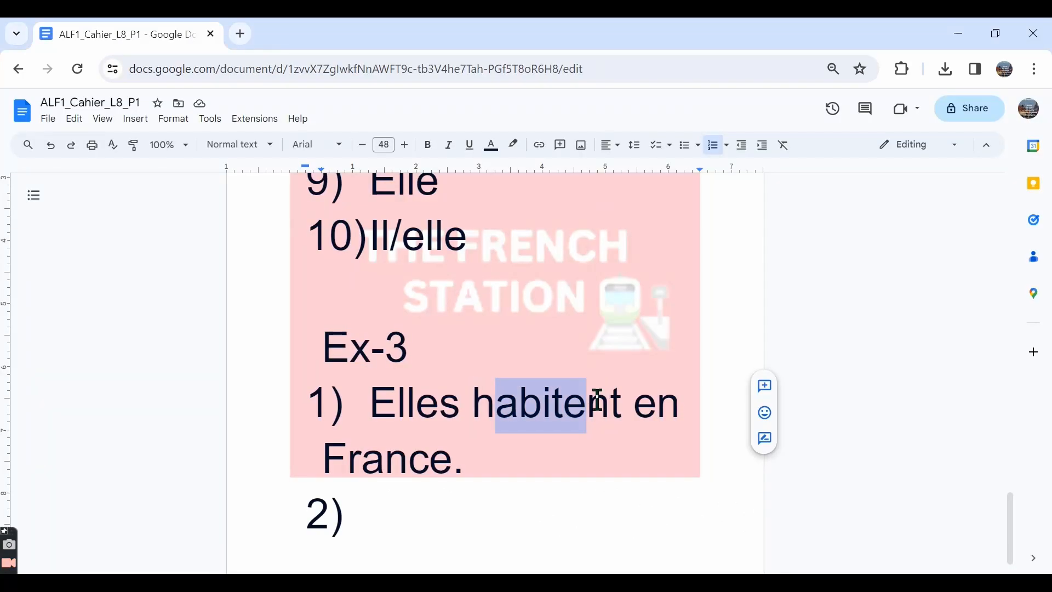
{"action": "mouse_move", "coordinate": [471, 410]}
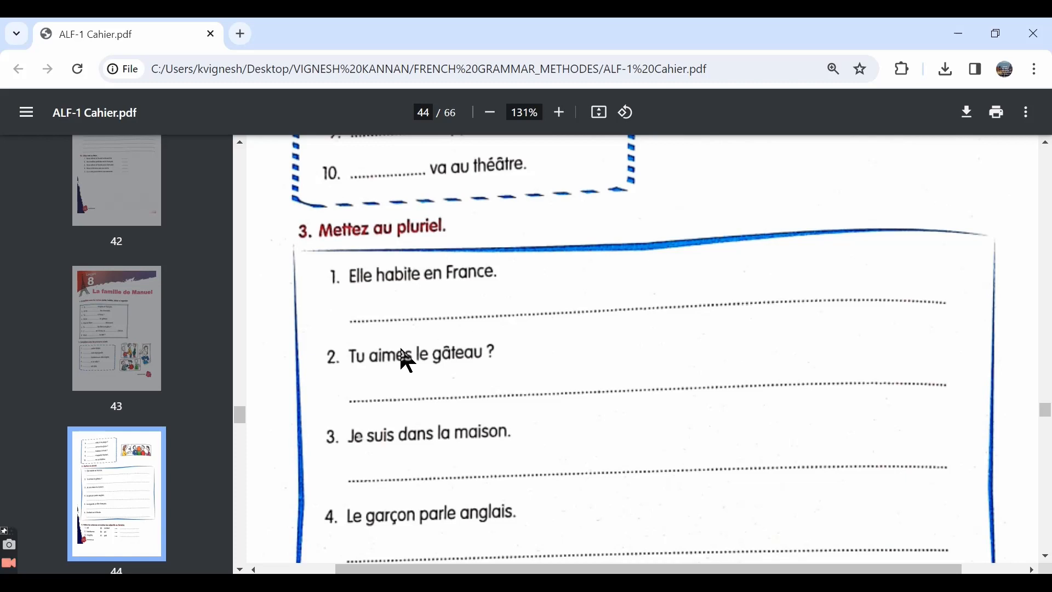
Step: Enter 'Vous aimez les gâteaux?' as Ex-3 answer 2 and review it against the workbook
{"action": "left_click", "coordinate": [124, 34]}
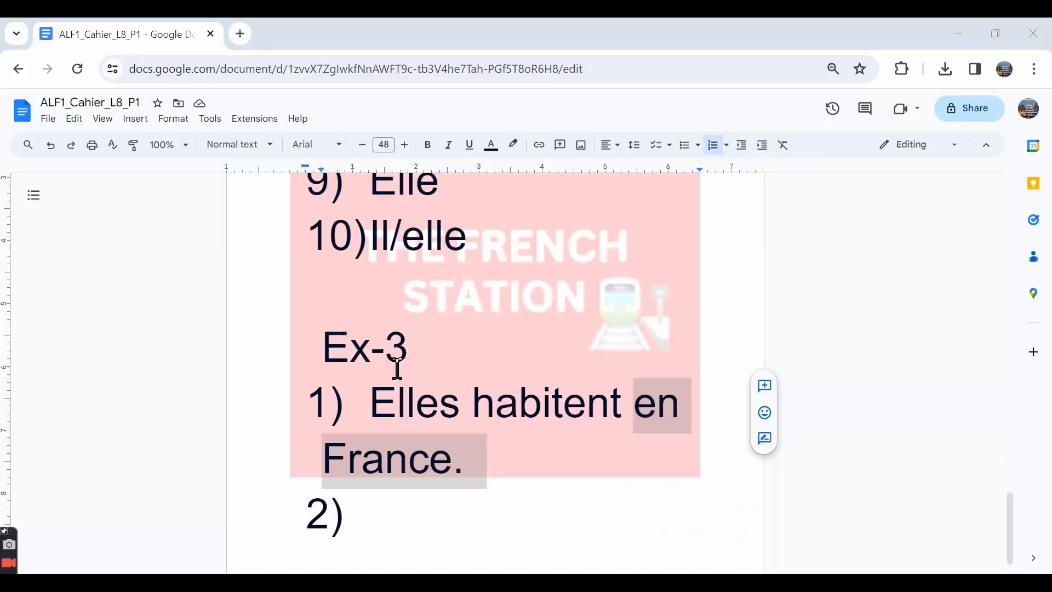
{"action": "left_click", "coordinate": [519, 506]}
{"action": "type", "text": "Vous aimez les gâteaux?"}
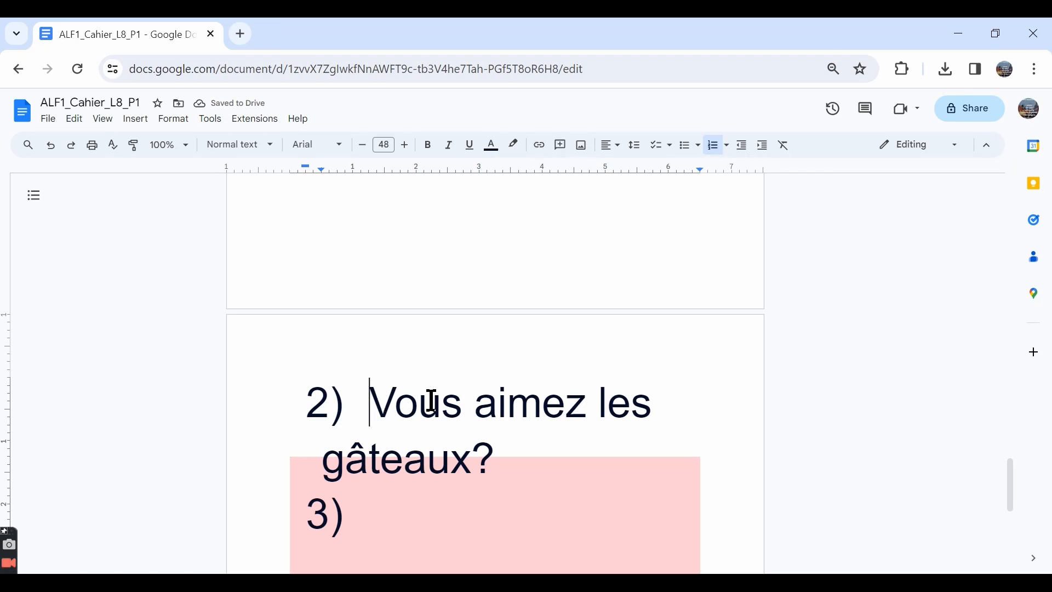
{"action": "double_click", "coordinate": [529, 403]}
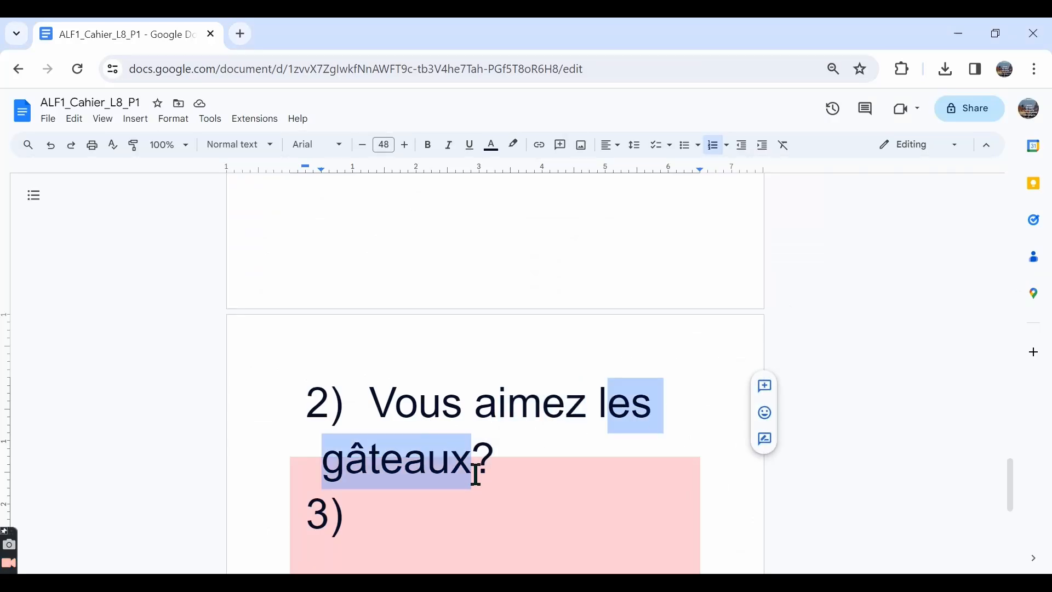
{"action": "left_click", "coordinate": [448, 463]}
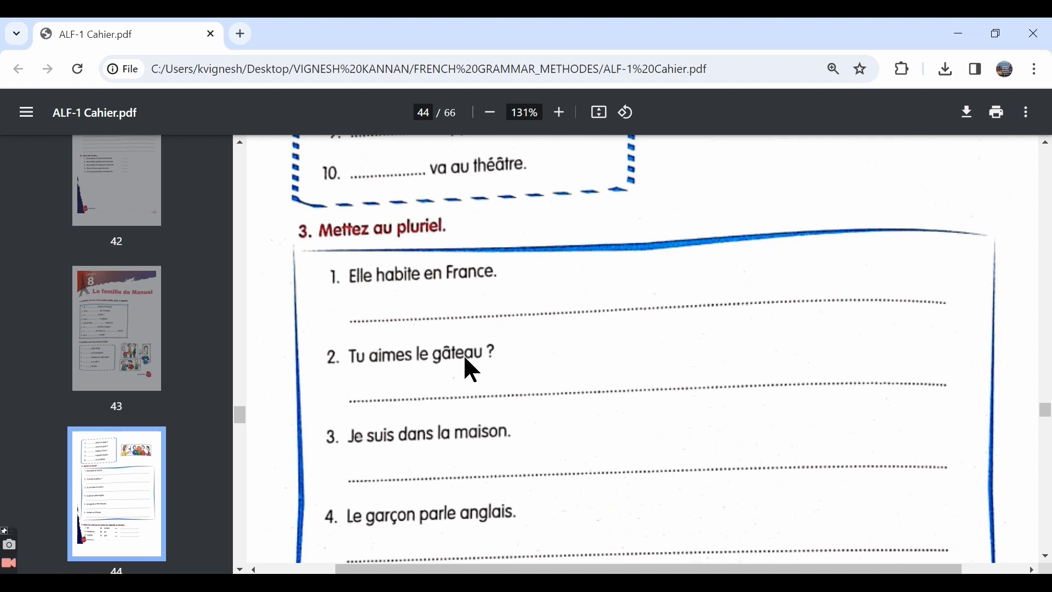
{"action": "mouse_move", "coordinate": [435, 457]}
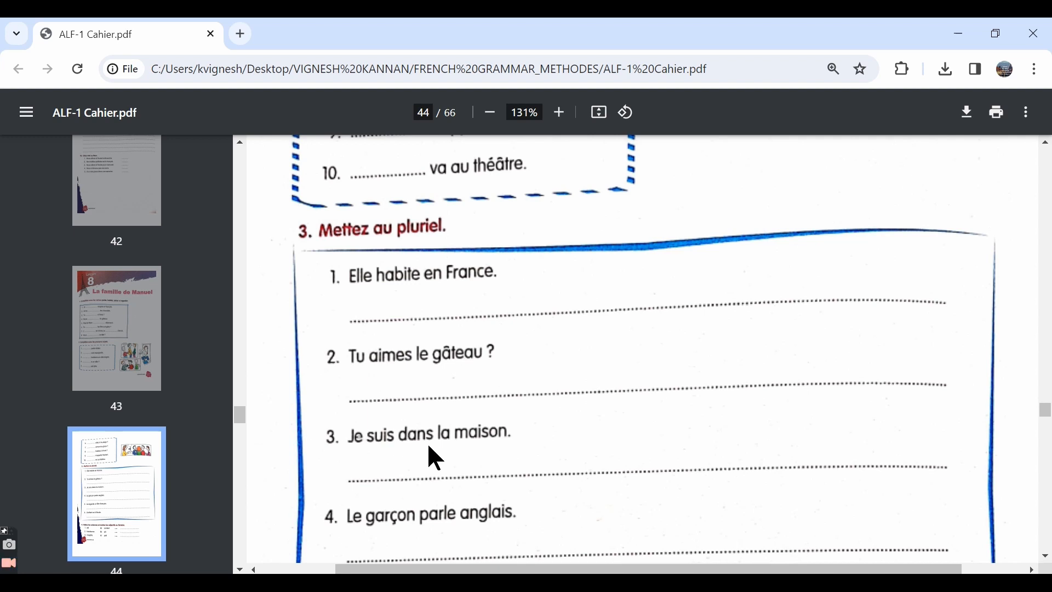
Step: Type Ex-3 answer 3, 'Nous sommes dans la maison.'
{"action": "left_click", "coordinate": [120, 33]}
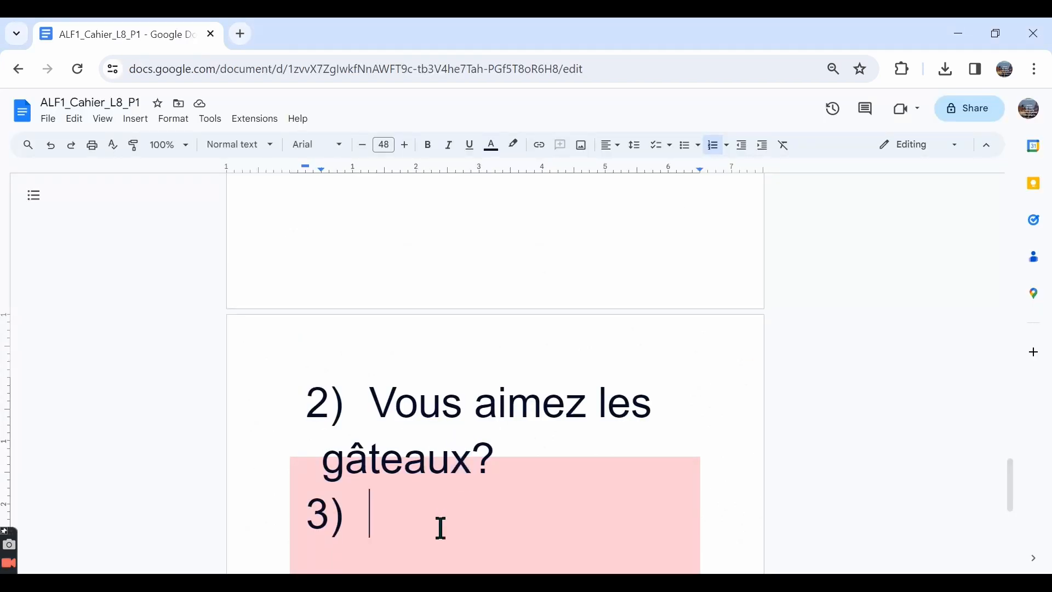
{"action": "type", "text": "Nous"}
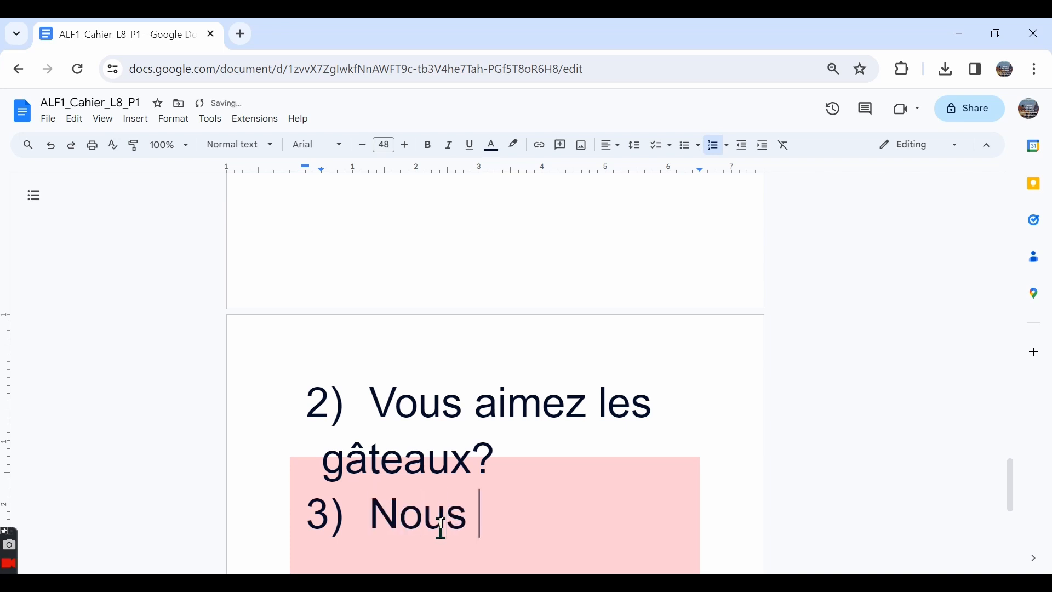
{"action": "type", "text": "sommes"}
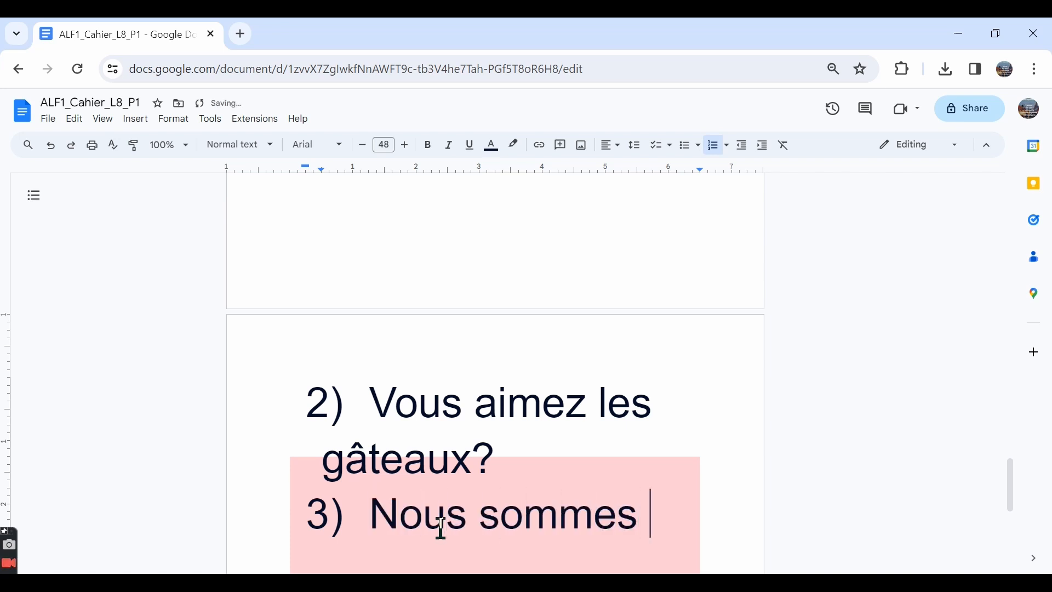
{"action": "type", "text": "dans la"}
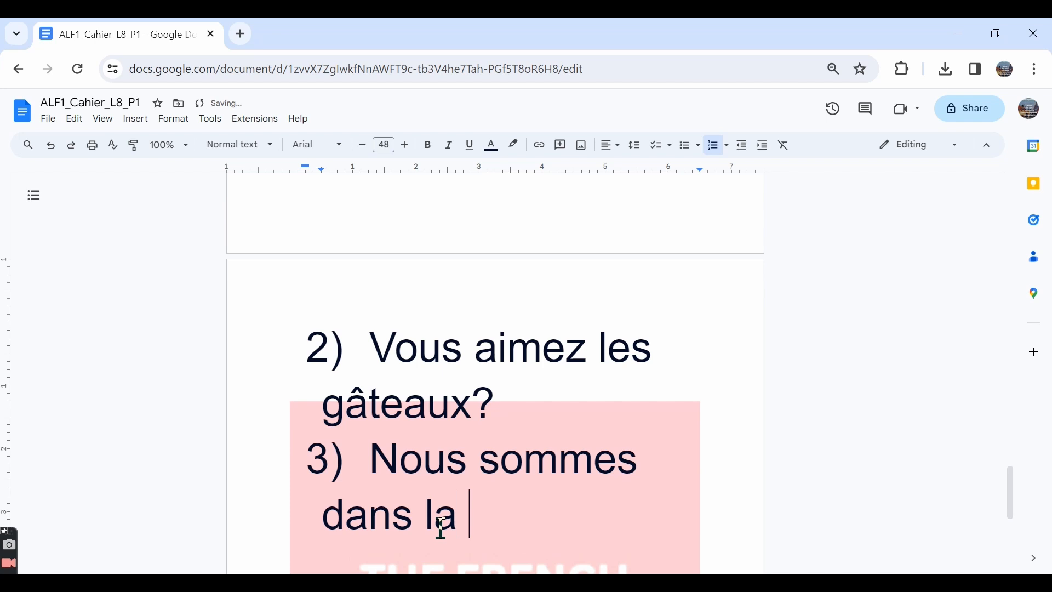
{"action": "type", "text": "mais"}
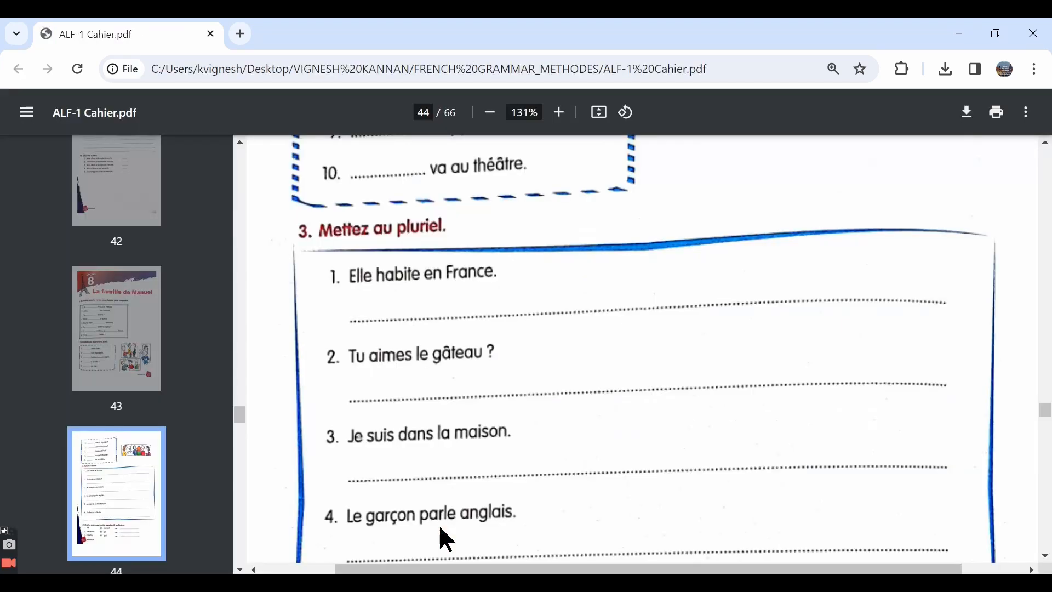
Step: Begin answer 4 with 'Les garçons parlent'
{"action": "scroll", "scroll_direction": "down", "scroll_amount": 3}
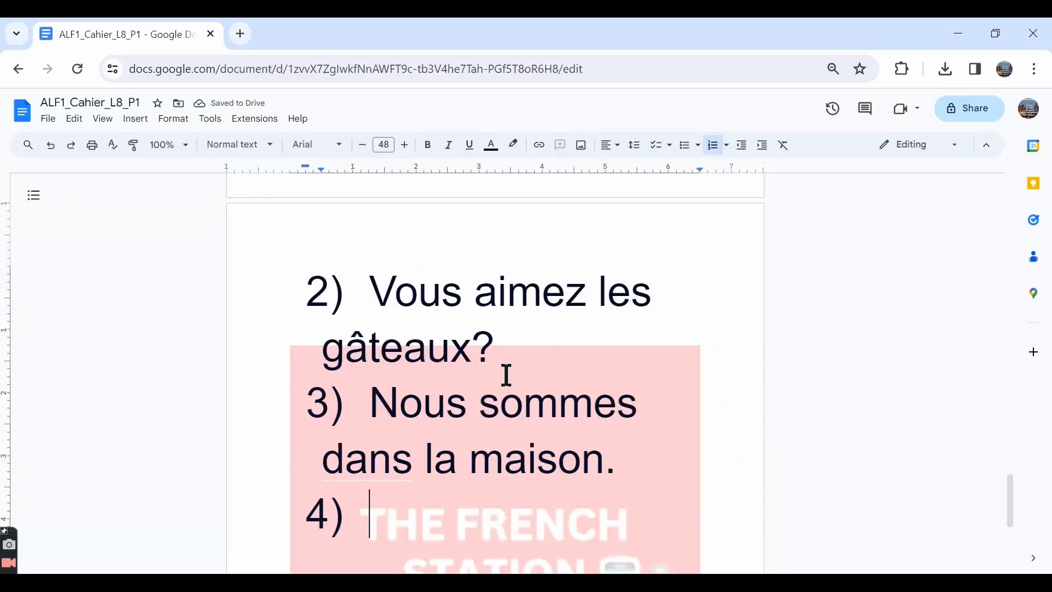
{"action": "type", "text": "Les"}
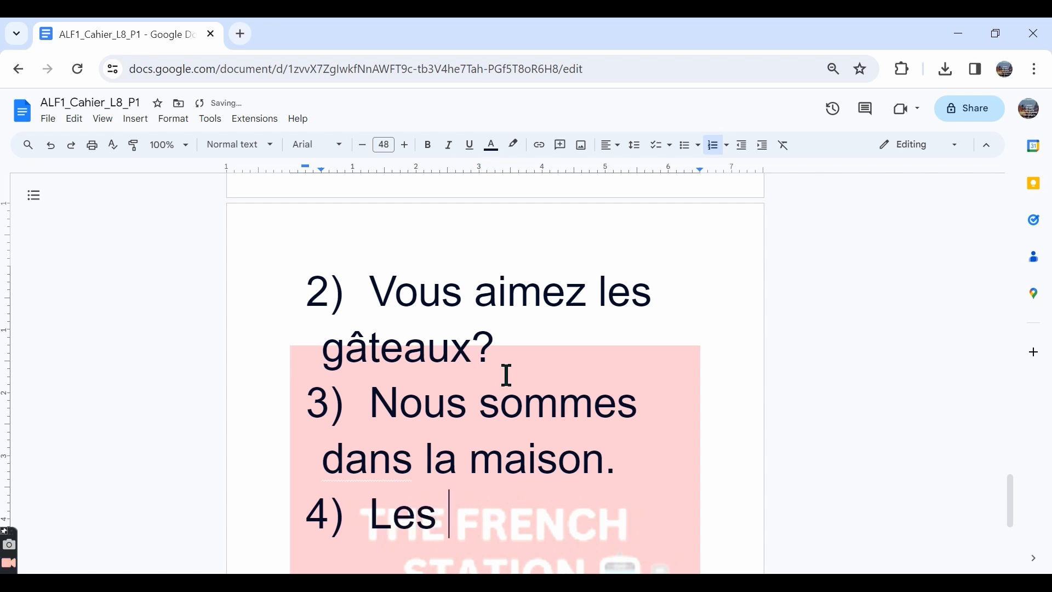
{"action": "type", "text": "garcons par"}
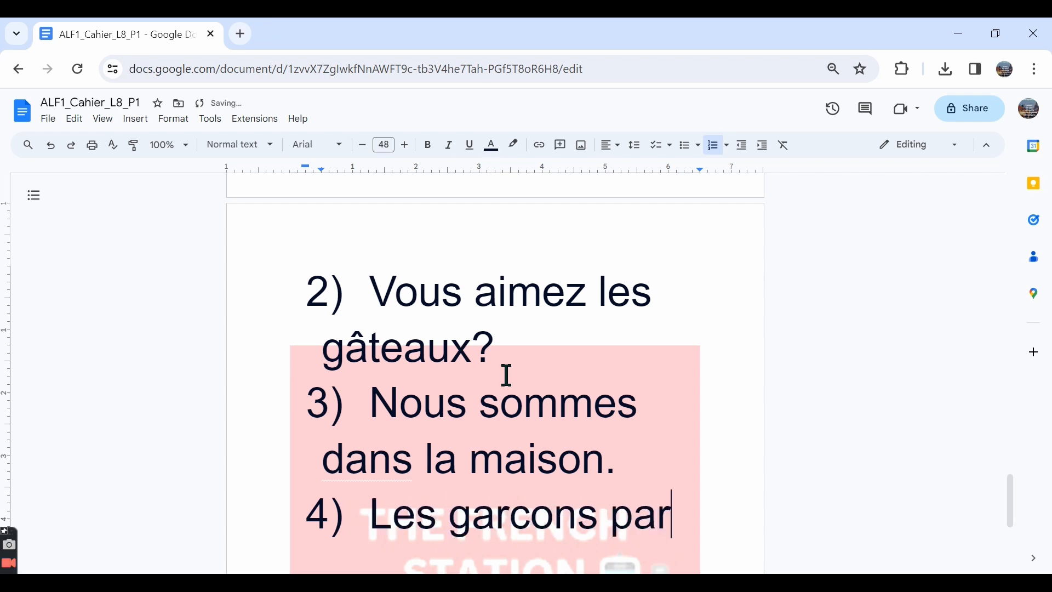
{"action": "type", "text": "lenet"}
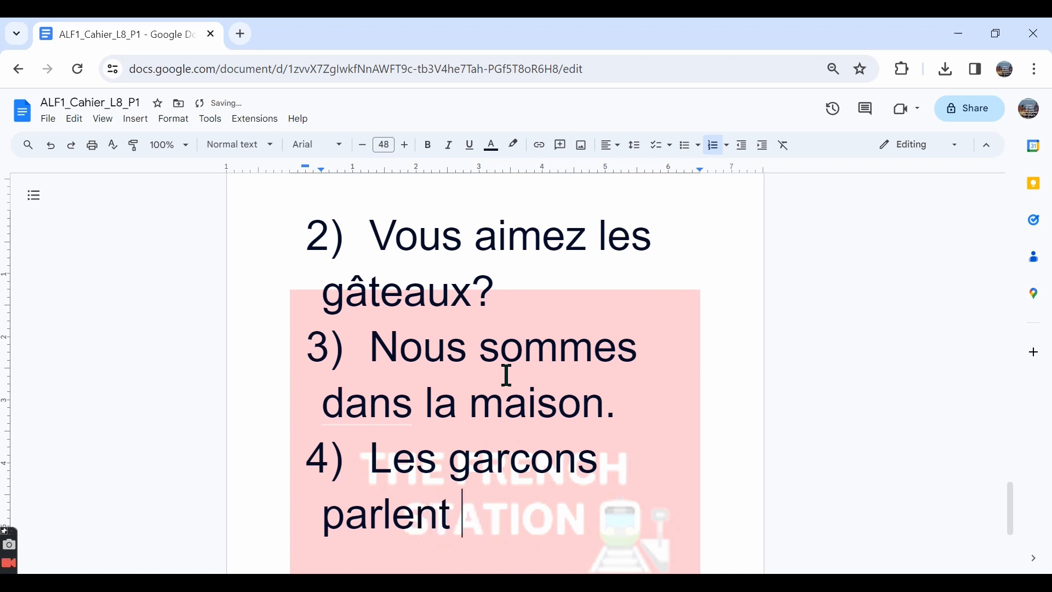
{"action": "left_click", "coordinate": [94, 33]}
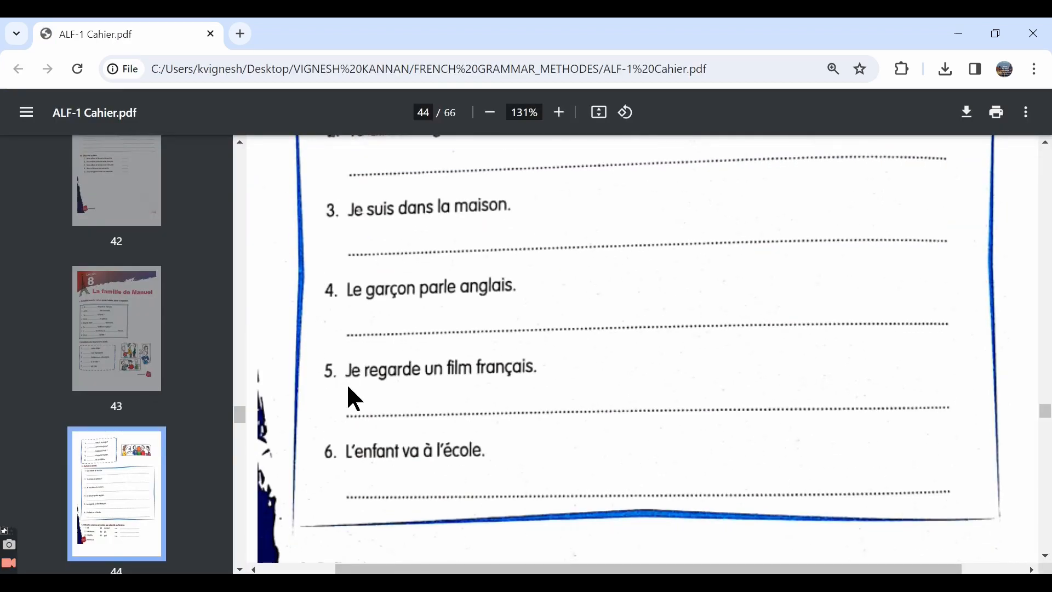
{"action": "mouse_move", "coordinate": [481, 382]}
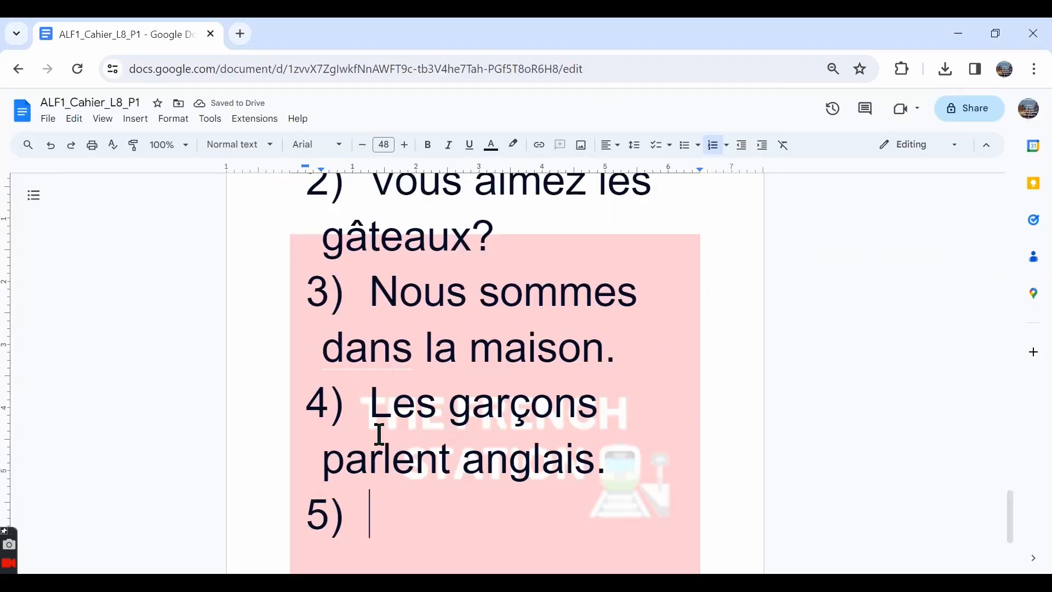
Step: Type answer 5, 'Nous regardons des films français.'
{"action": "type", "text": "Nous"}
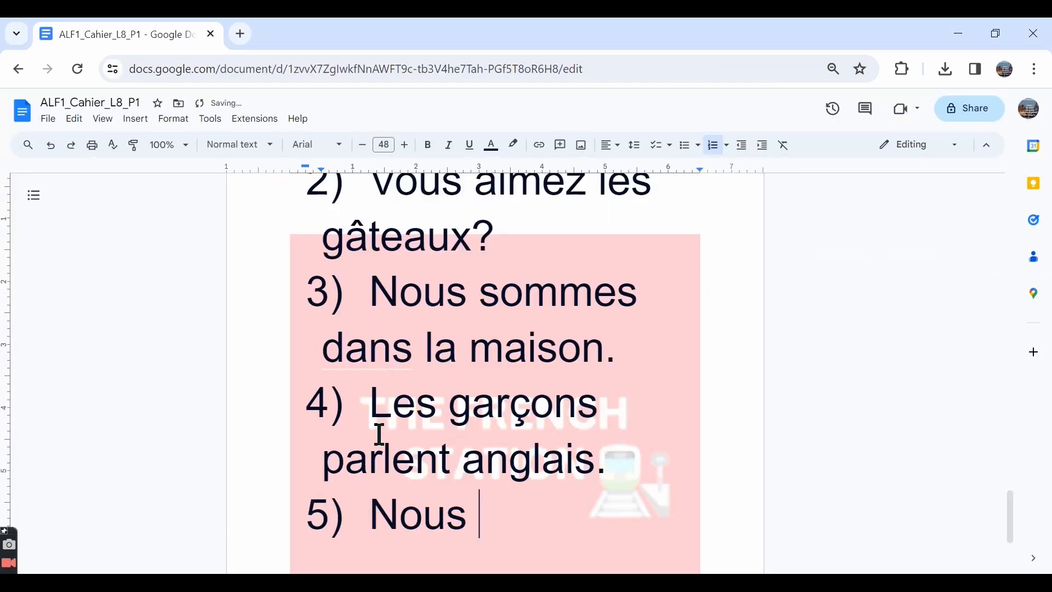
{"action": "type", "text": "regardons des f"}
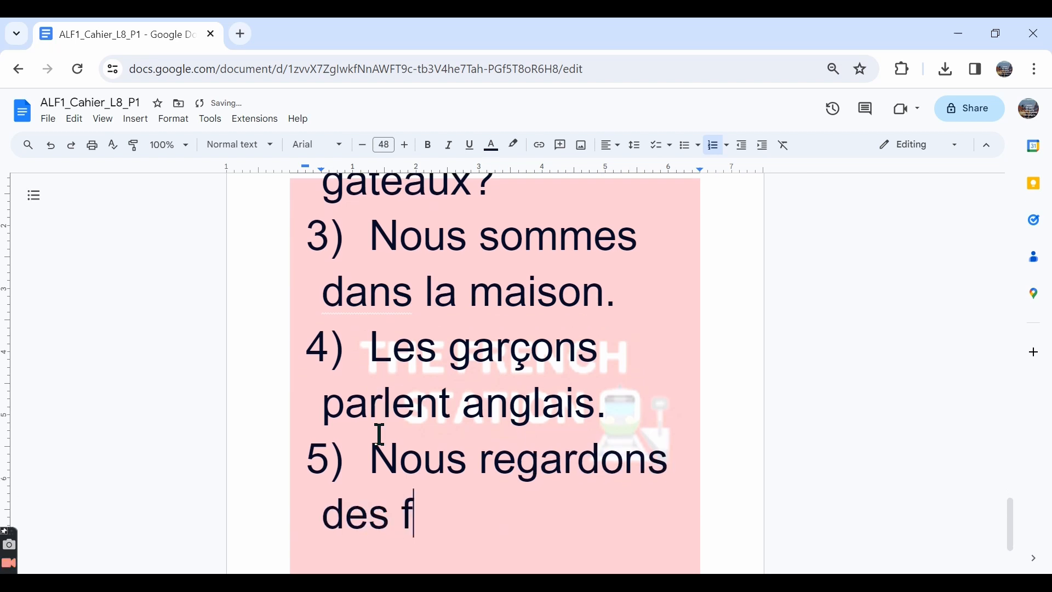
{"action": "type", "text": "ilms f"}
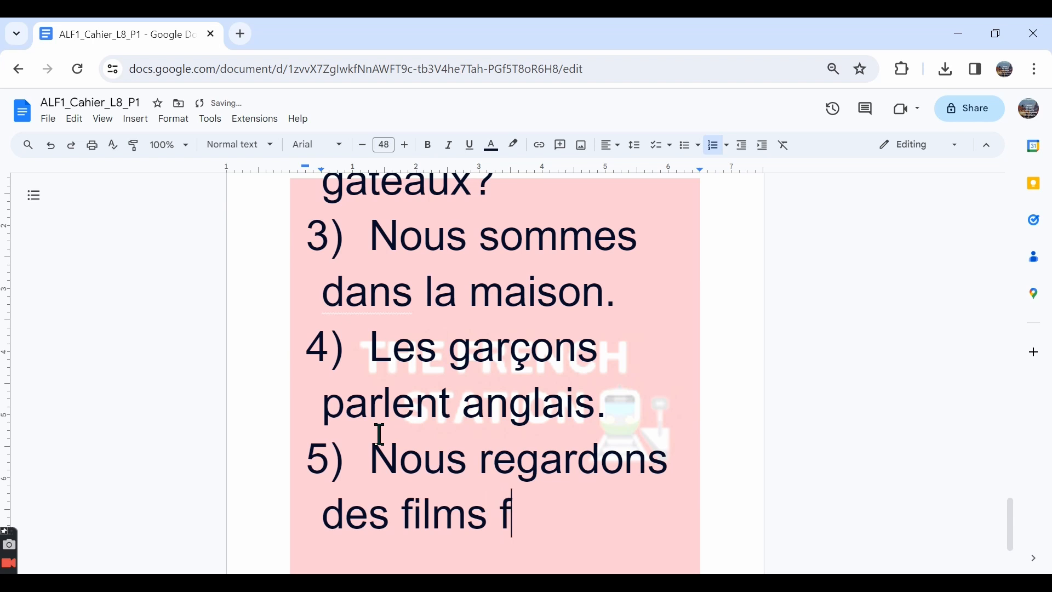
{"action": "type", "text": "rancais"}
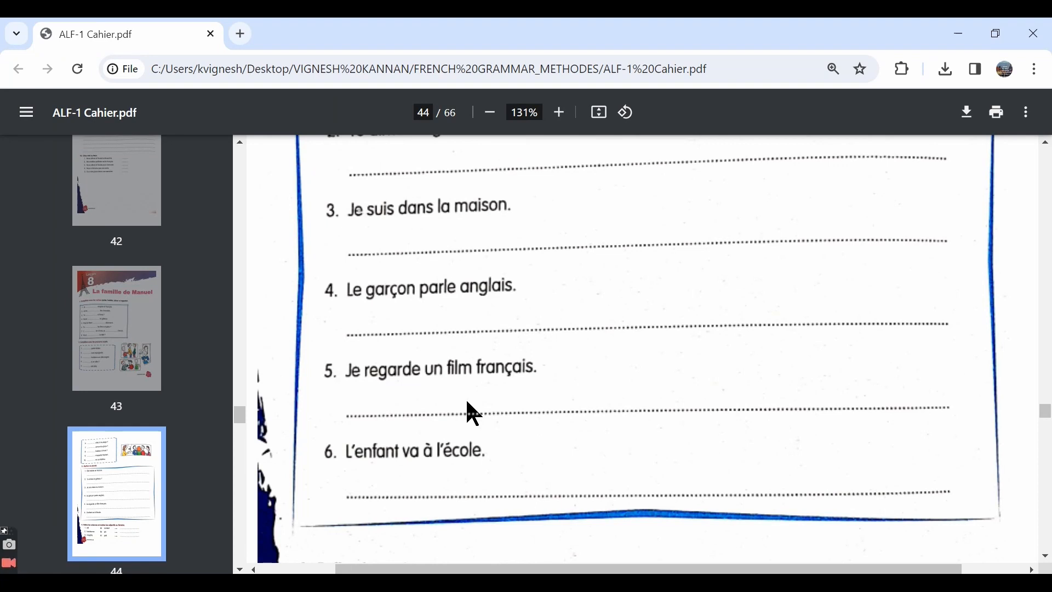
Step: Begin answer 6 with 'Les enfants vont'
{"action": "scroll", "scroll_direction": "down", "scroll_amount": 3}
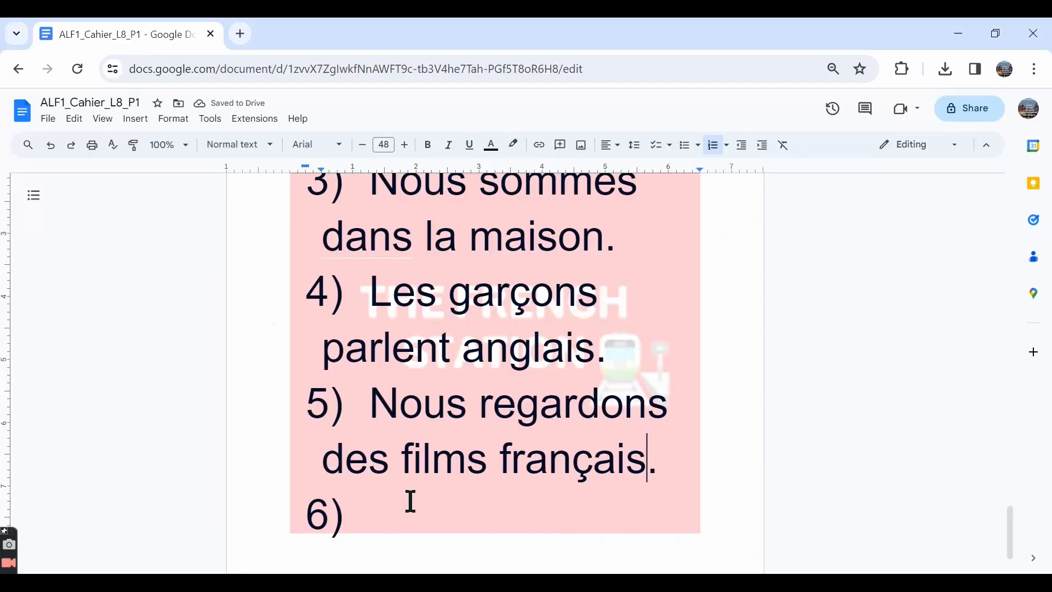
{"action": "type", "text": "Les"}
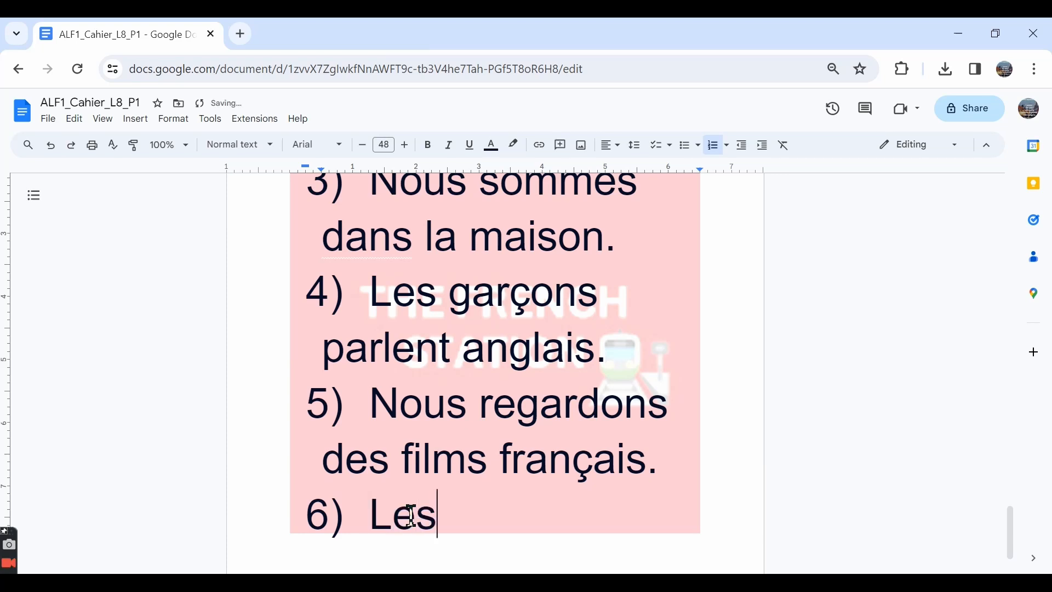
{"action": "type", "text": "enfants"}
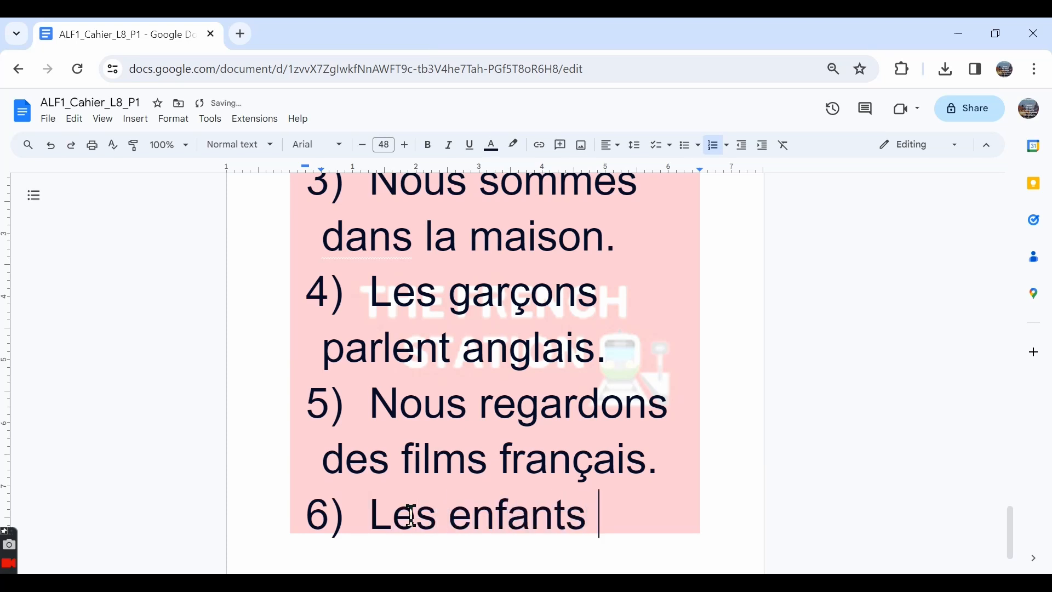
{"action": "type", "text": "vont"}
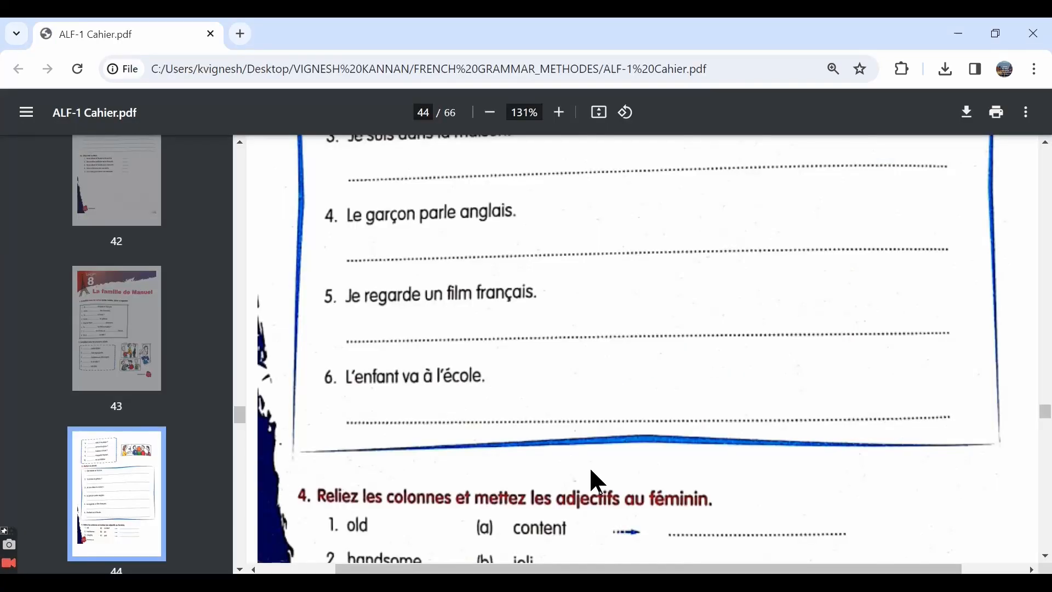
Step: Scroll the workbook PDF across pages 44–45 to view Exercise 4's ten adjectives
{"action": "scroll", "scroll_direction": "down", "scroll_amount": 3}
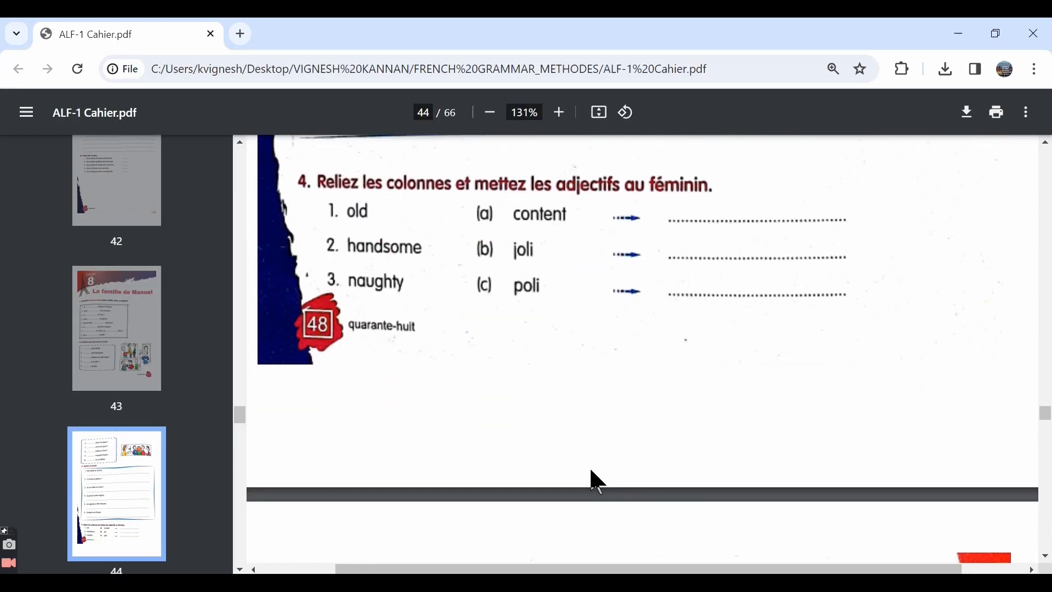
{"action": "scroll", "scroll_direction": "up", "scroll_amount": 3}
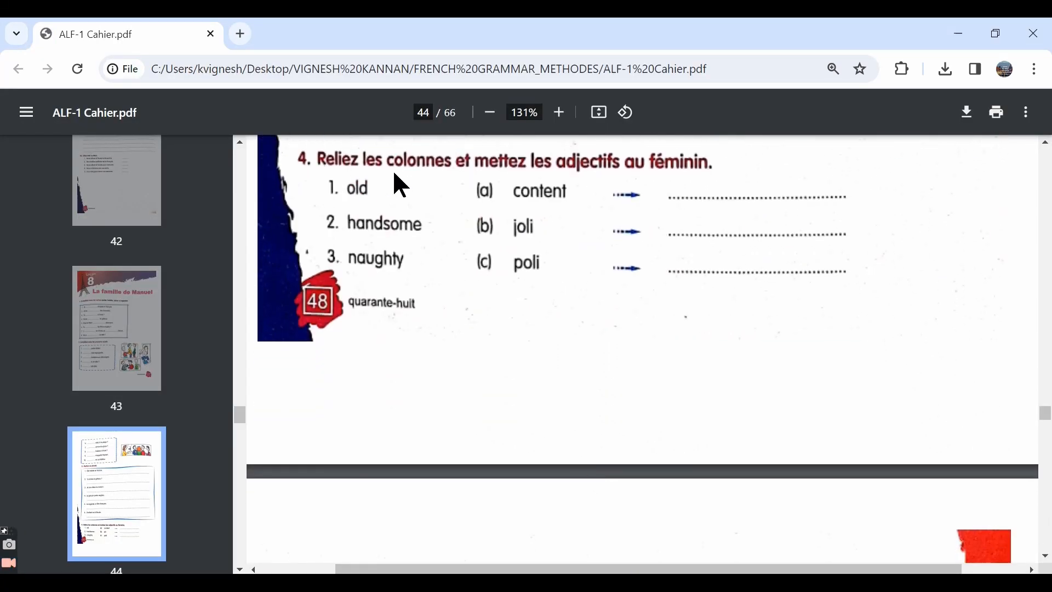
{"action": "mouse_move", "coordinate": [487, 177]}
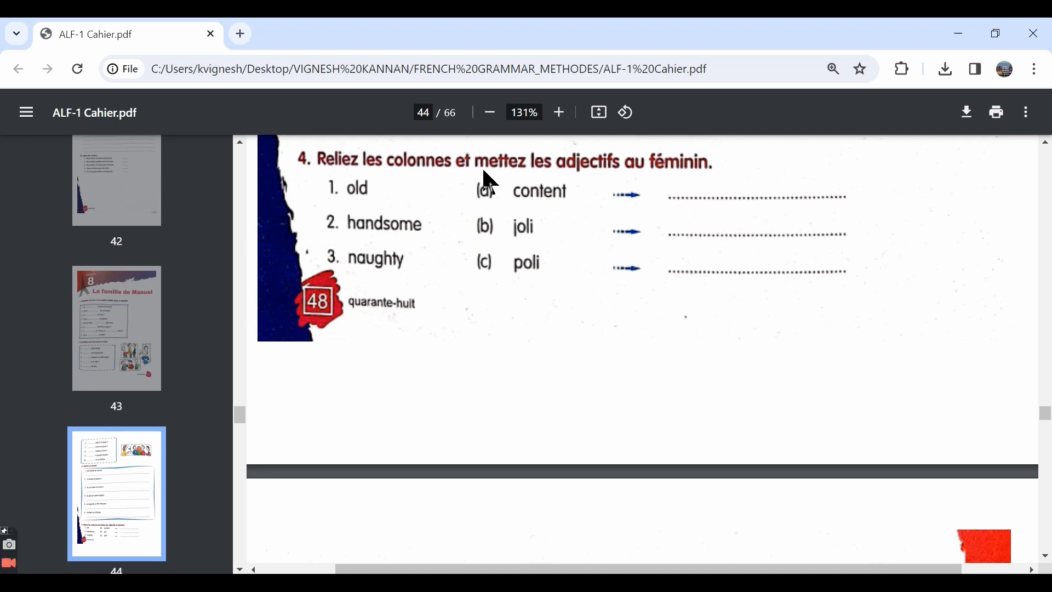
{"action": "mouse_move", "coordinate": [648, 178]}
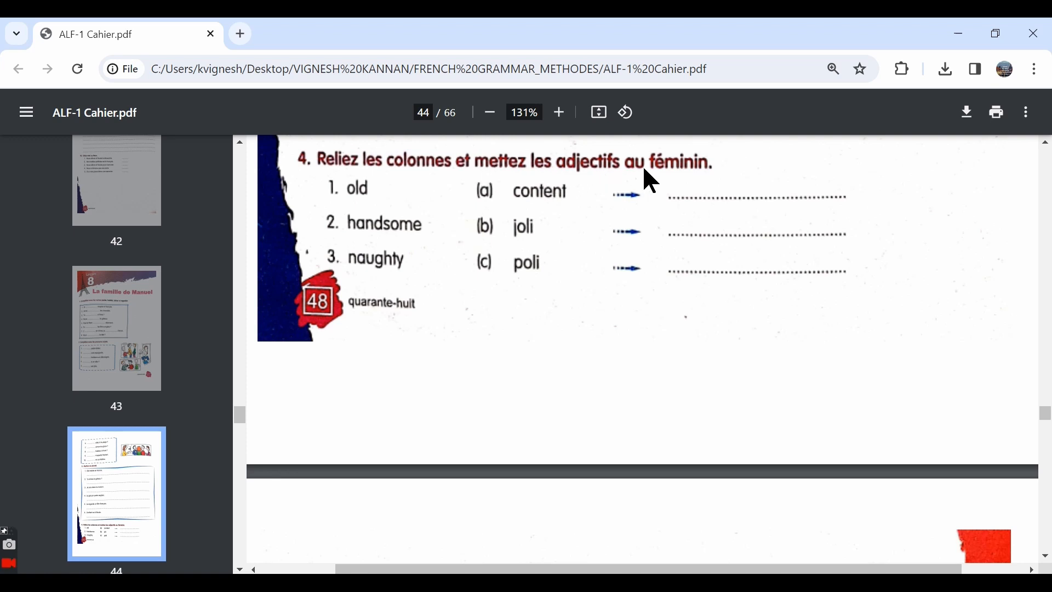
{"action": "mouse_move", "coordinate": [336, 194]}
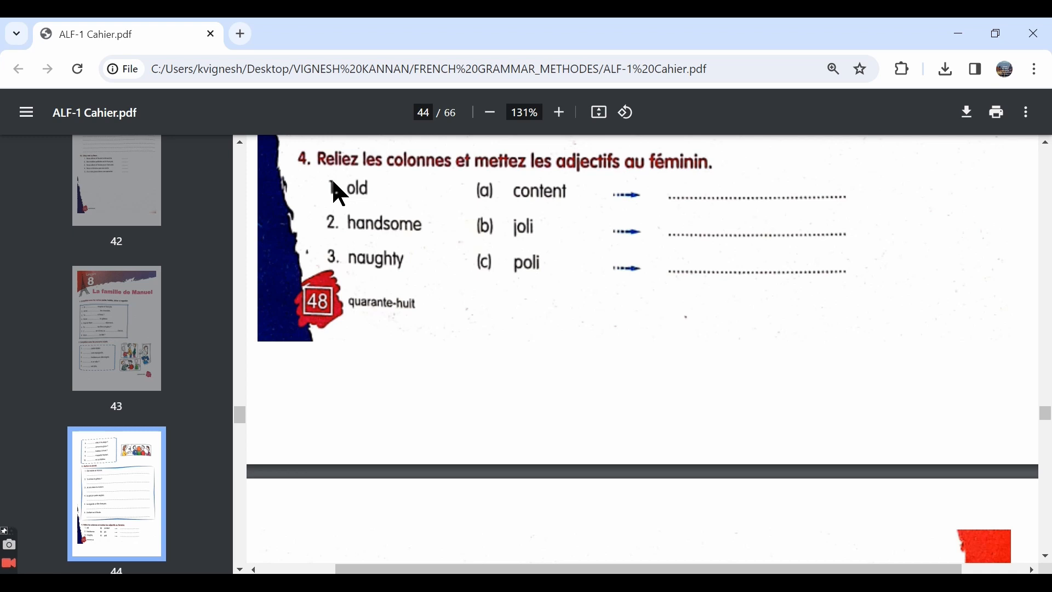
{"action": "mouse_move", "coordinate": [392, 354]}
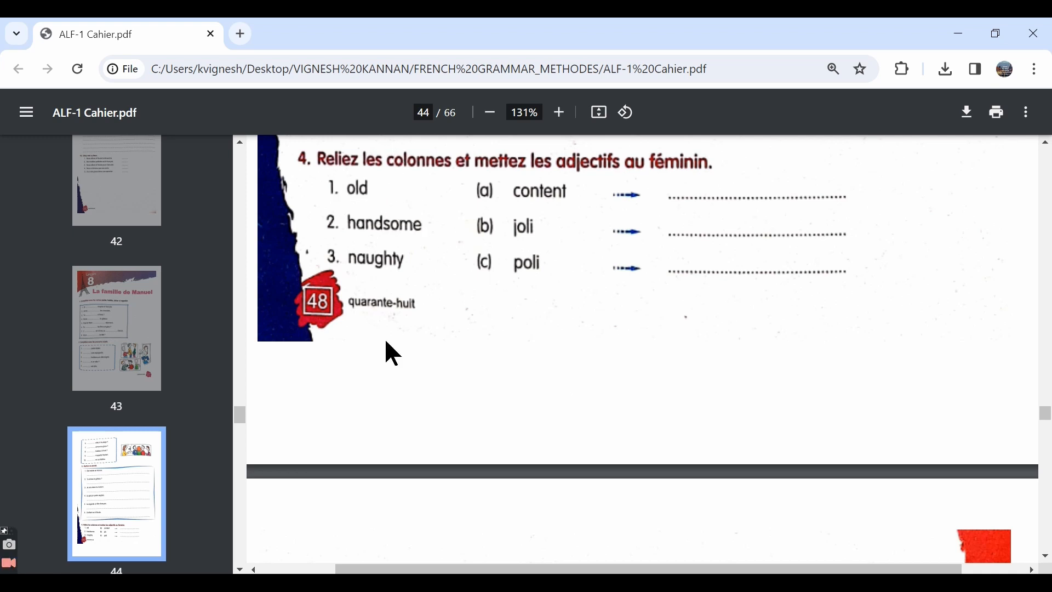
{"action": "mouse_move", "coordinate": [528, 254]}
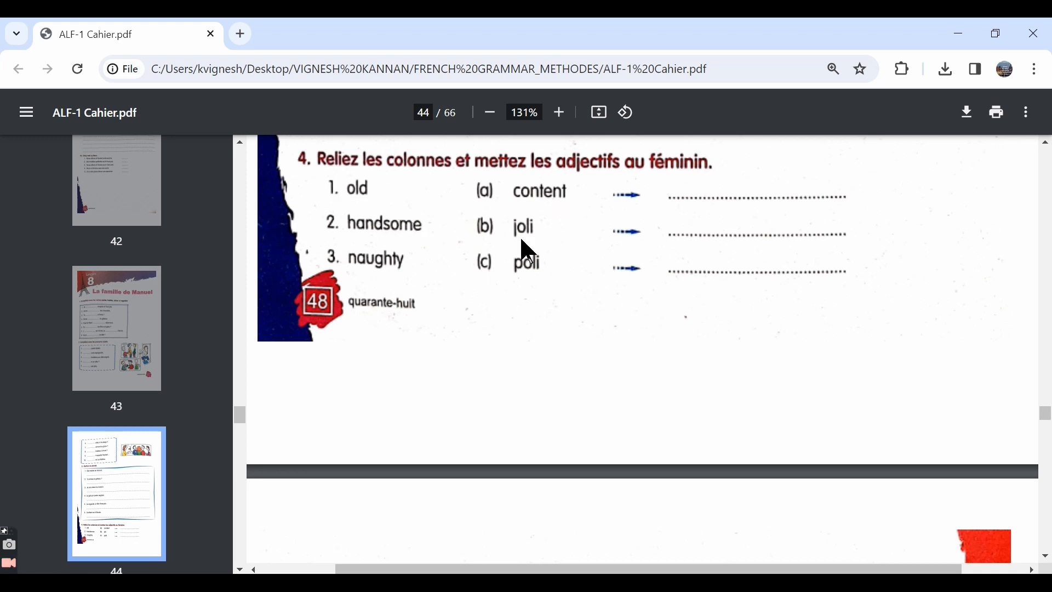
{"action": "mouse_move", "coordinate": [571, 204]}
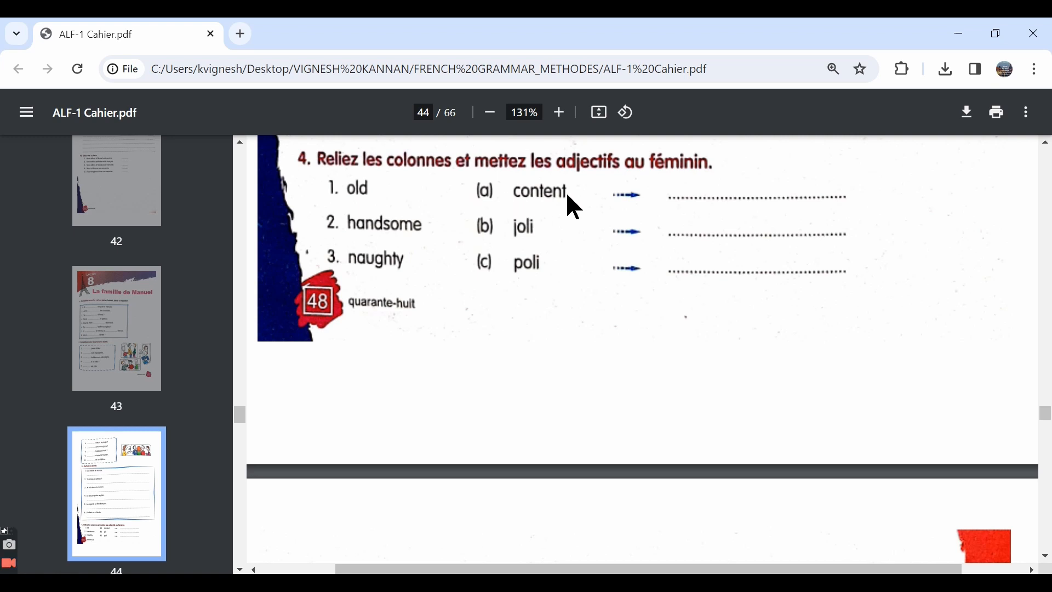
{"action": "mouse_move", "coordinate": [540, 214]}
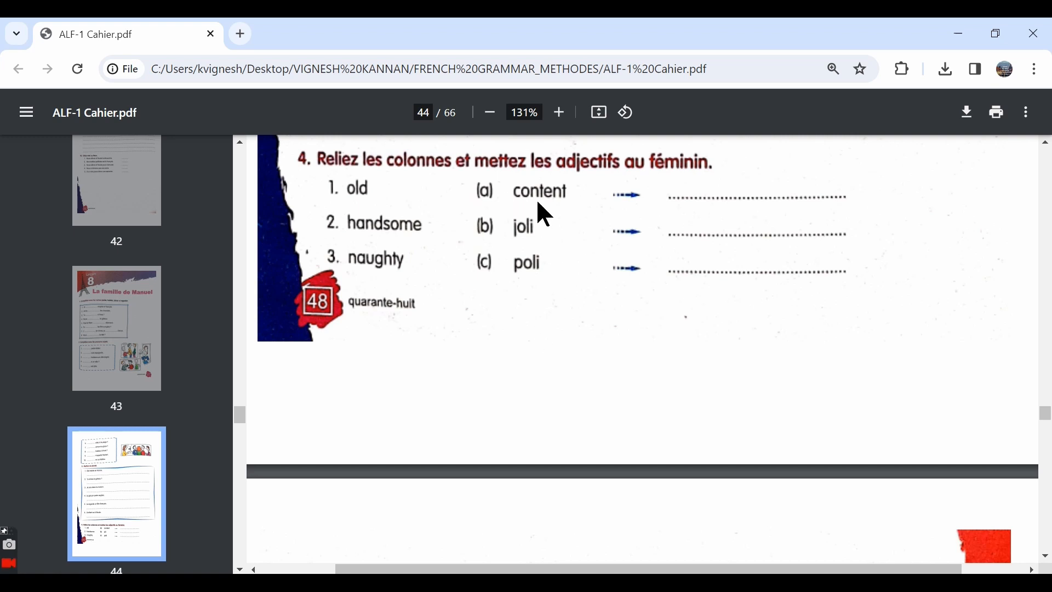
{"action": "mouse_move", "coordinate": [384, 266]}
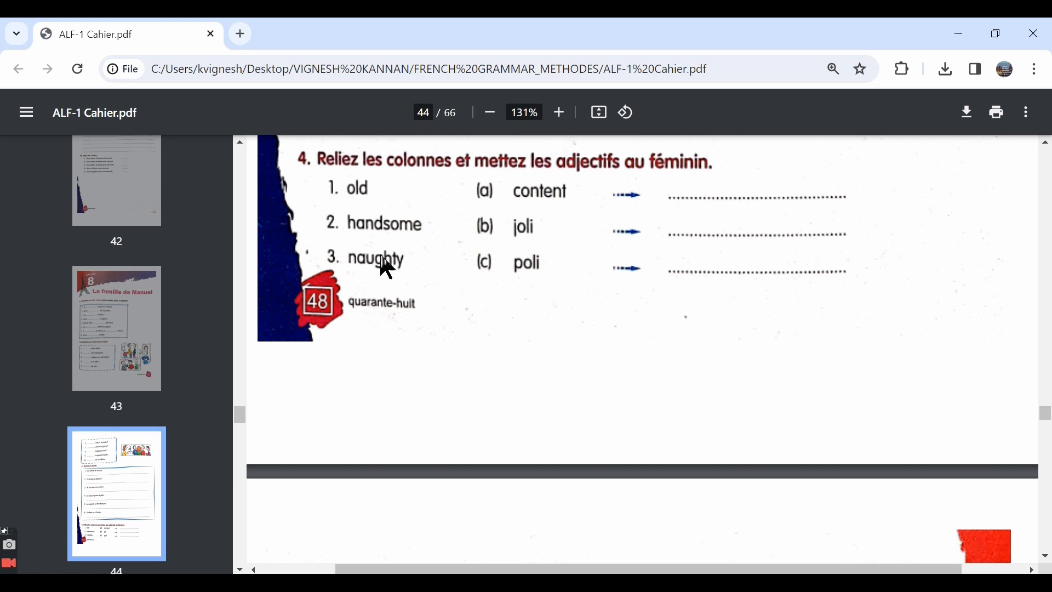
{"action": "scroll", "scroll_direction": "down", "scroll_amount": 3}
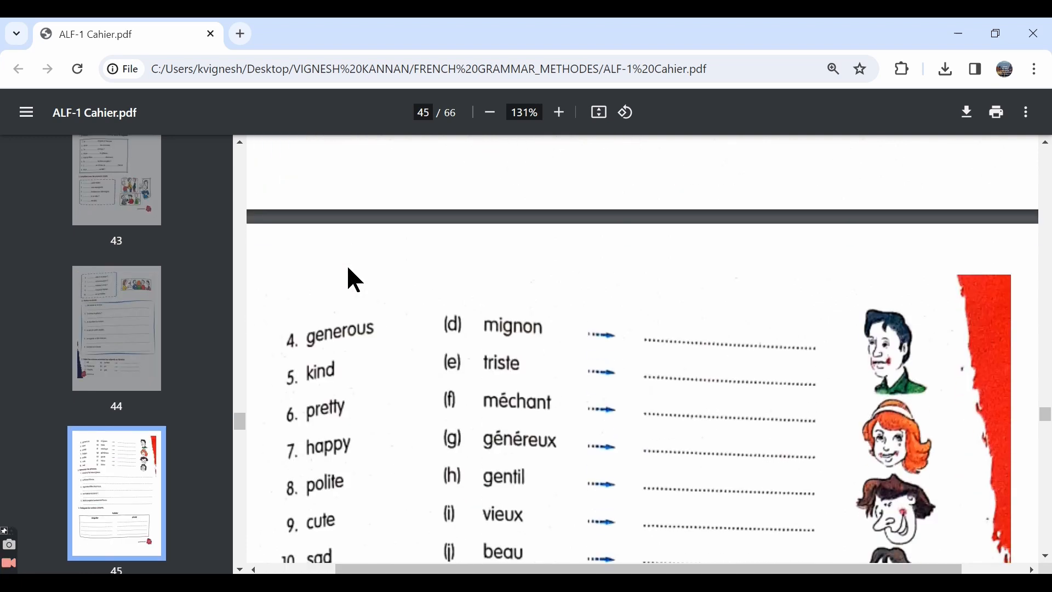
{"action": "scroll", "scroll_direction": "down", "scroll_amount": 3}
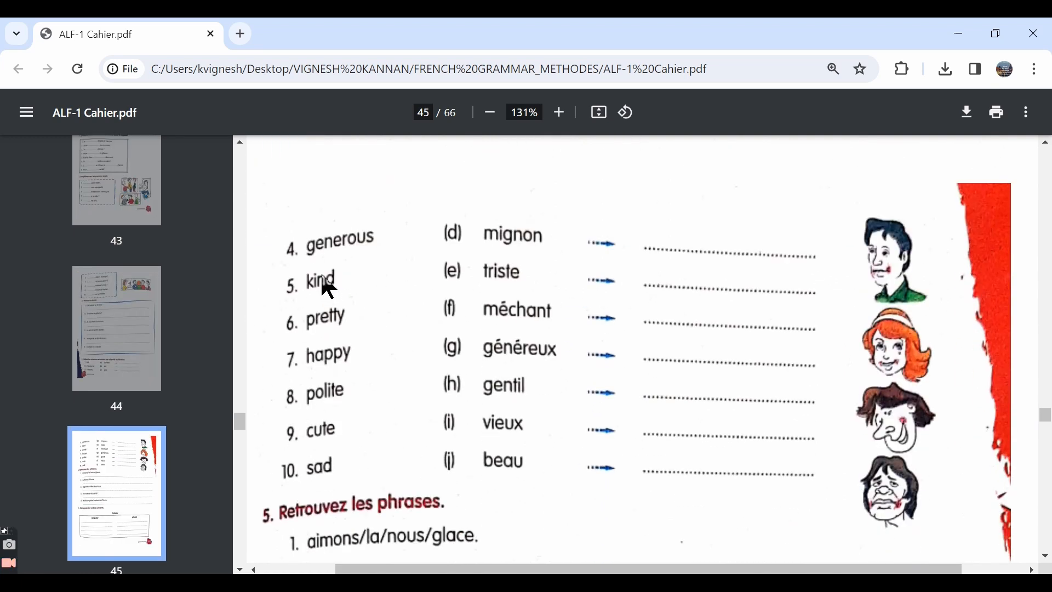
{"action": "scroll", "scroll_direction": "up", "scroll_amount": 3}
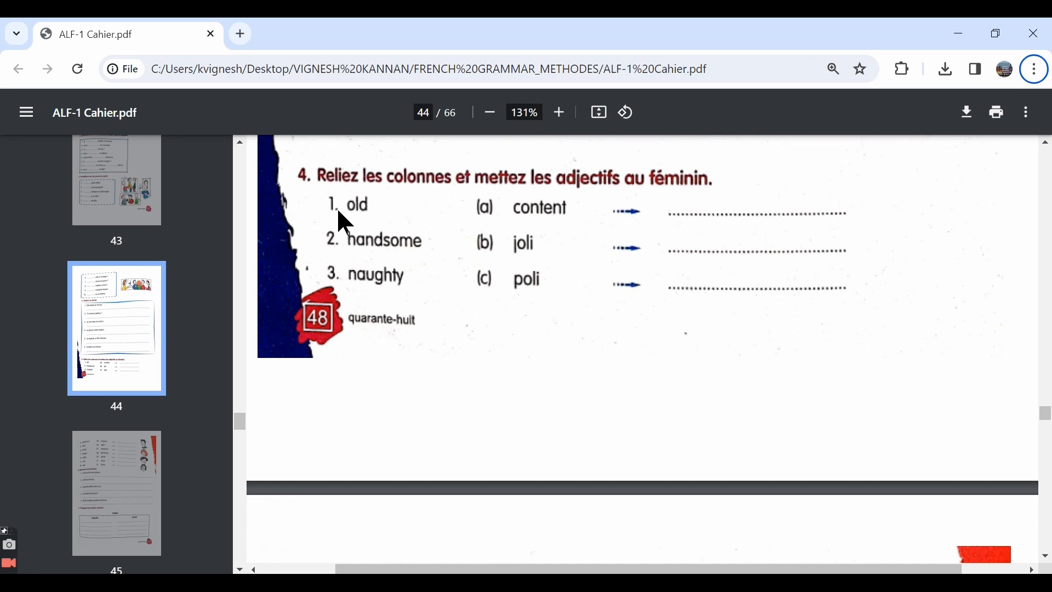
{"action": "scroll", "scroll_direction": "down", "scroll_amount": 3}
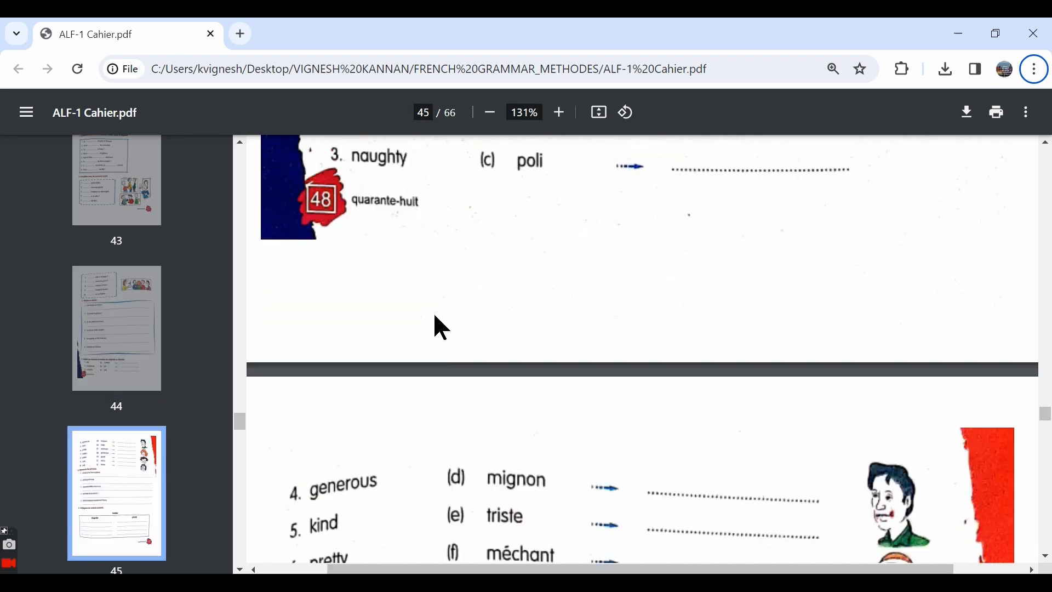
{"action": "scroll", "scroll_direction": "down", "scroll_amount": 3}
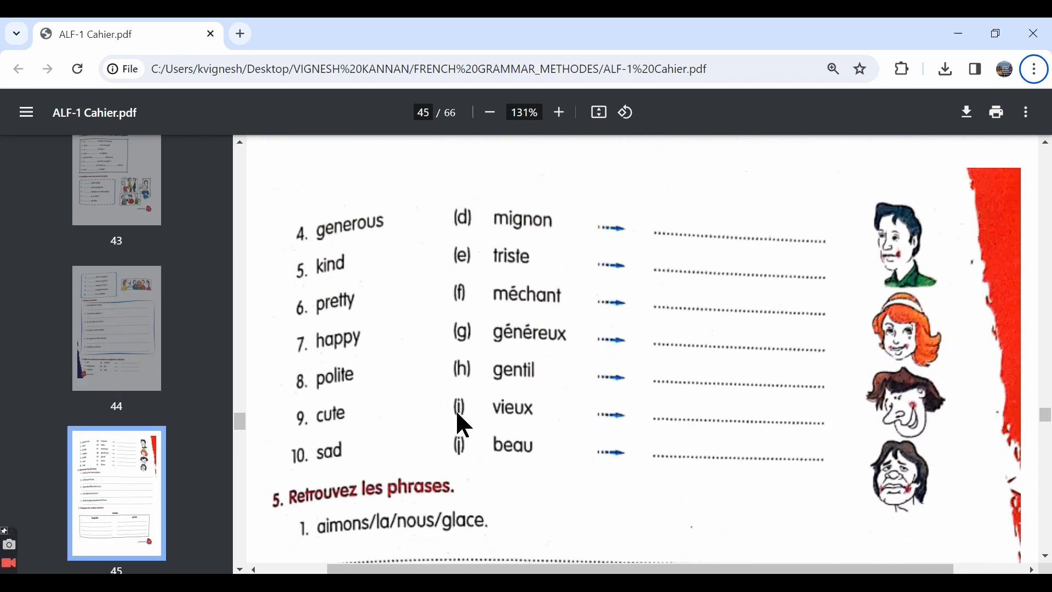
{"action": "left_click", "coordinate": [120, 34]}
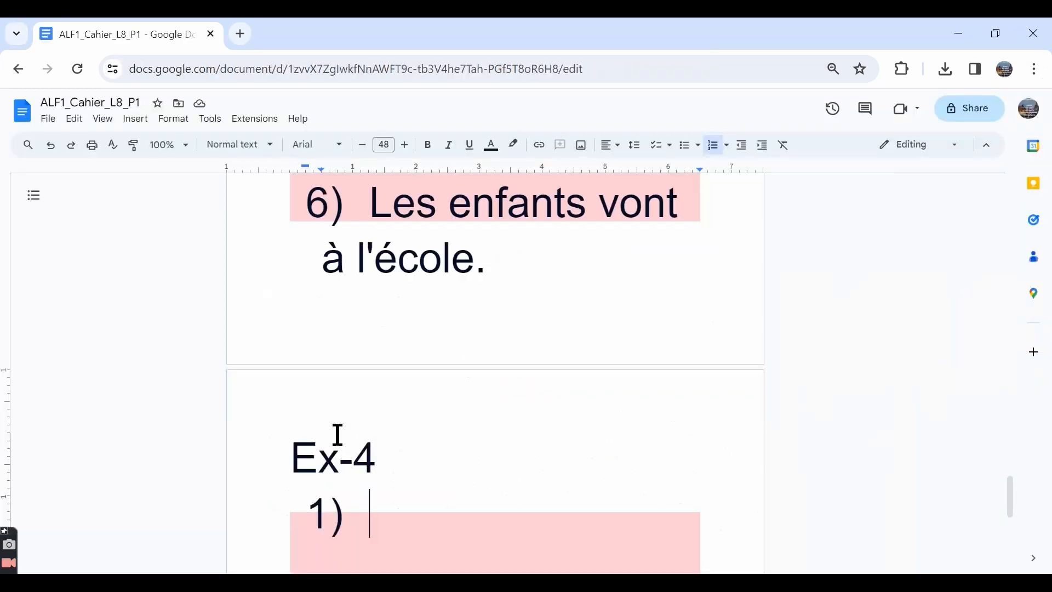
Step: Write Ex-4 item 1, 'Vieux - vieille'
{"action": "type", "text": "vieux - vi"}
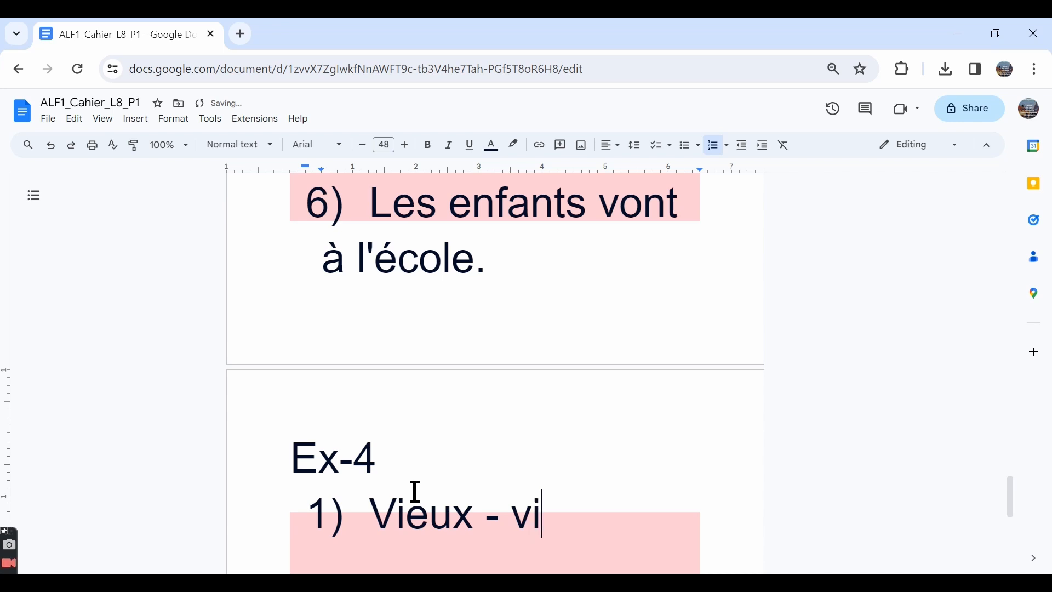
{"action": "type", "text": "eill"}
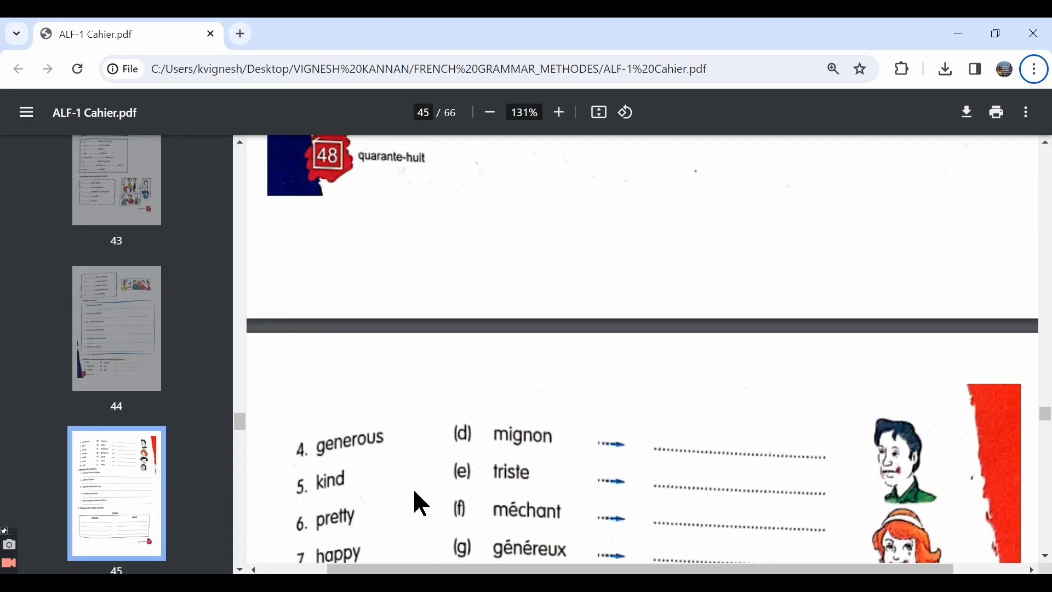
{"action": "scroll", "scroll_direction": "up", "scroll_amount": 3}
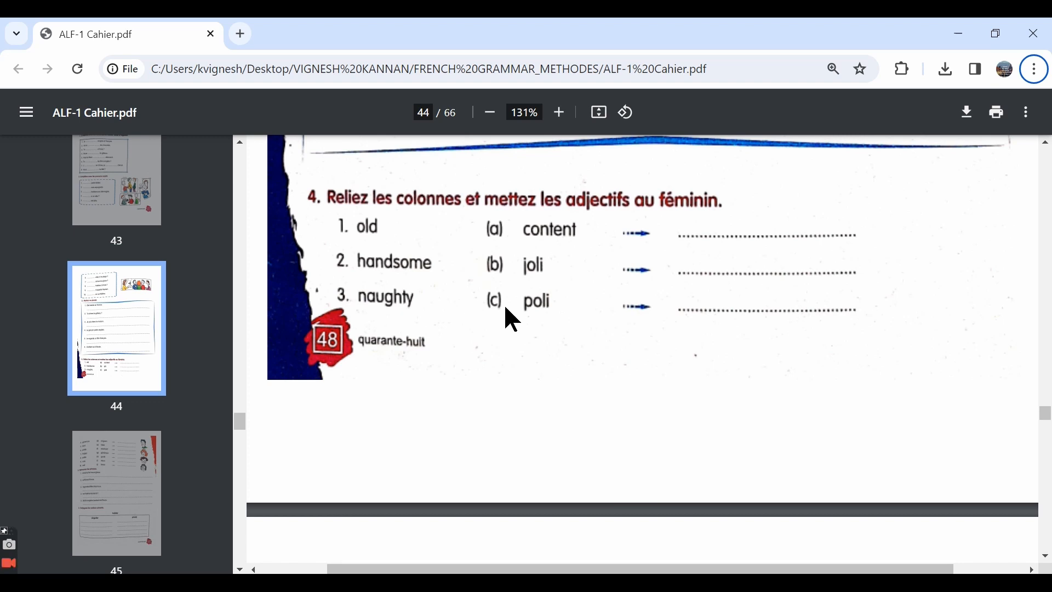
{"action": "scroll", "scroll_direction": "down", "scroll_amount": 3}
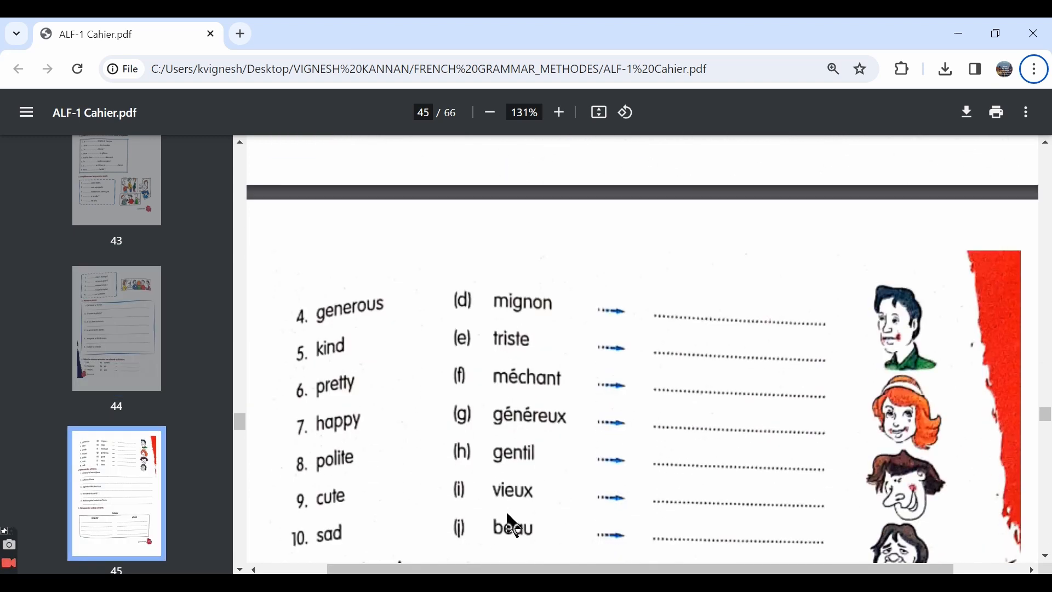
Step: Add item 2 'Beau - belle' and start item 3 'Méchant - méchante'
{"action": "left_click", "coordinate": [125, 34]}
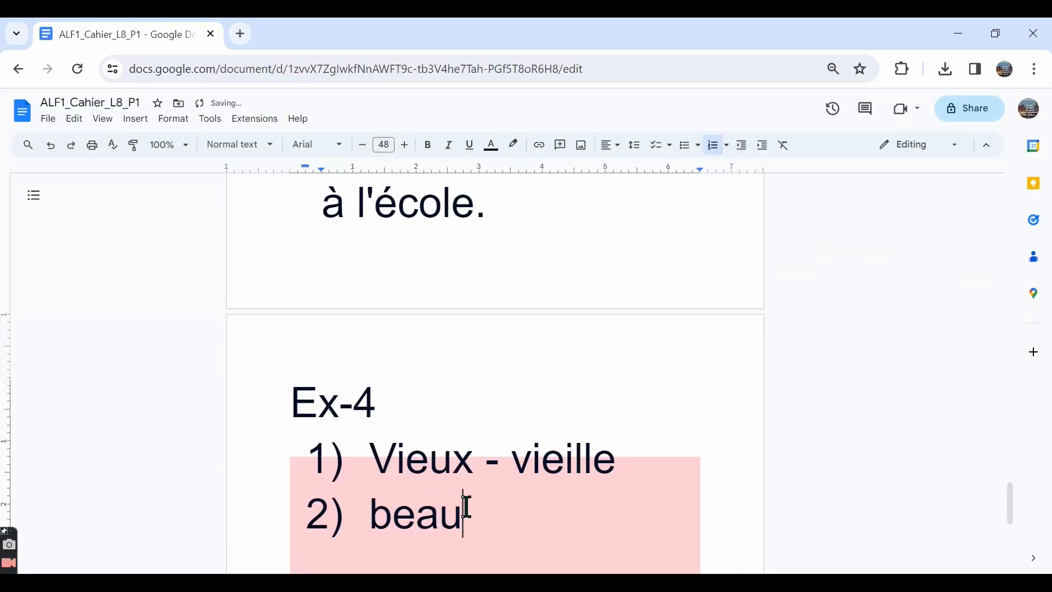
{"action": "type", "text": "- belle"}
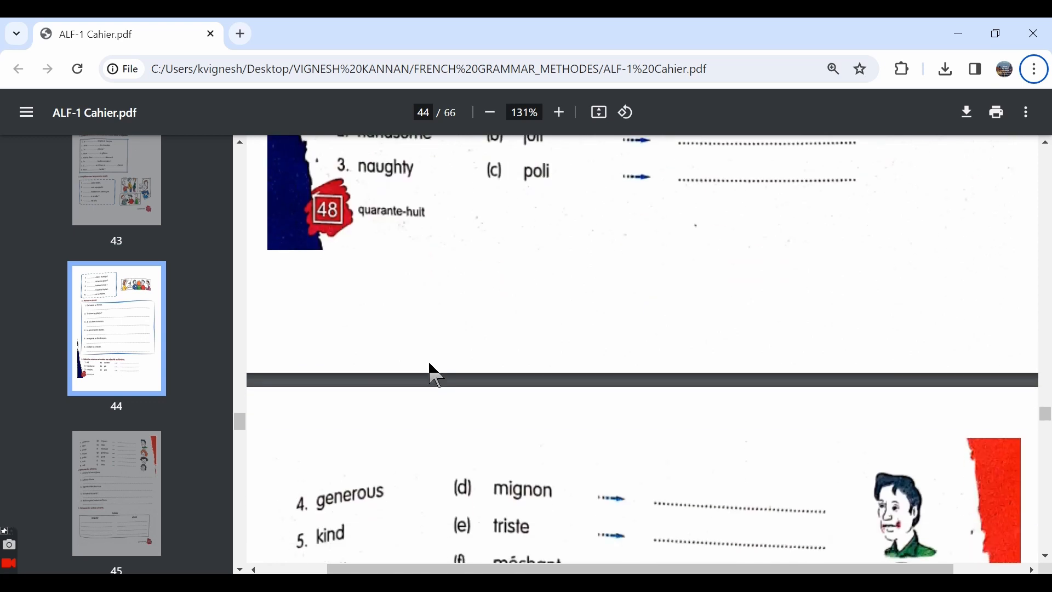
{"action": "scroll", "scroll_direction": "down", "scroll_amount": 3}
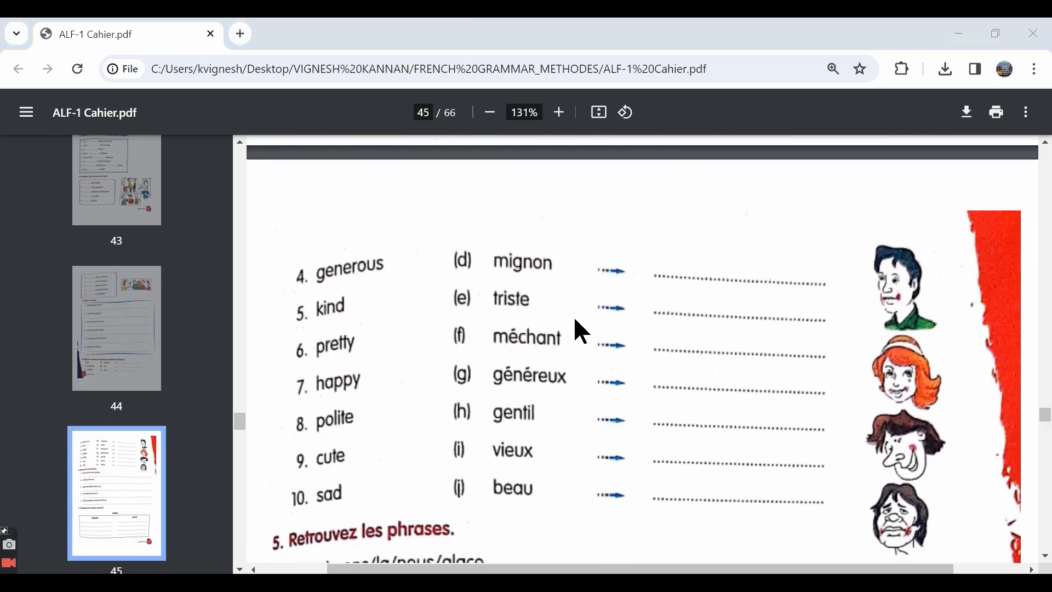
{"action": "left_click", "coordinate": [120, 34]}
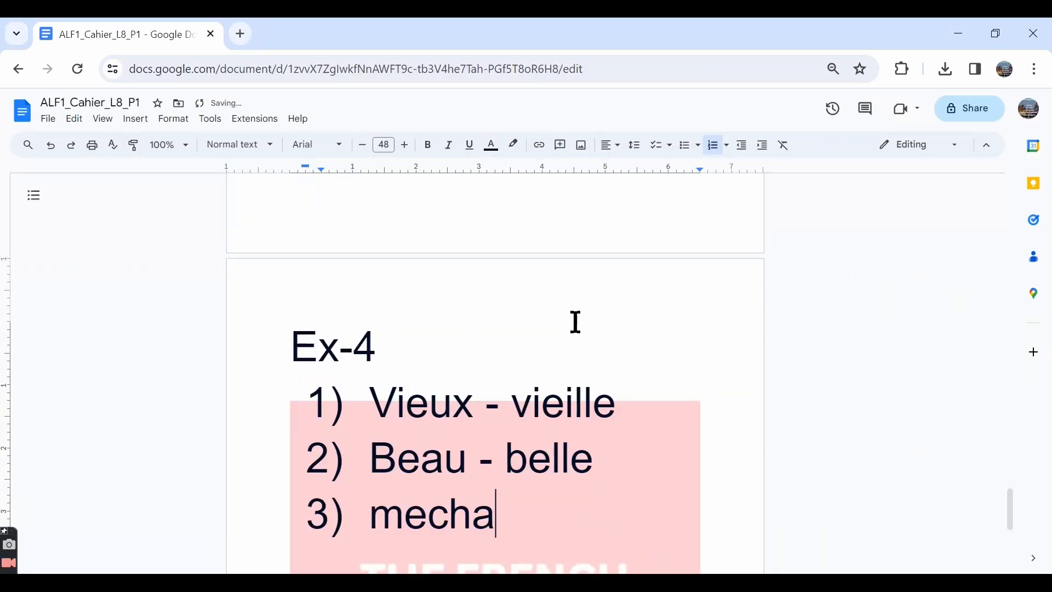
{"action": "type", "text": "nt"}
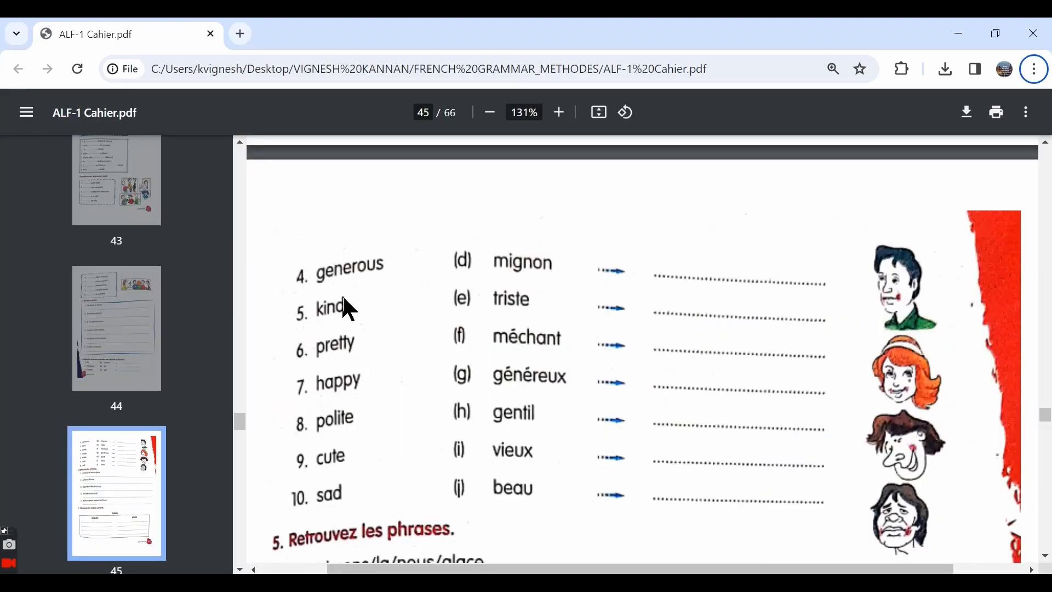
{"action": "mouse_move", "coordinate": [393, 302]}
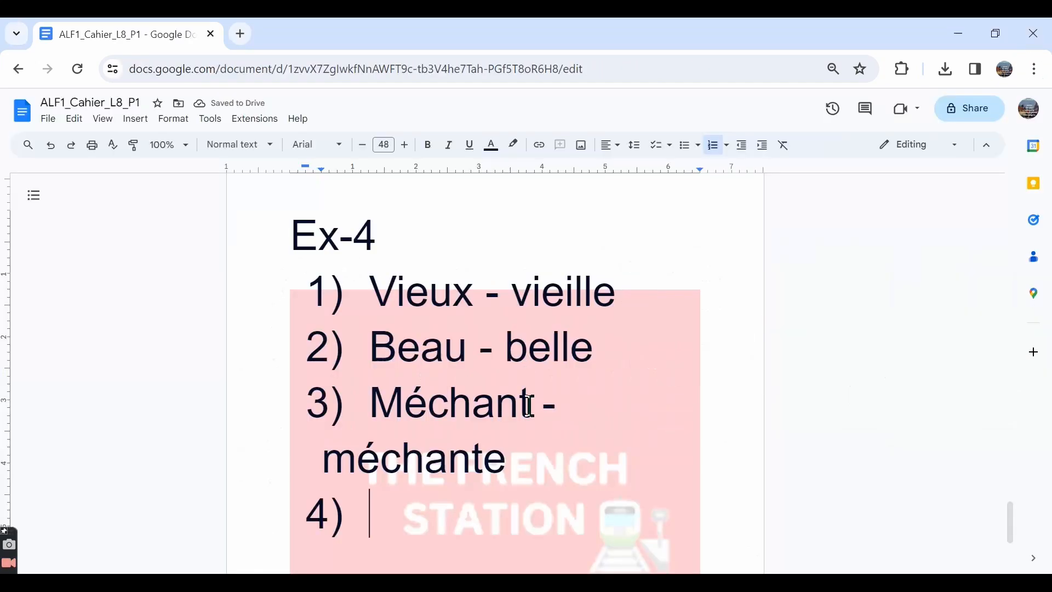
Step: Add items 4 and 5: 'Généreux - généreuse' and 'Gentil - gentille'
{"action": "type", "text": "g"}
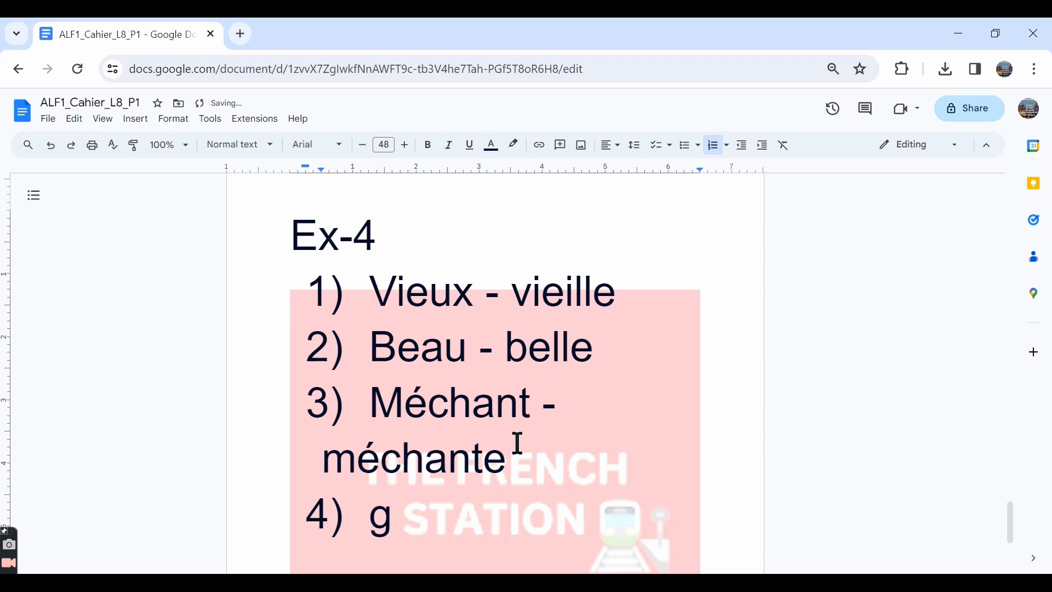
{"action": "type", "text": "Généreux - généreuse"}
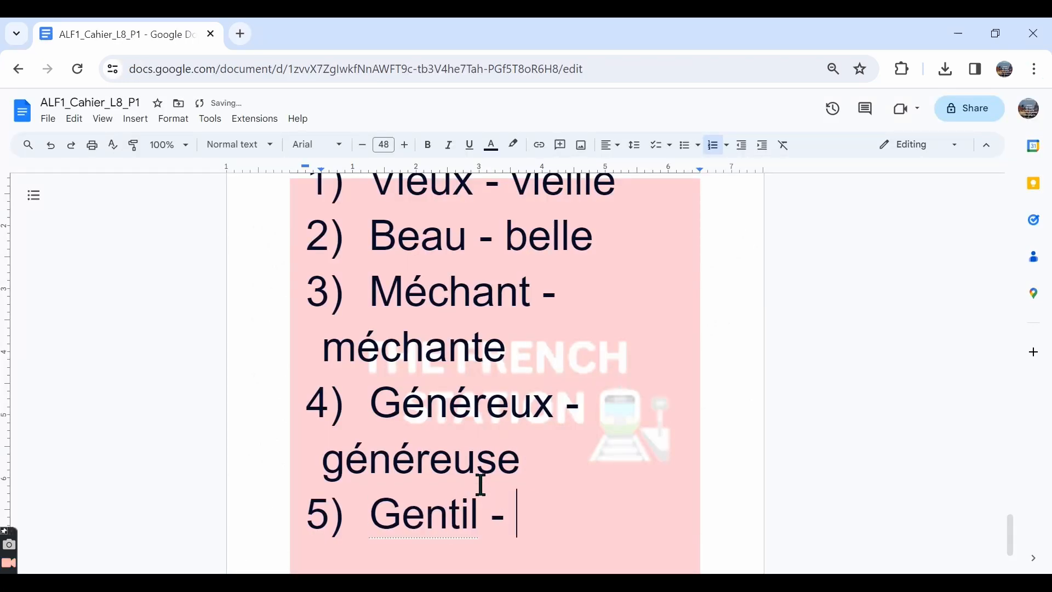
{"action": "type", "text": "ge"}
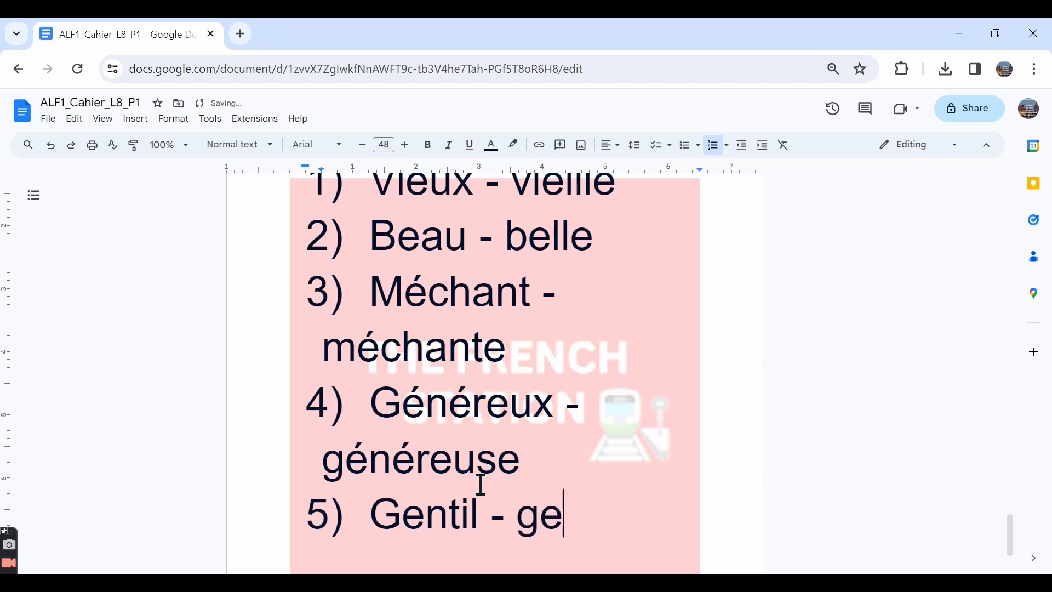
{"action": "type", "text": "ntille"}
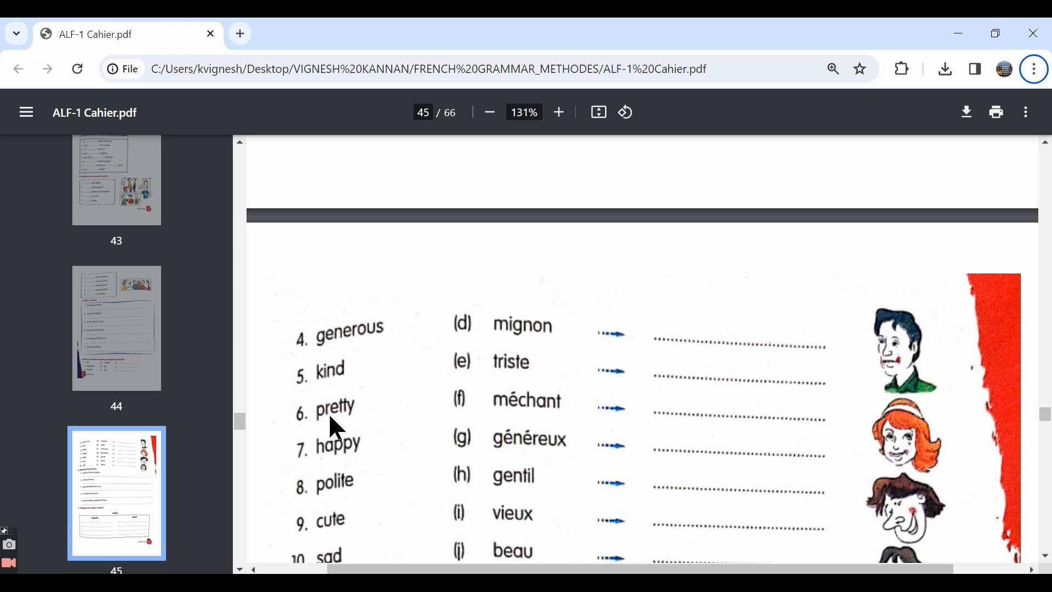
{"action": "mouse_move", "coordinate": [362, 440]}
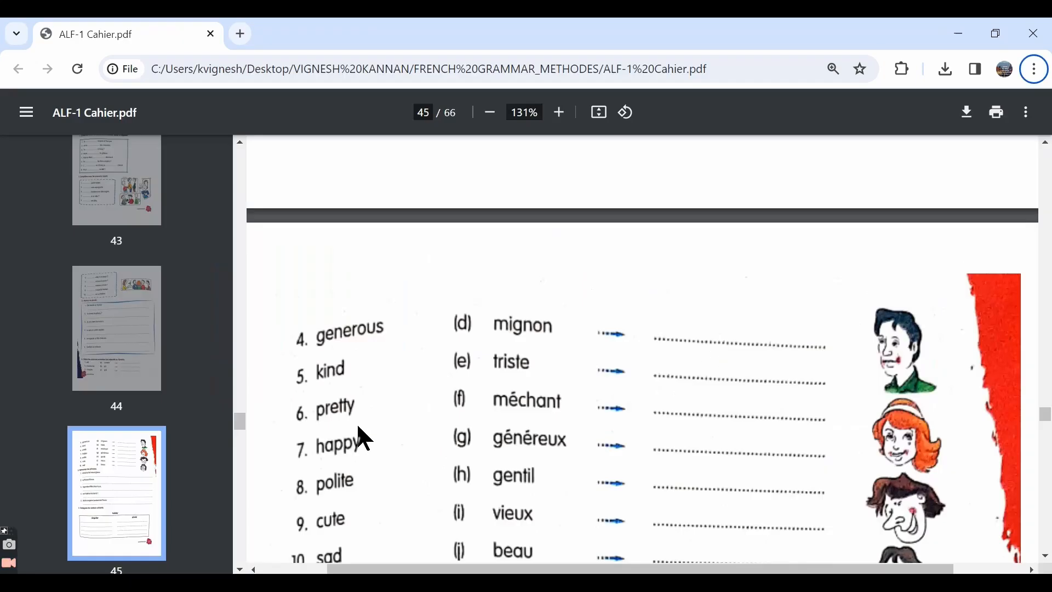
Step: Add item 6, 'Joli - jolie'
{"action": "scroll", "scroll_direction": "up", "scroll_amount": 3}
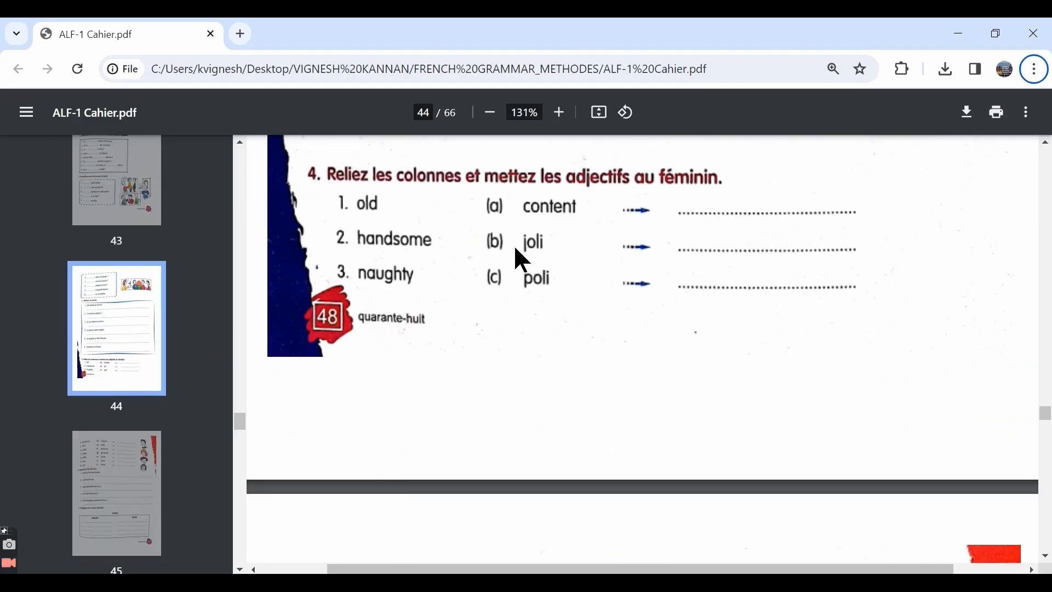
{"action": "left_click", "coordinate": [120, 34]}
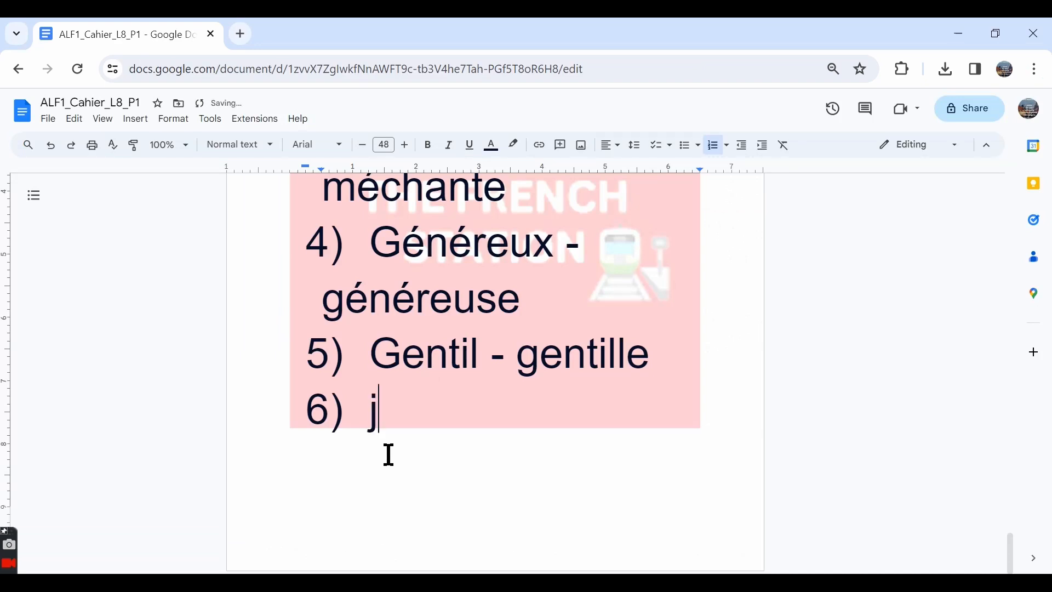
{"action": "type", "text": "oli - j"}
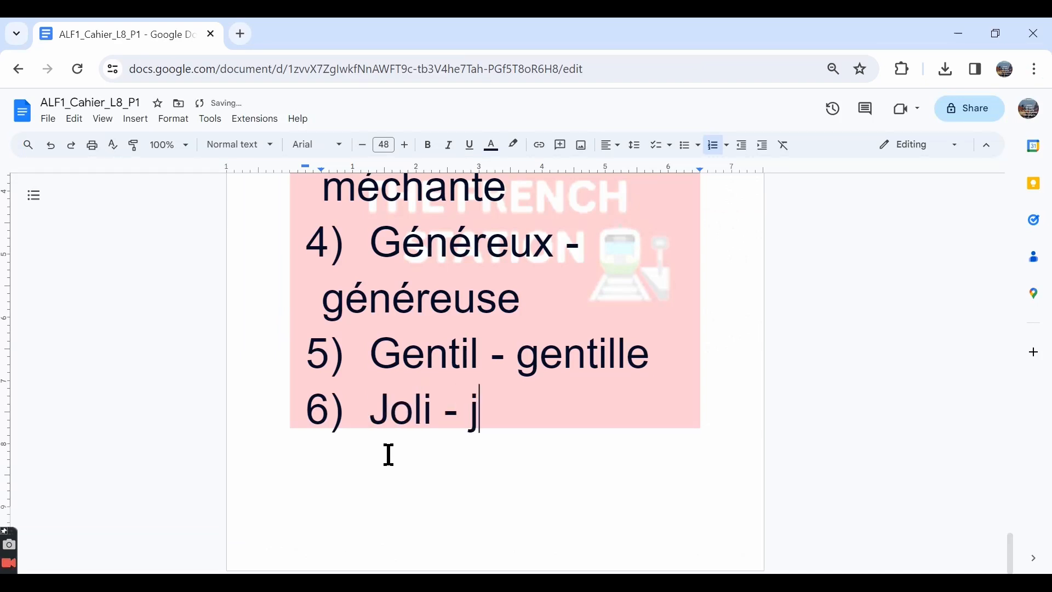
{"action": "type", "text": "olie"}
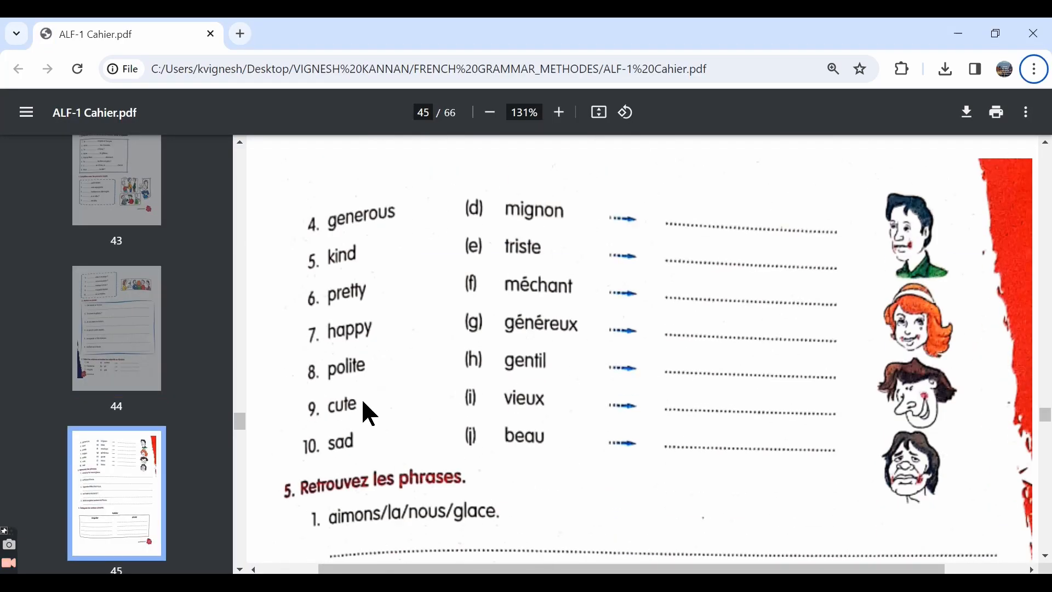
{"action": "mouse_move", "coordinate": [356, 353]}
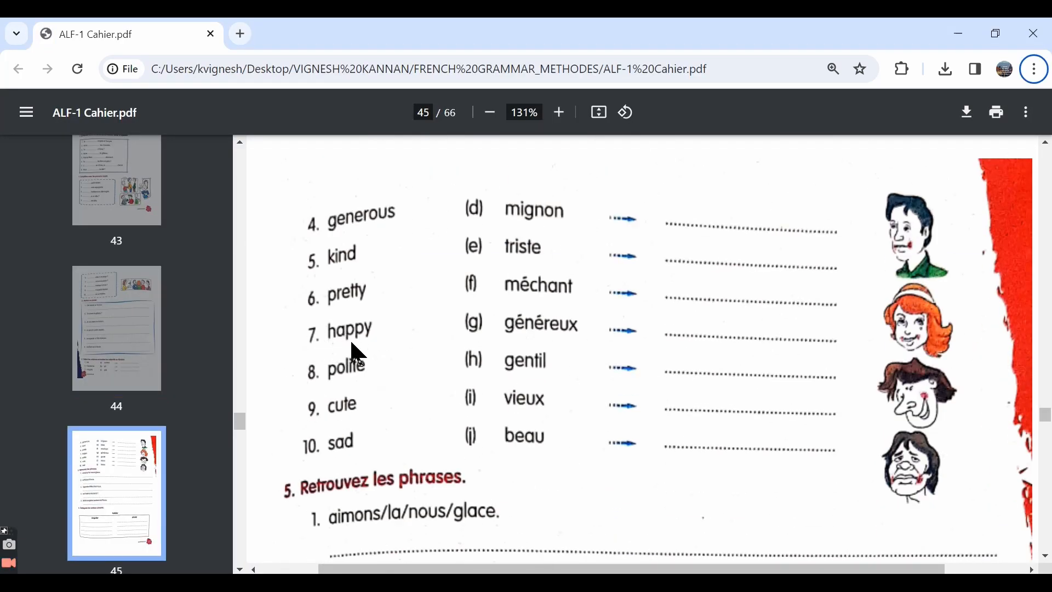
Step: Add item 7, 'Content - contente'
{"action": "scroll", "scroll_direction": "up", "scroll_amount": 3}
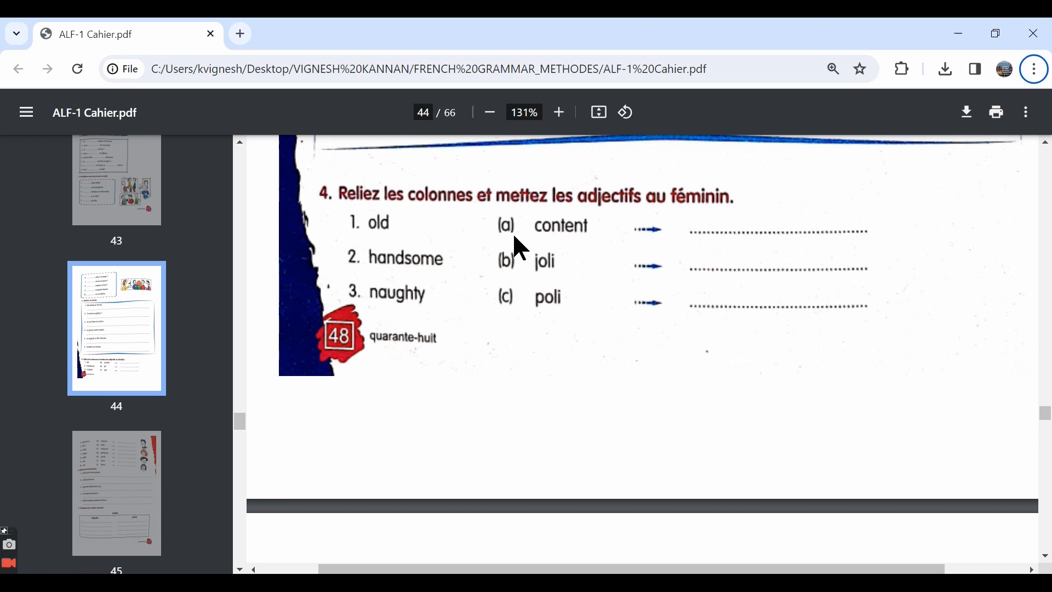
{"action": "mouse_move", "coordinate": [541, 242]}
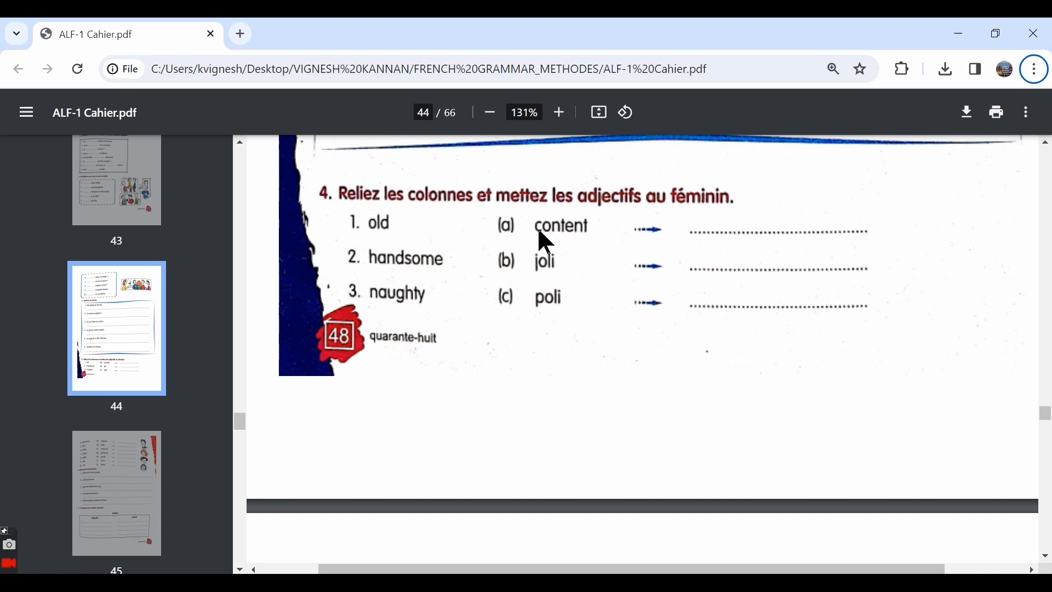
{"action": "left_click", "coordinate": [124, 34]}
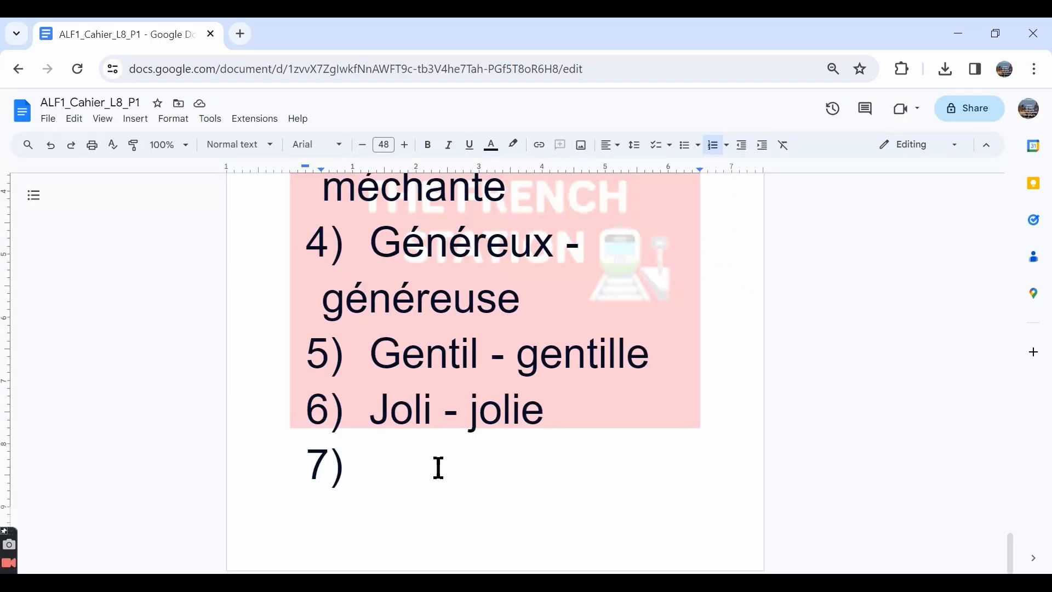
{"action": "type", "text": "conte"}
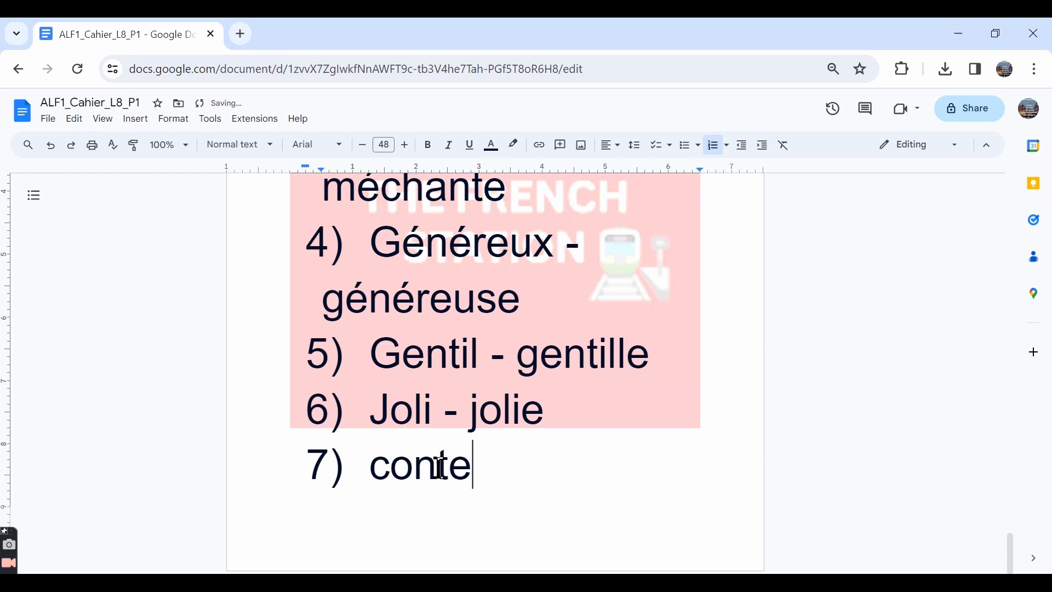
{"action": "type", "text": "nt - con"}
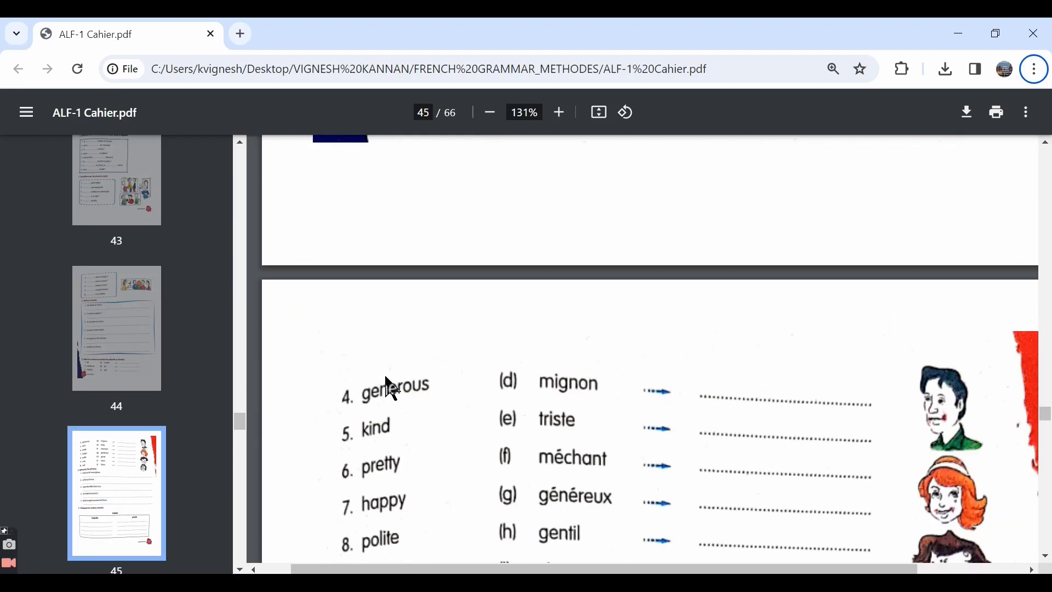
Step: Check the PDF and return to the document for item 8, 'Poli - polie'
{"action": "scroll", "scroll_direction": "up", "scroll_amount": 3}
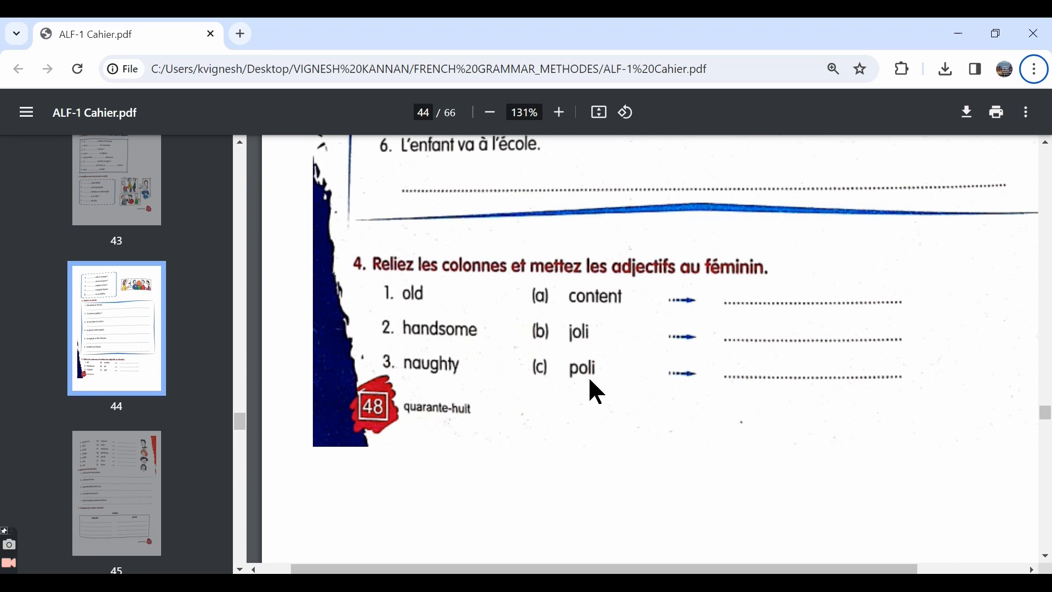
{"action": "left_click", "coordinate": [120, 34]}
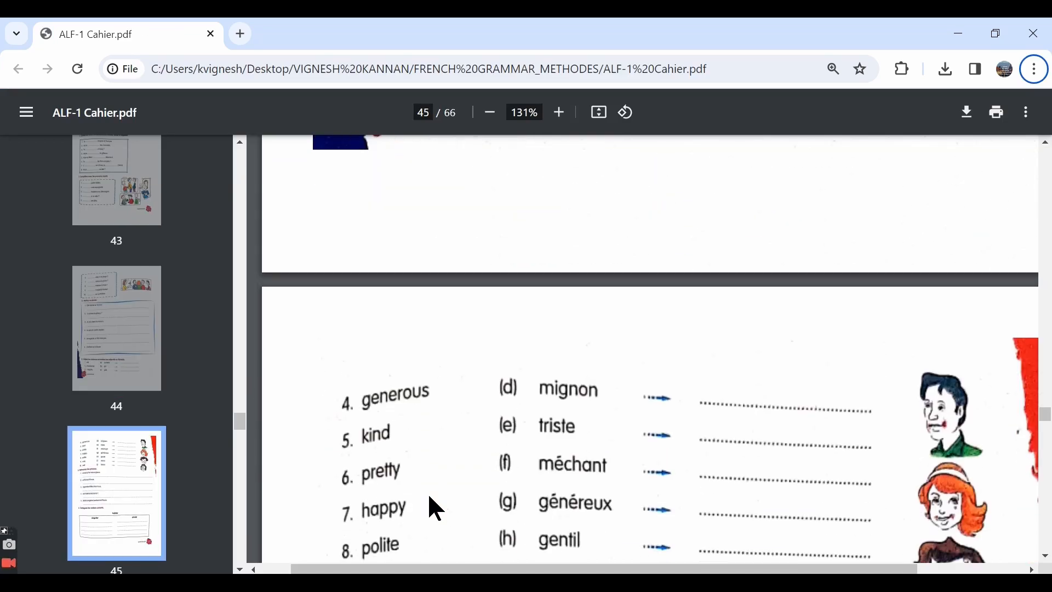
{"action": "scroll", "scroll_direction": "down", "scroll_amount": 3}
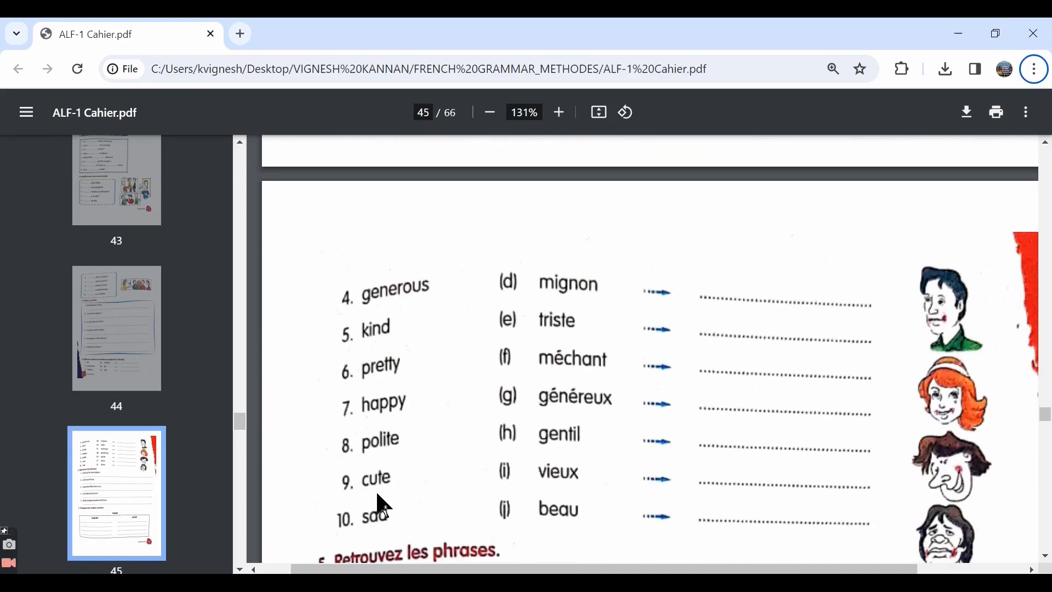
Step: Type item 9 'Mignon - mignonne' and item 10 'Triste - triste'
{"action": "left_click", "coordinate": [124, 34]}
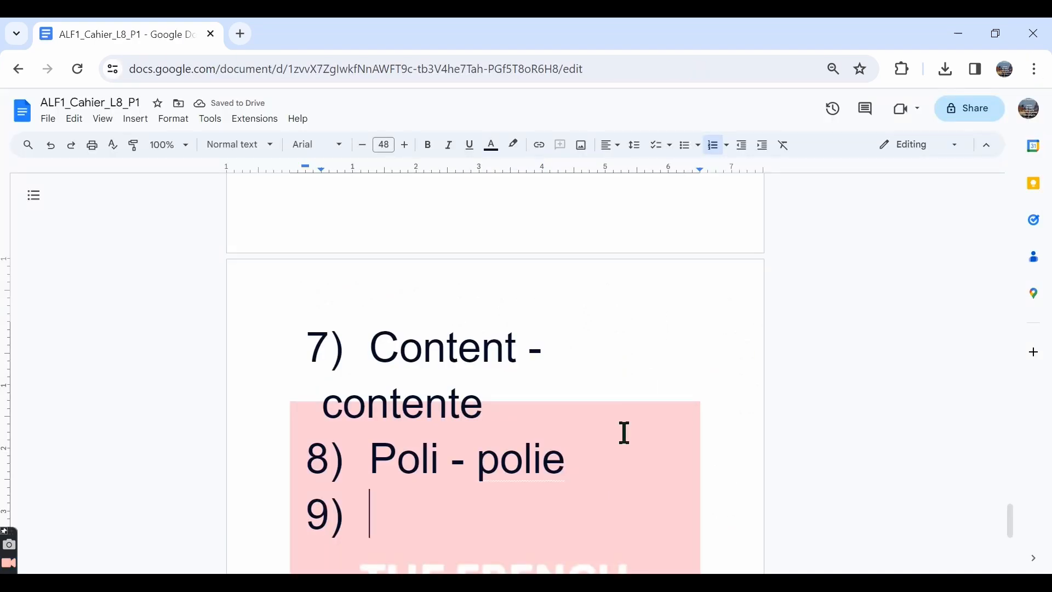
{"action": "type", "text": "mignon - mi"}
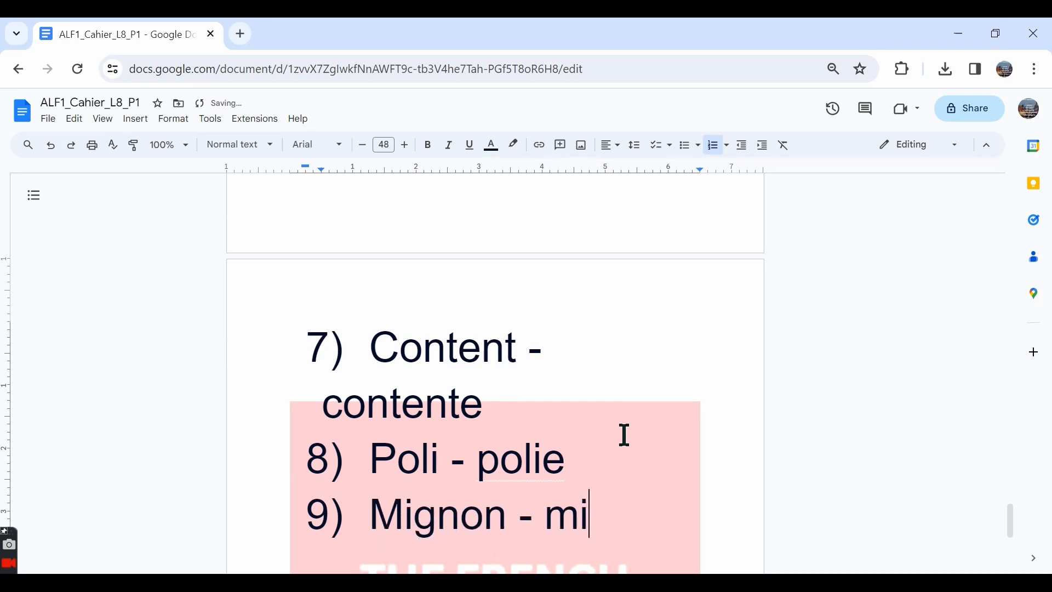
{"action": "type", "text": "gnonne"}
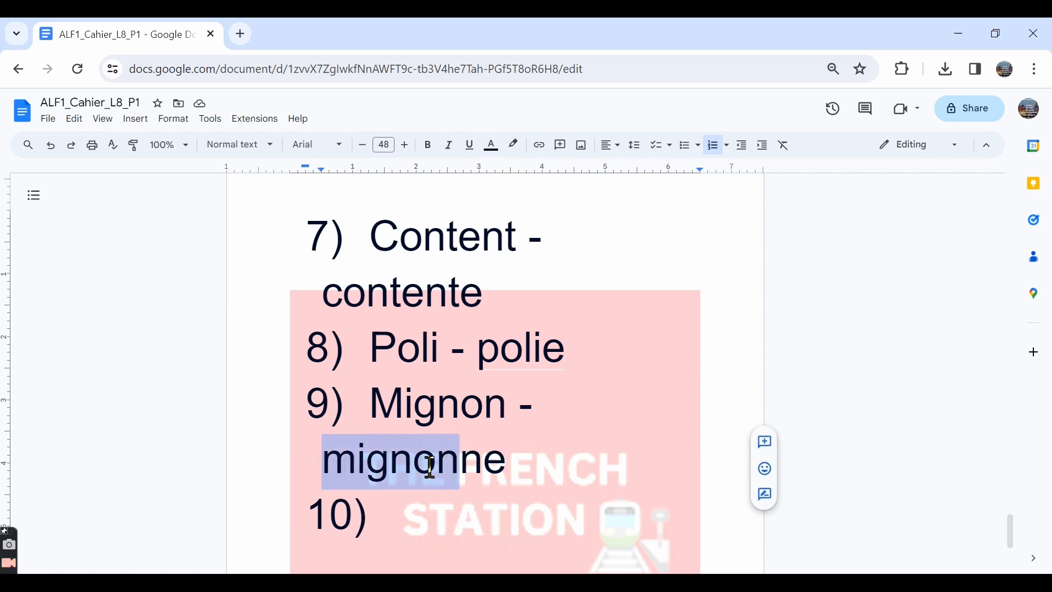
{"action": "left_click", "coordinate": [473, 459]}
{"action": "type", "text": "t"}
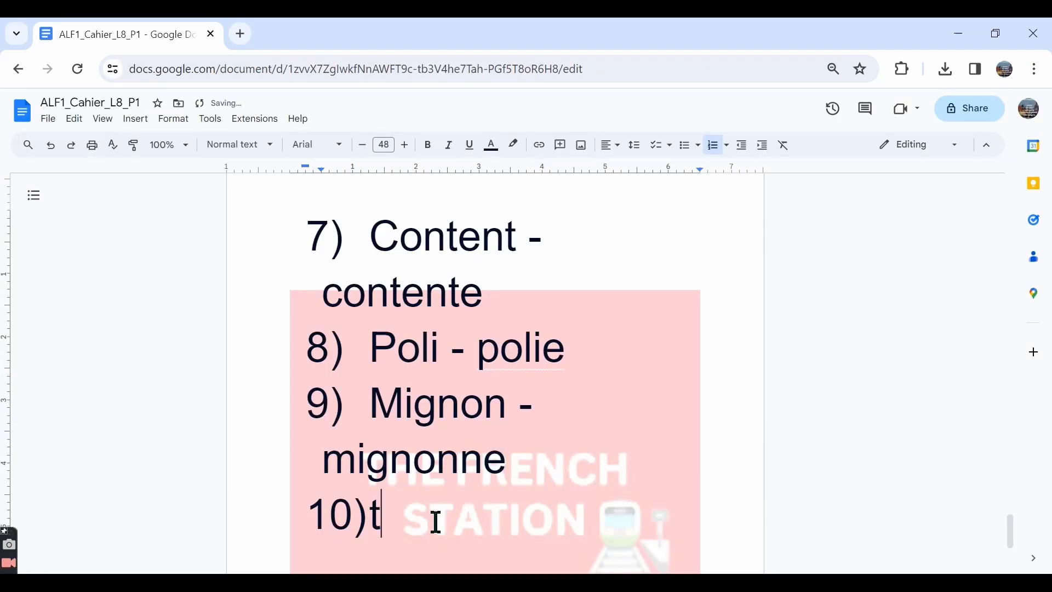
{"action": "type", "text": "Triste -"}
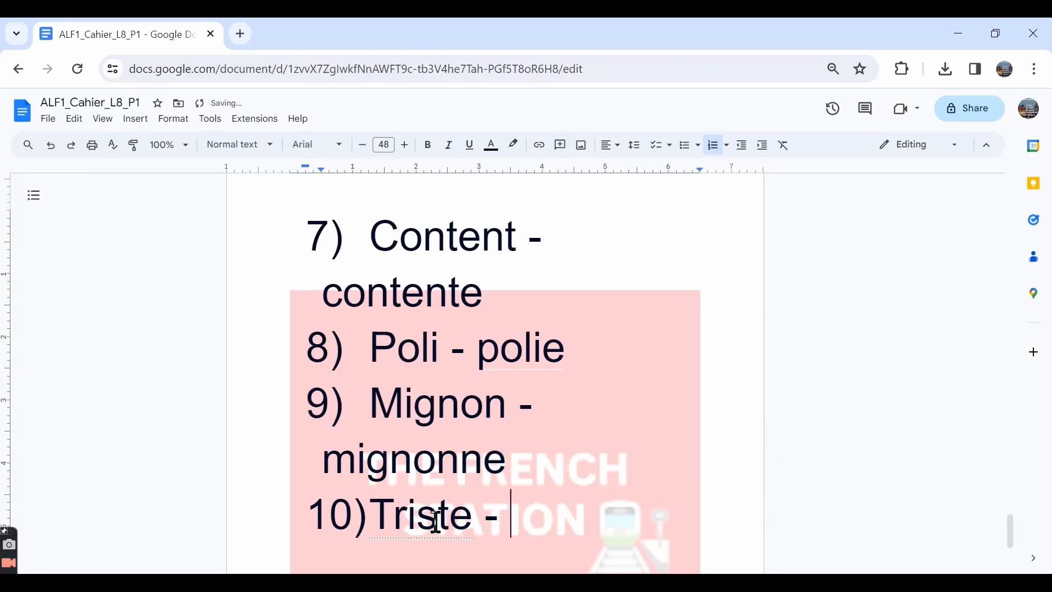
{"action": "type", "text": "trist"}
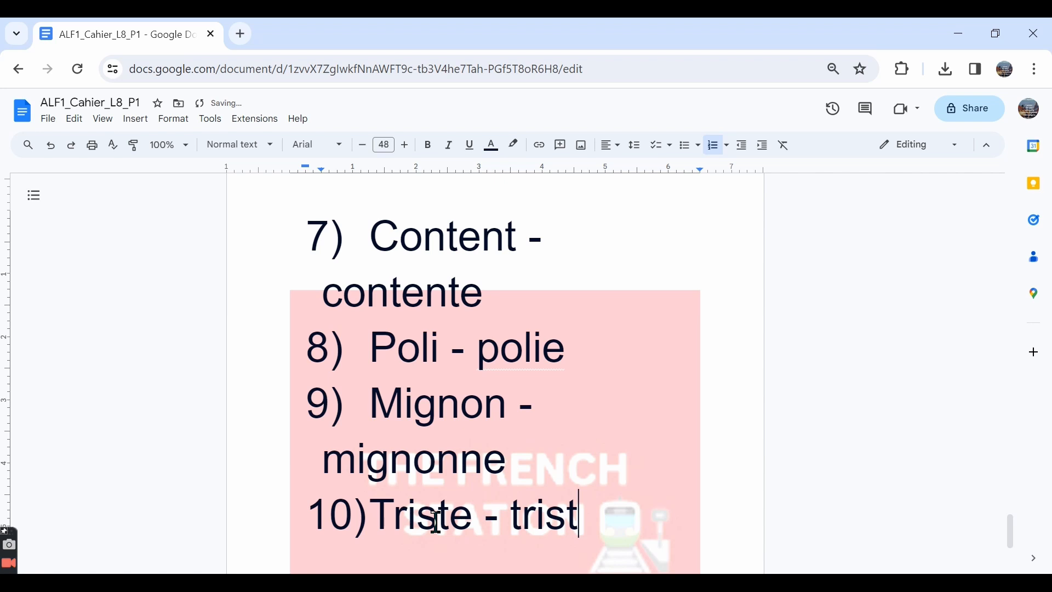